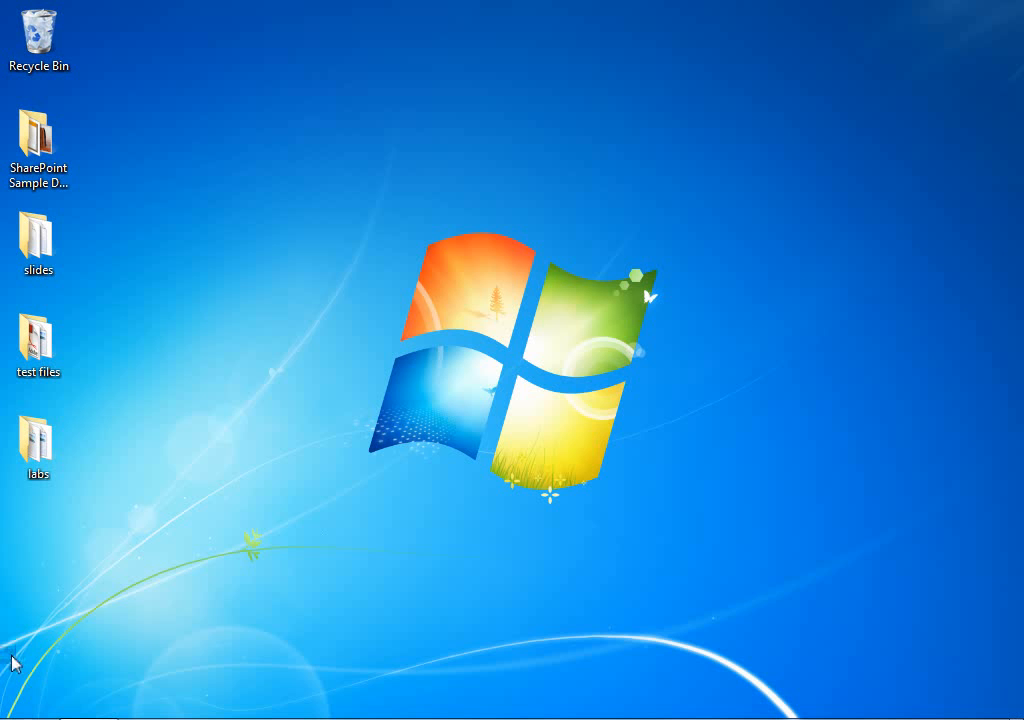
Launch Microsoft InfoPath Designer 2010 from Start > All Programs > Microsoft Office.
click(26, 699)
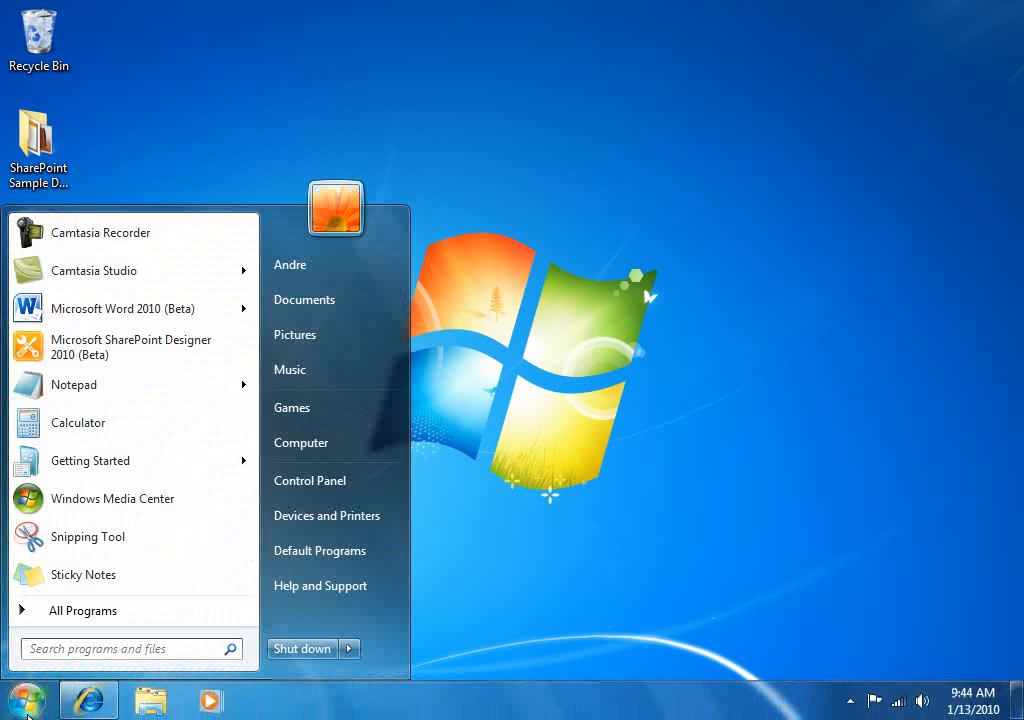
click(82, 610)
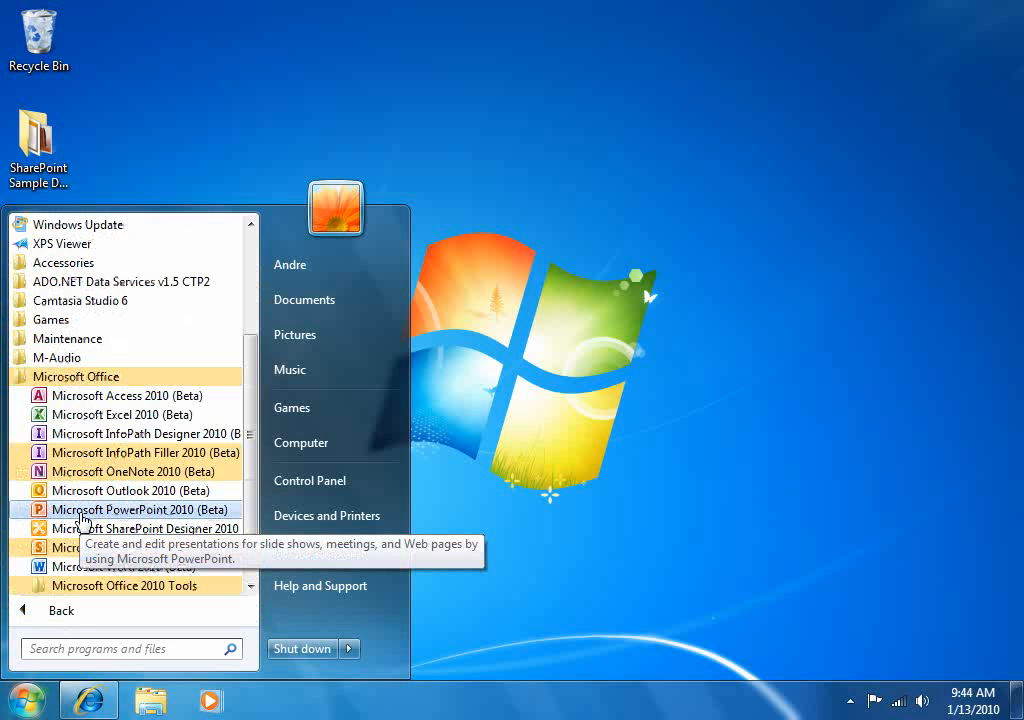
mouse_move(130, 433)
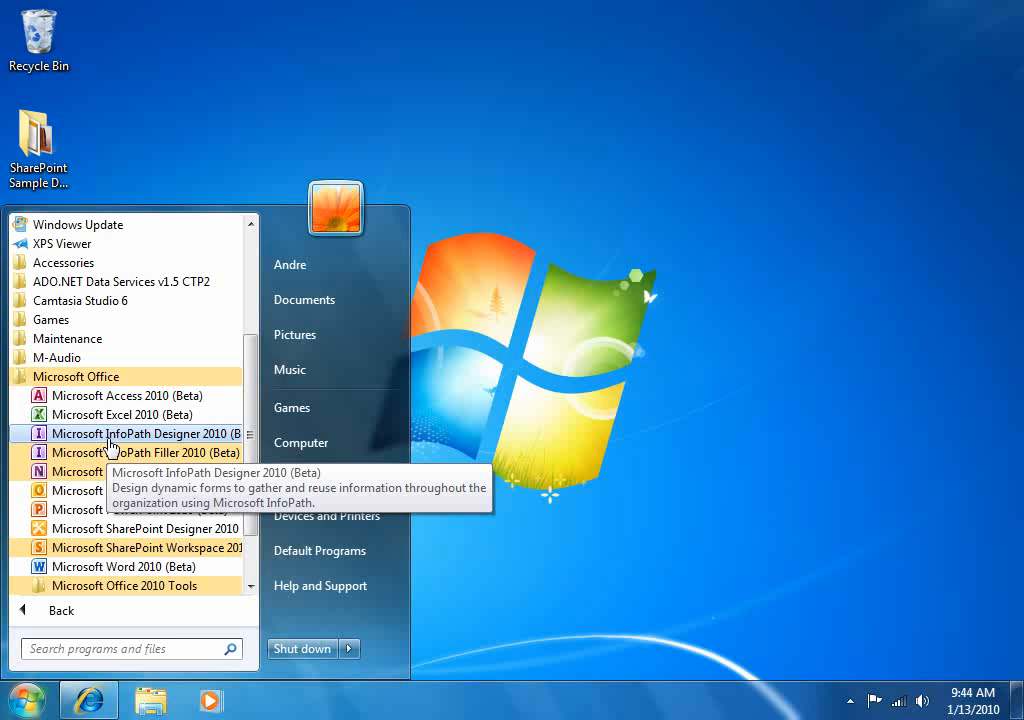
click(146, 433)
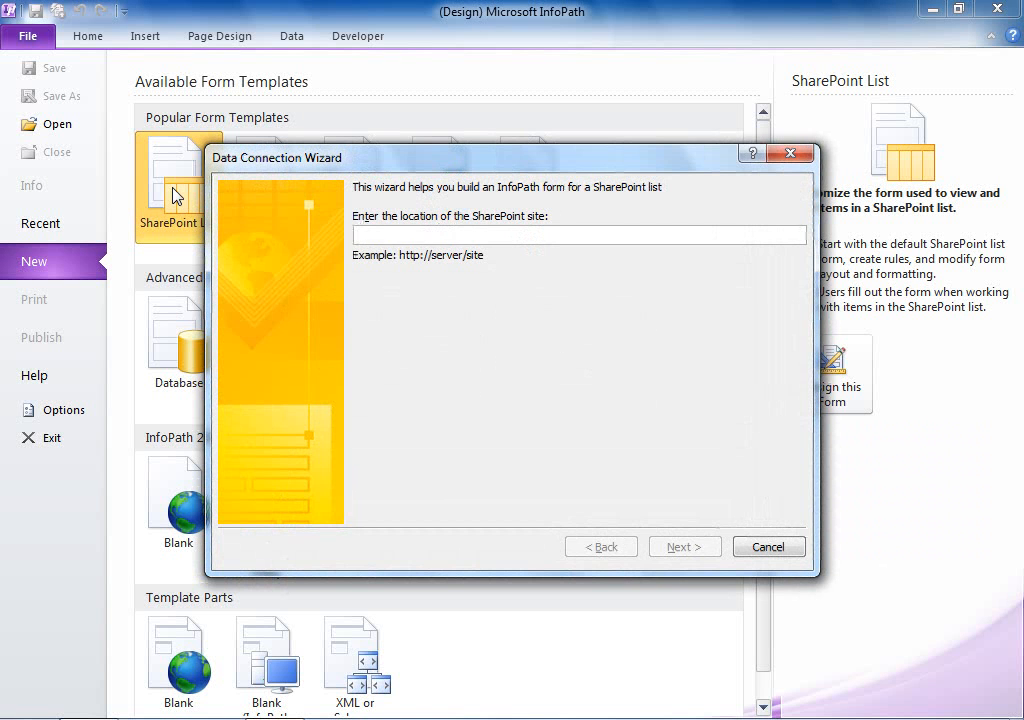
Connect to the abcuniversity courses site URL and create a new SharePoint list named Lab Accident Report.
text(http://abcuniversity/courses/)
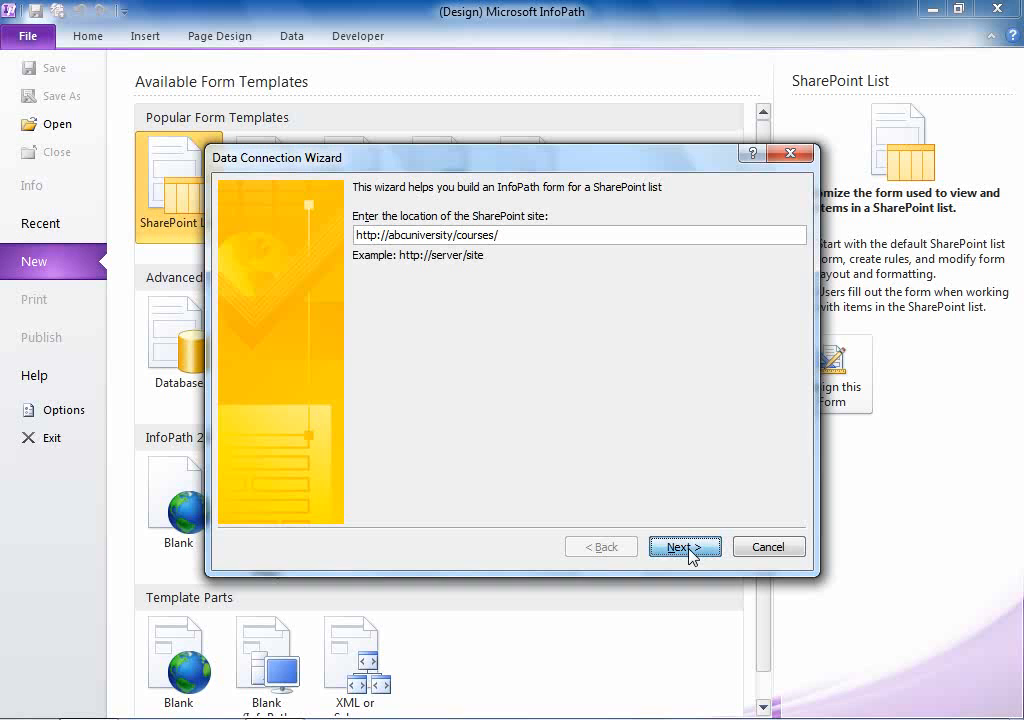
click(684, 547)
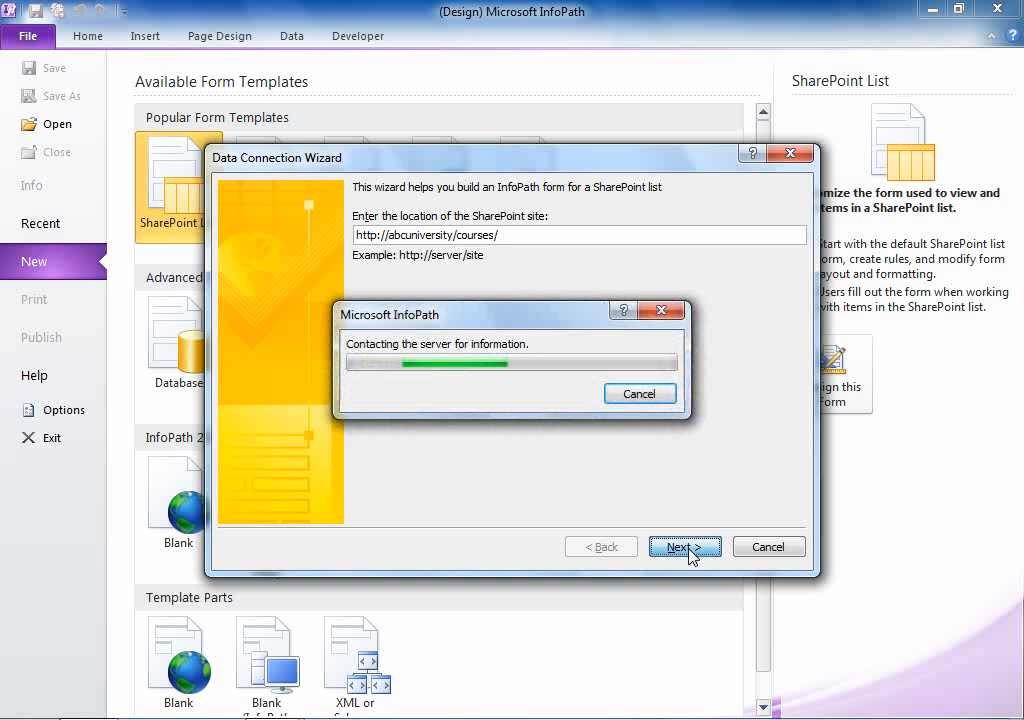
click(684, 546)
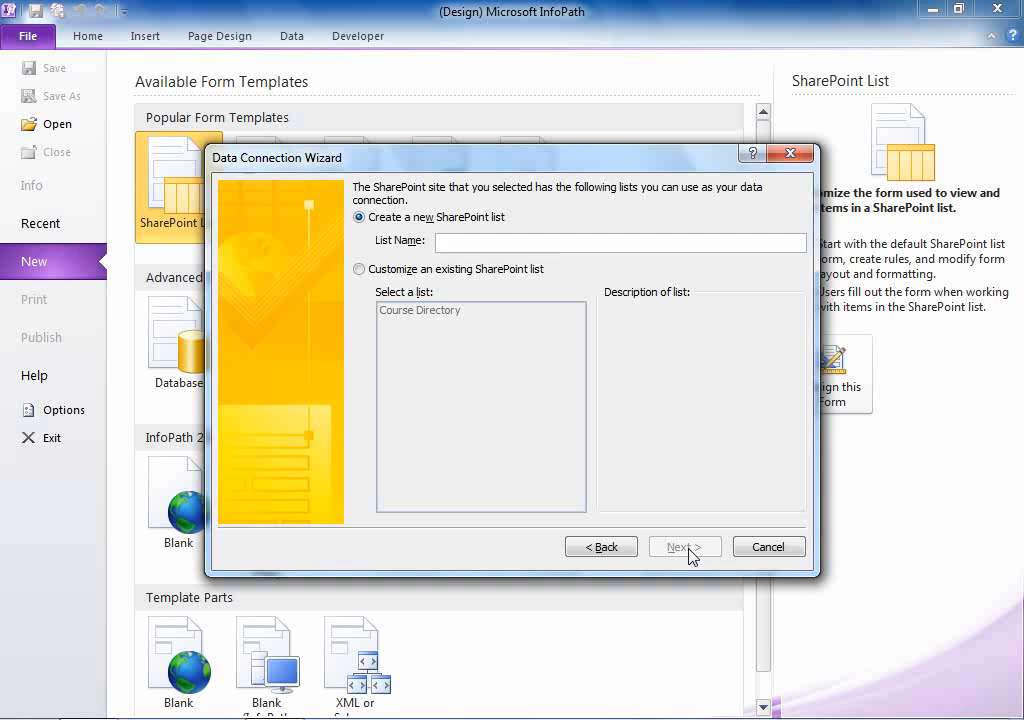
text(Lab Accident Report)
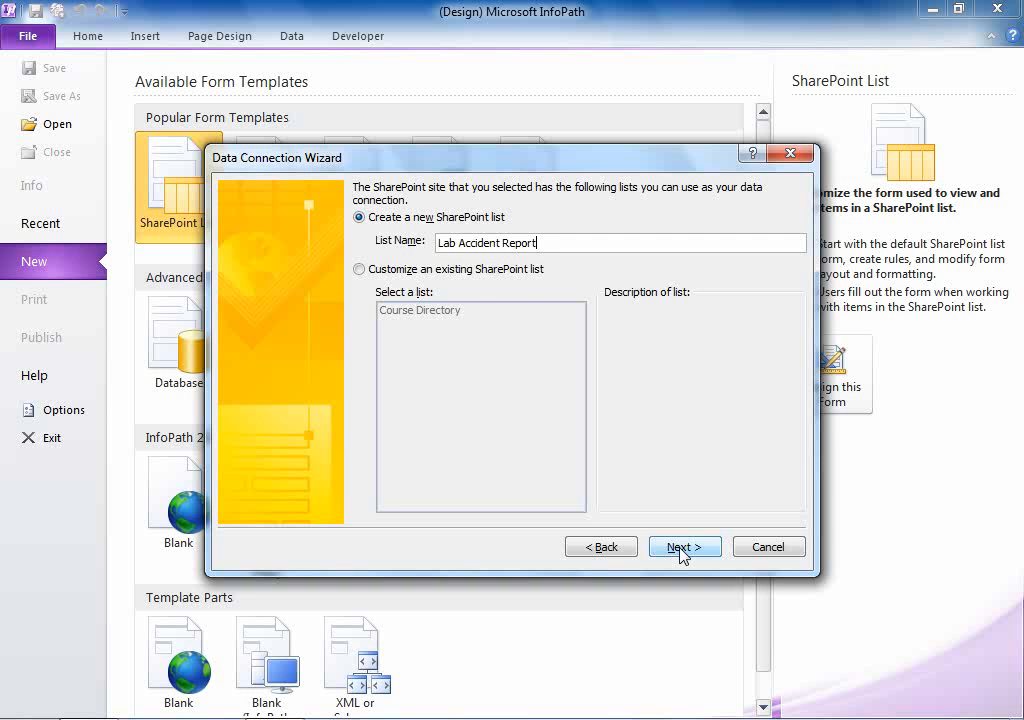
click(684, 546)
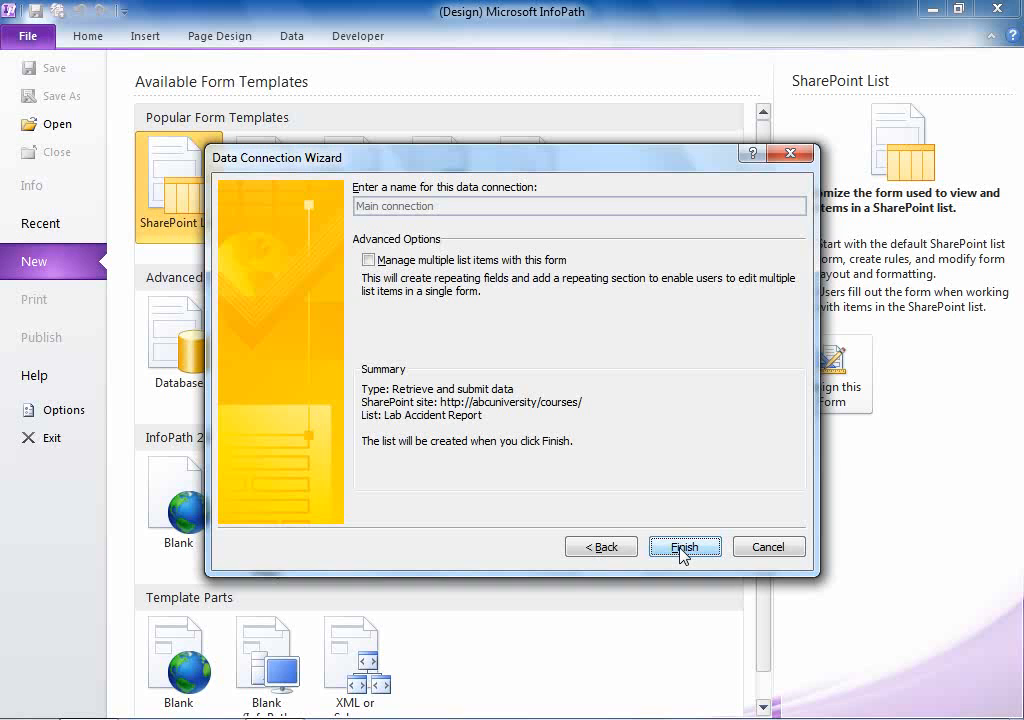
click(684, 546)
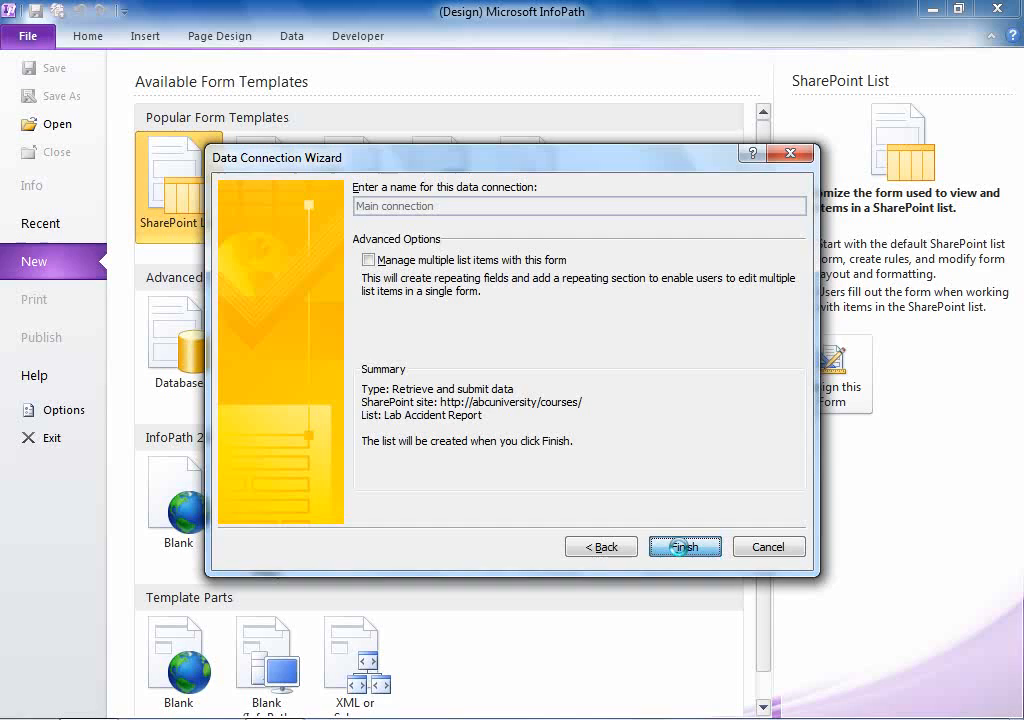
click(684, 546)
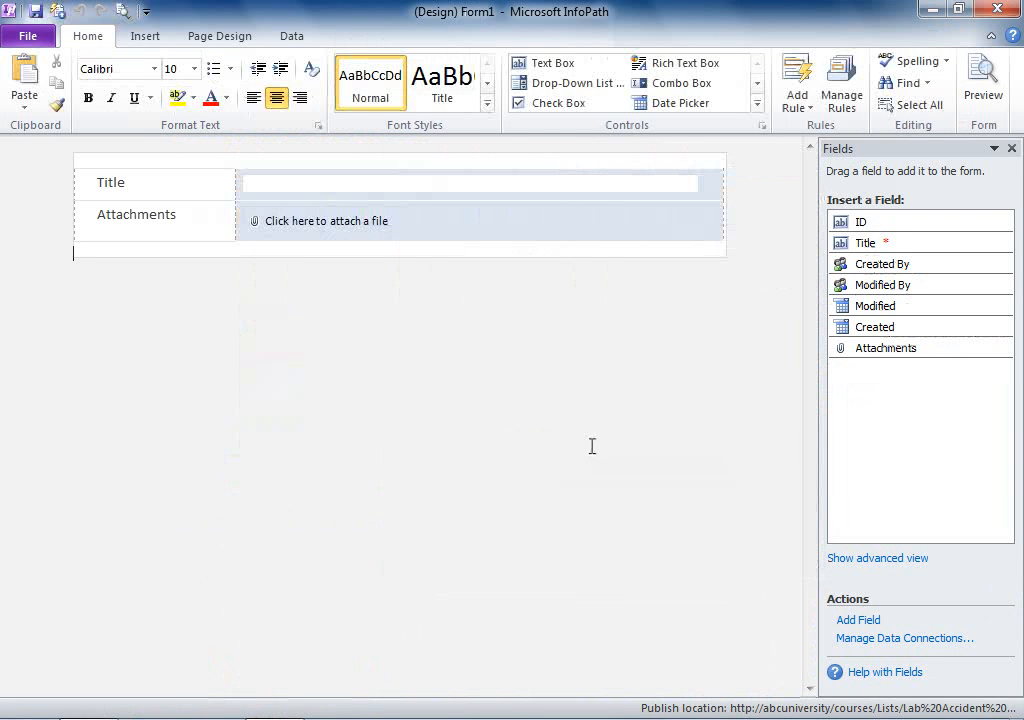
mouse_move(135, 191)
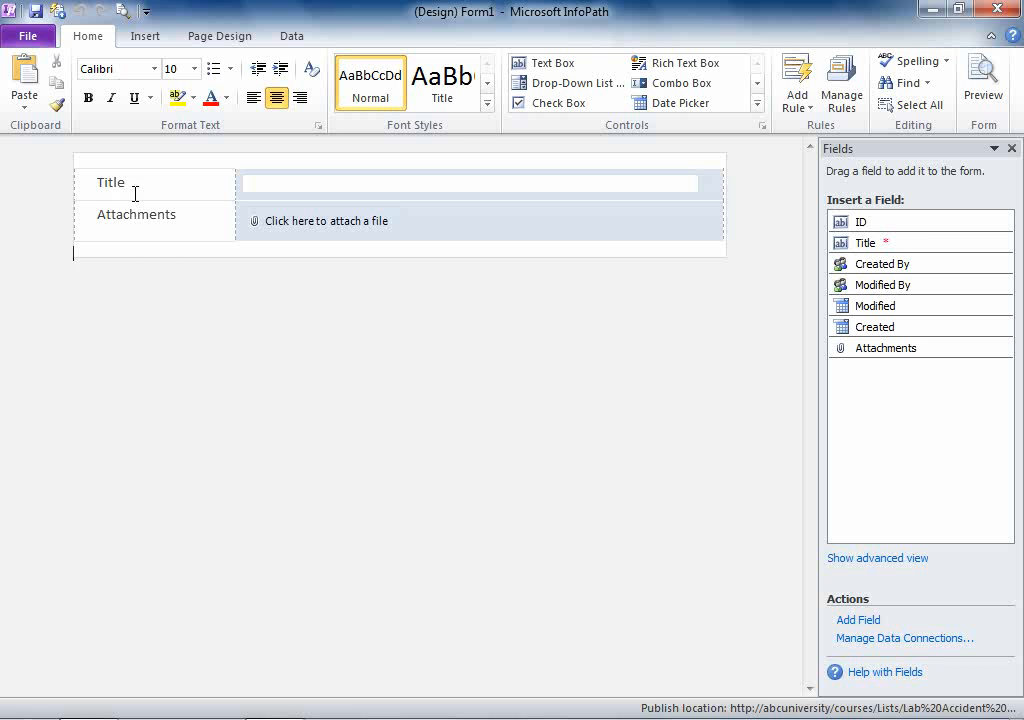
mouse_move(167, 223)
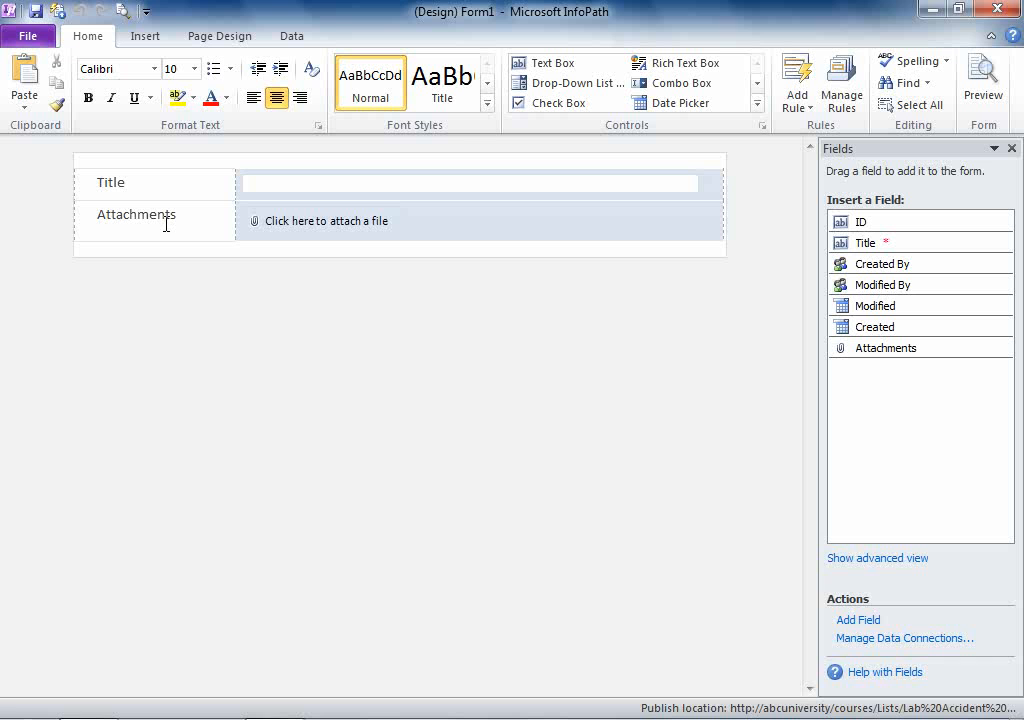
mouse_move(490, 249)
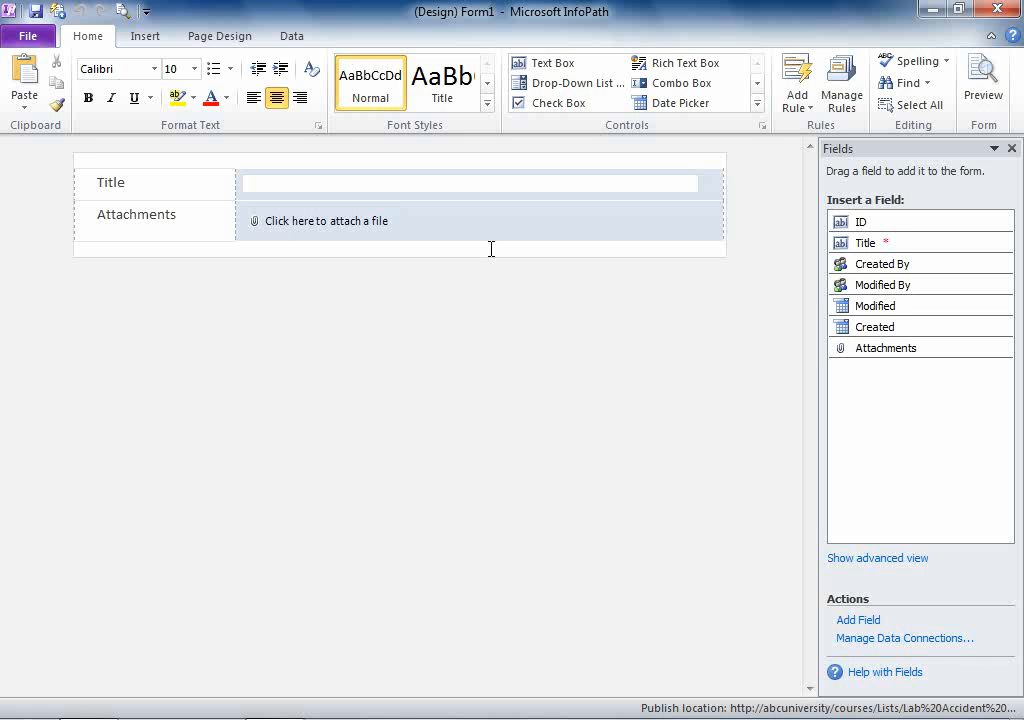
mouse_move(865, 242)
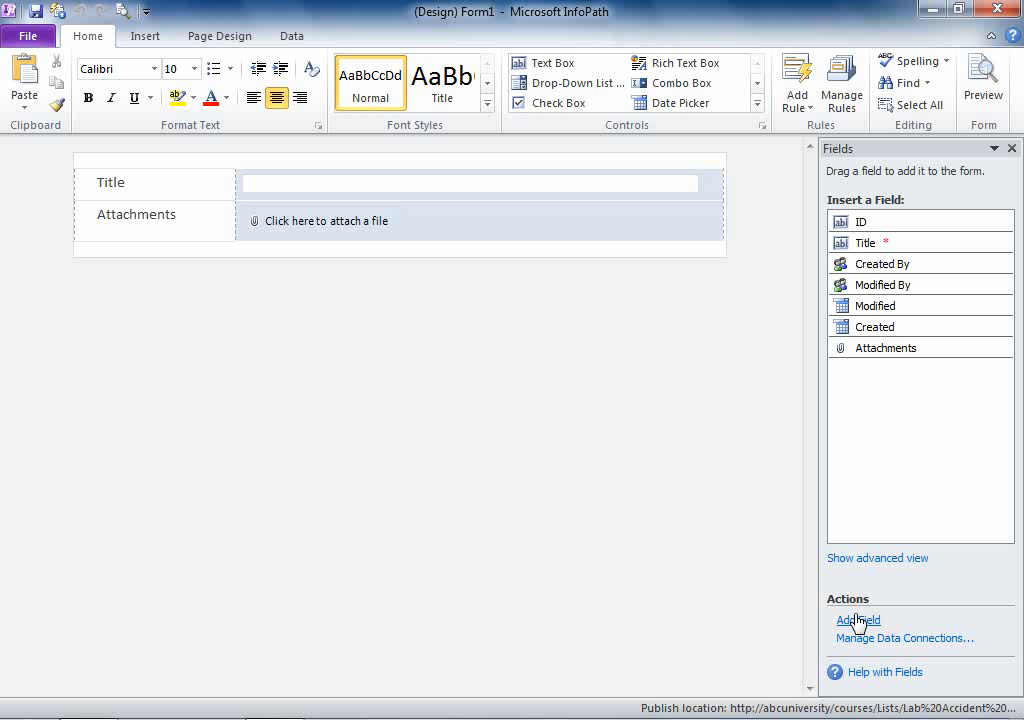
Add a new field named Type with data type Choice (menu to choose from).
click(858, 620)
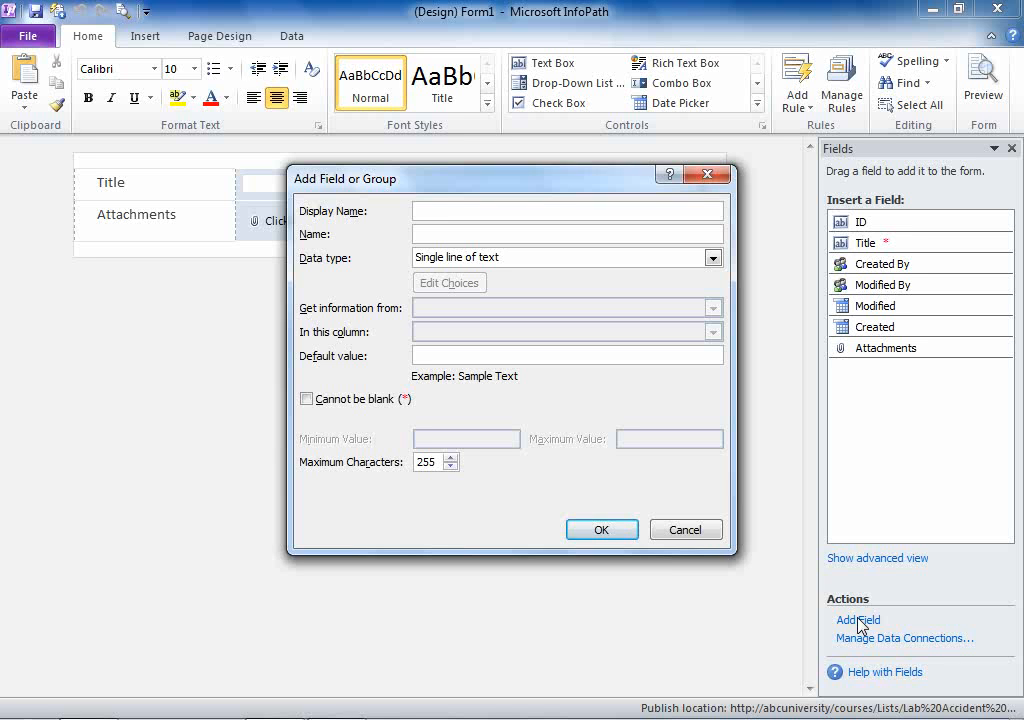
text(Ty)
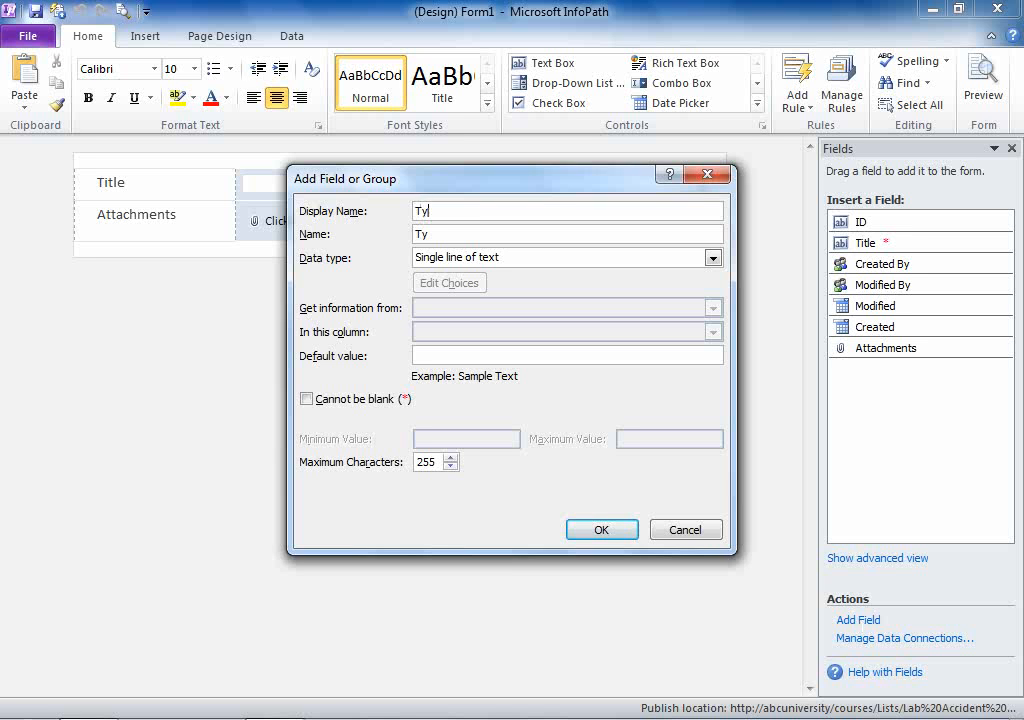
text(pe)
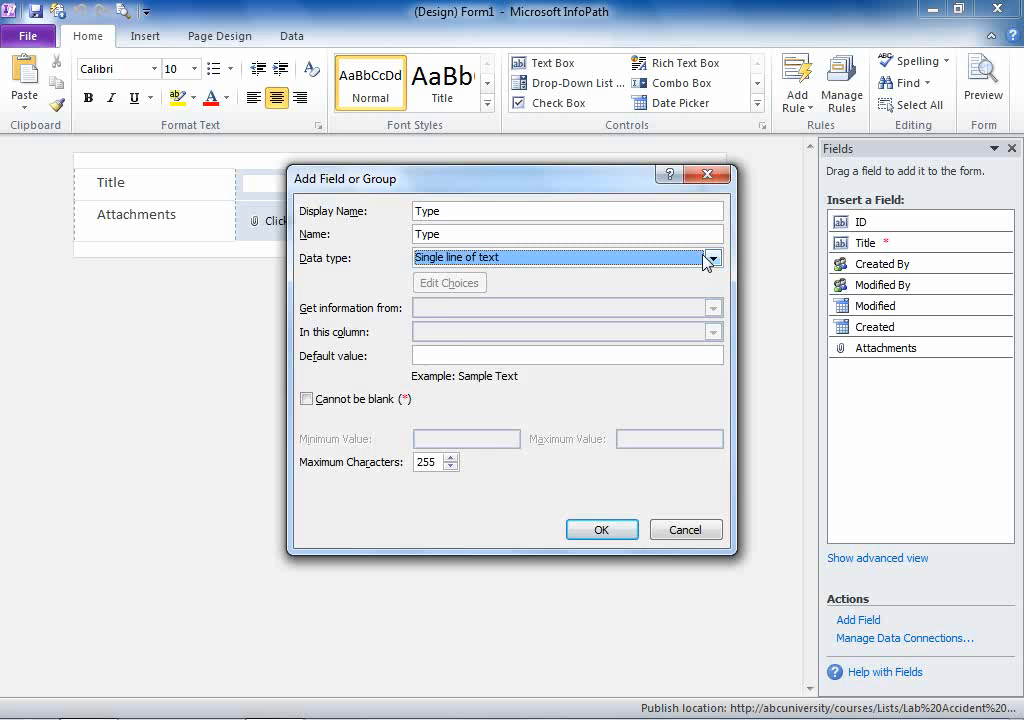
click(711, 257)
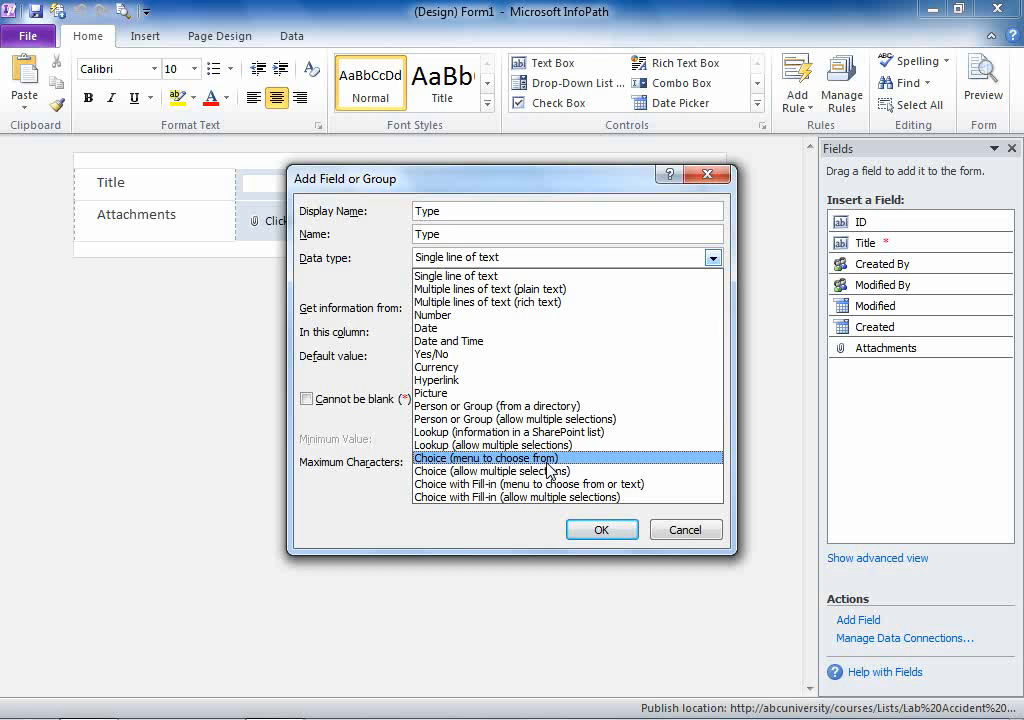
click(485, 458)
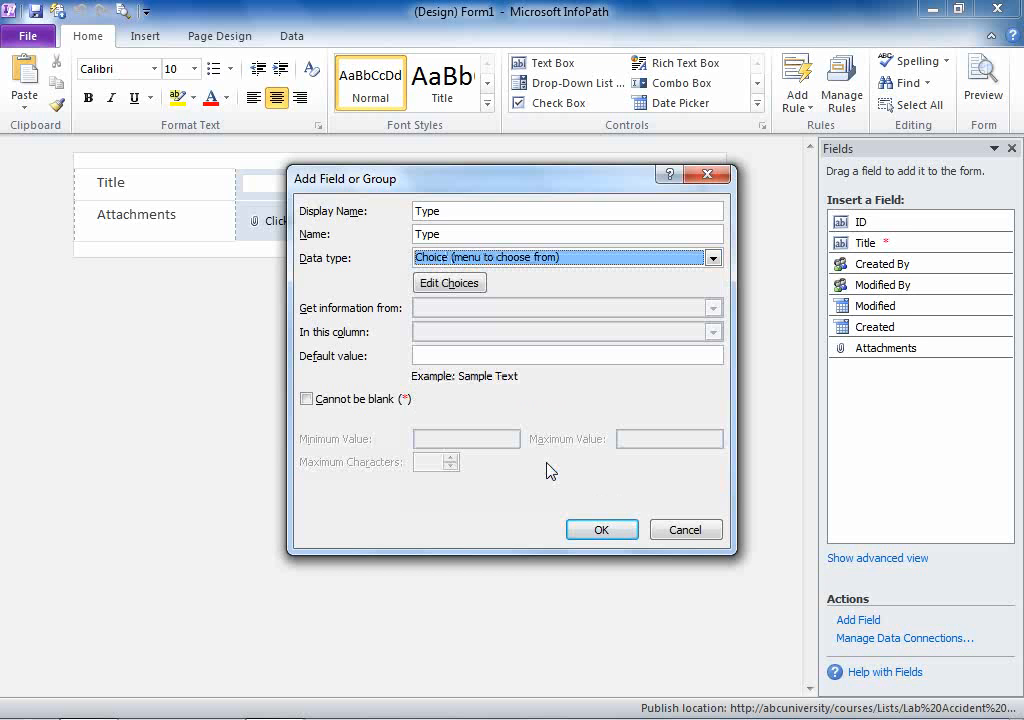
In Edit Choices remove the placeholders and add General and Chemical Spill.
click(449, 282)
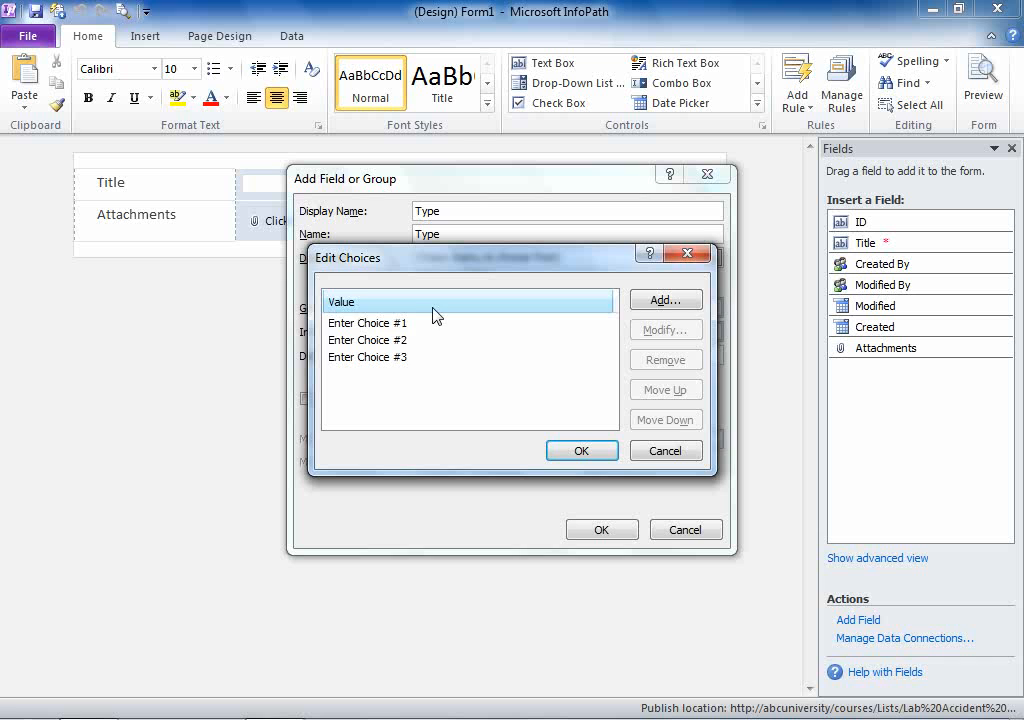
click(665, 360)
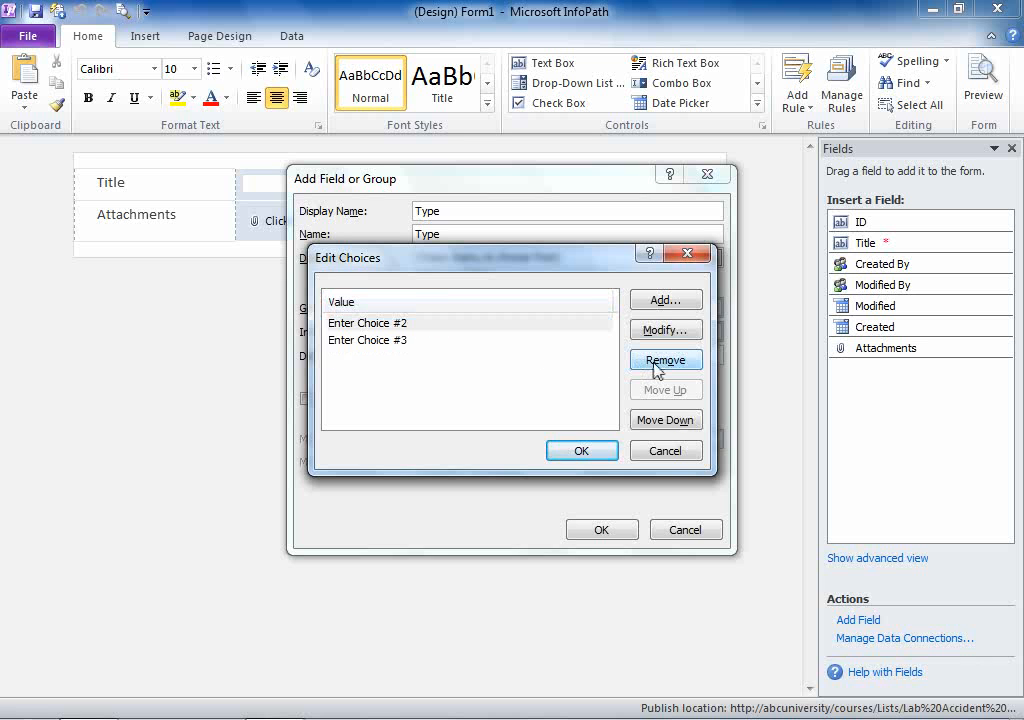
click(665, 360)
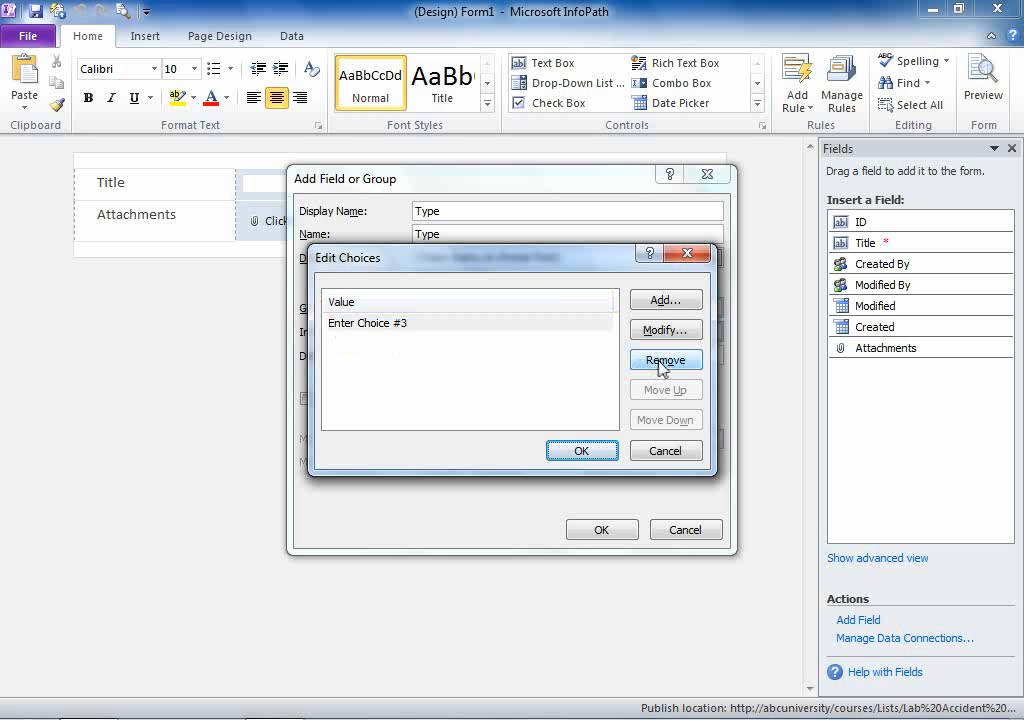
click(664, 300)
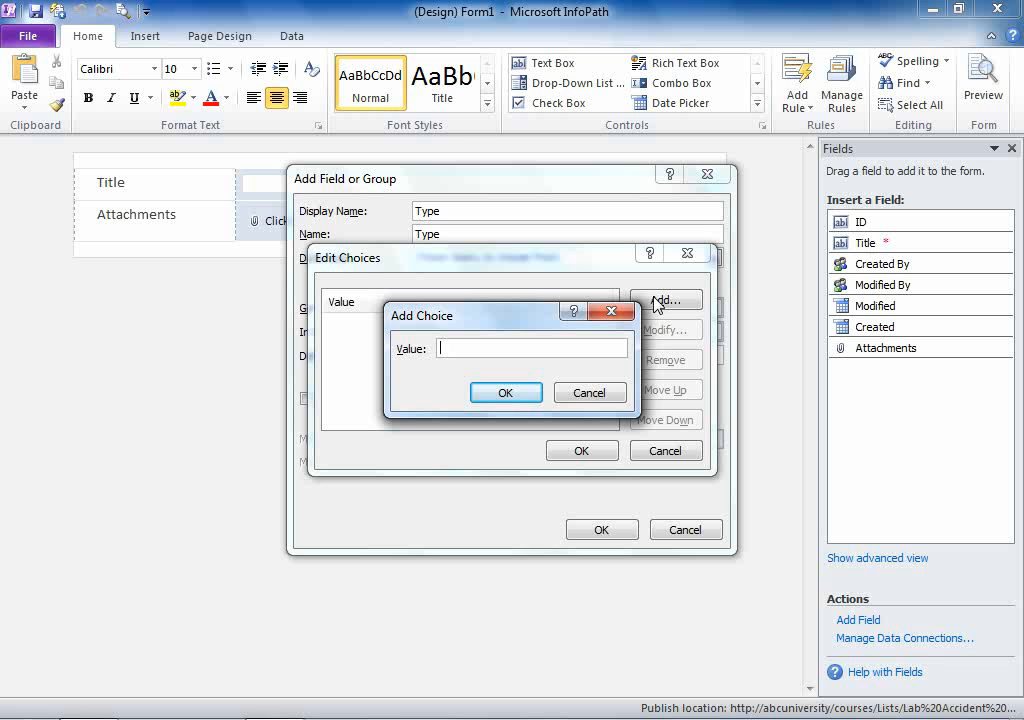
text(General)
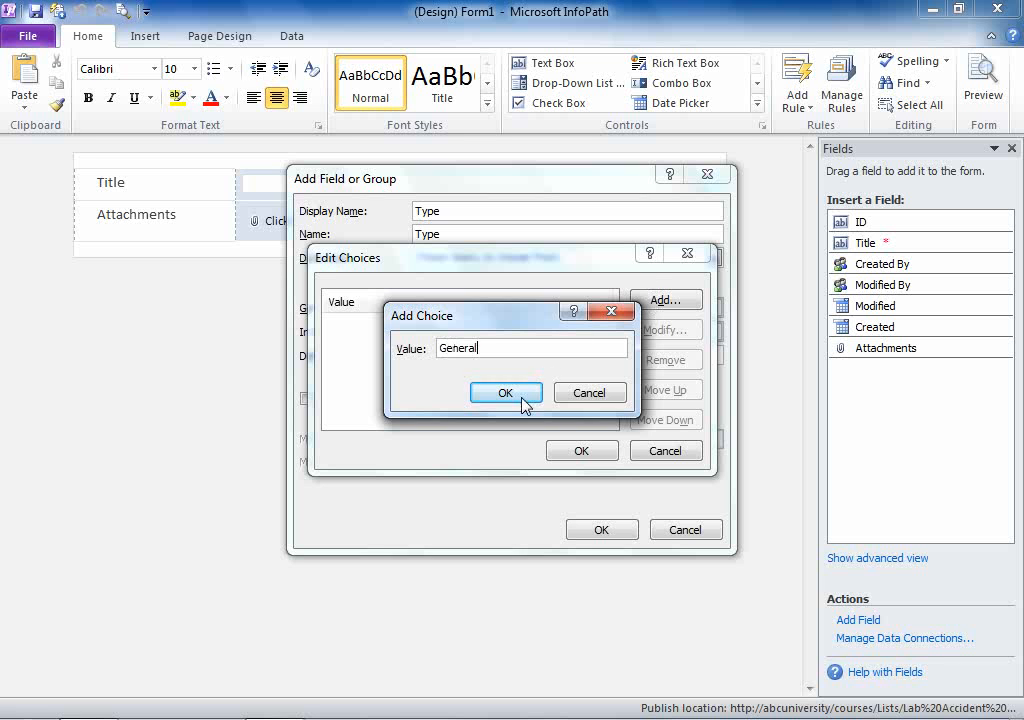
click(506, 391)
text(Chemical Spill)
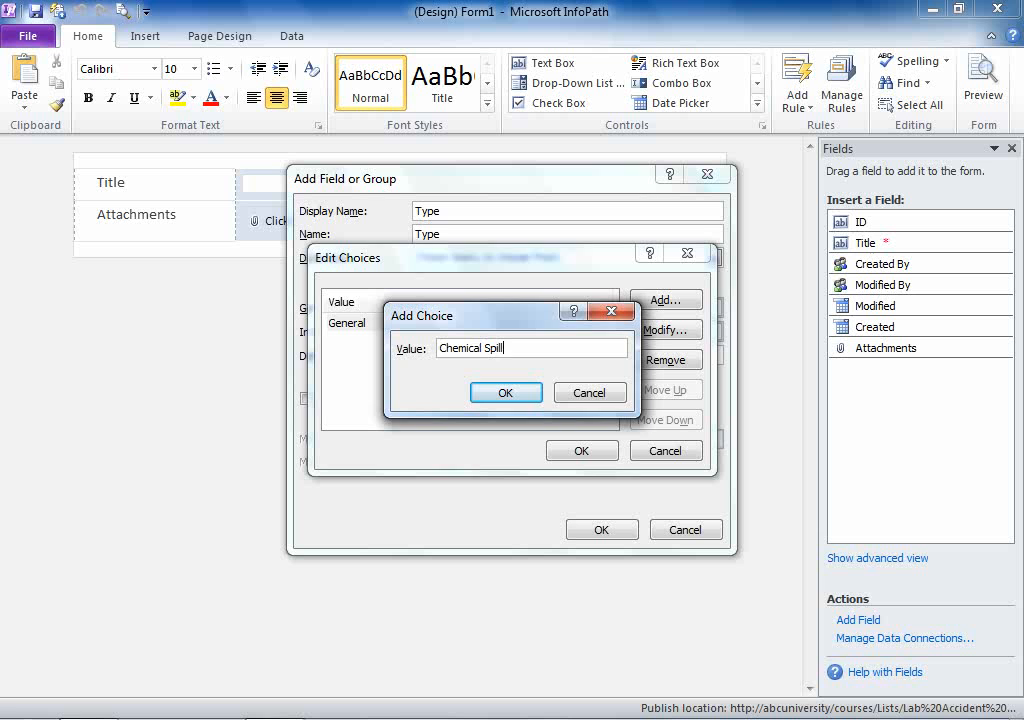
click(505, 391)
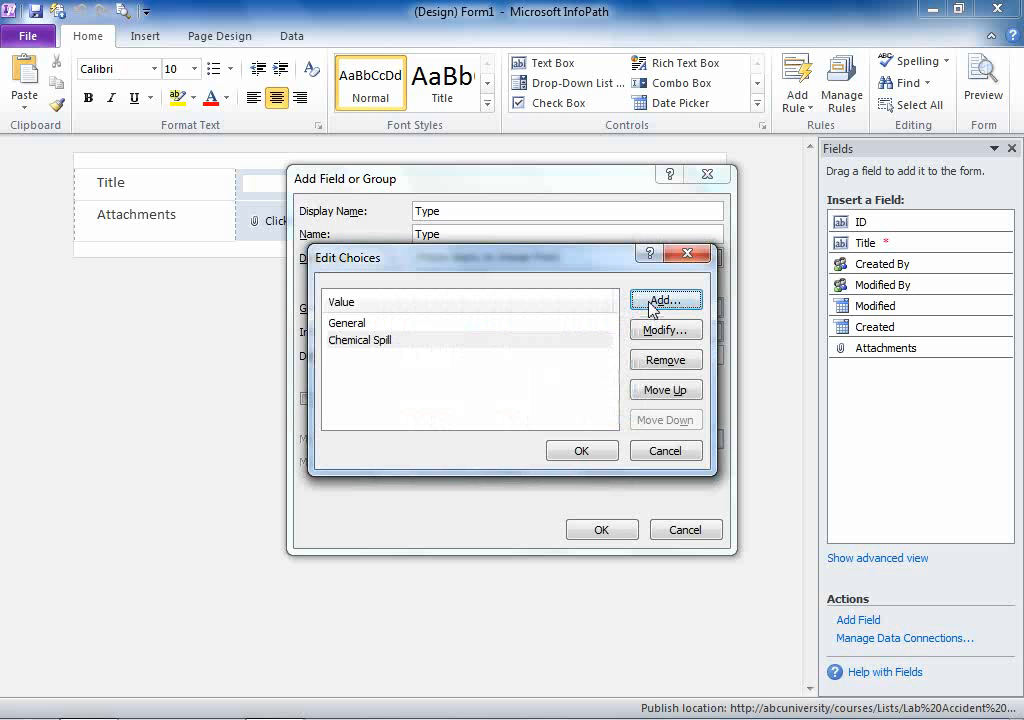
Add Fire and Broken Glass as choices and save the Type choice list.
click(665, 300)
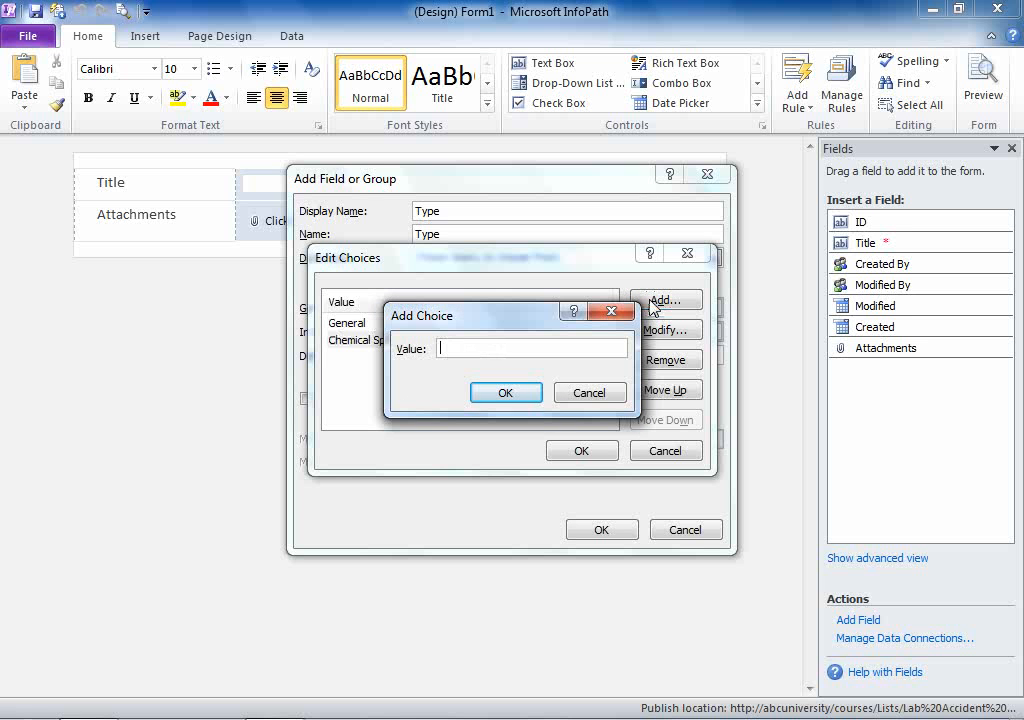
text(Fire)
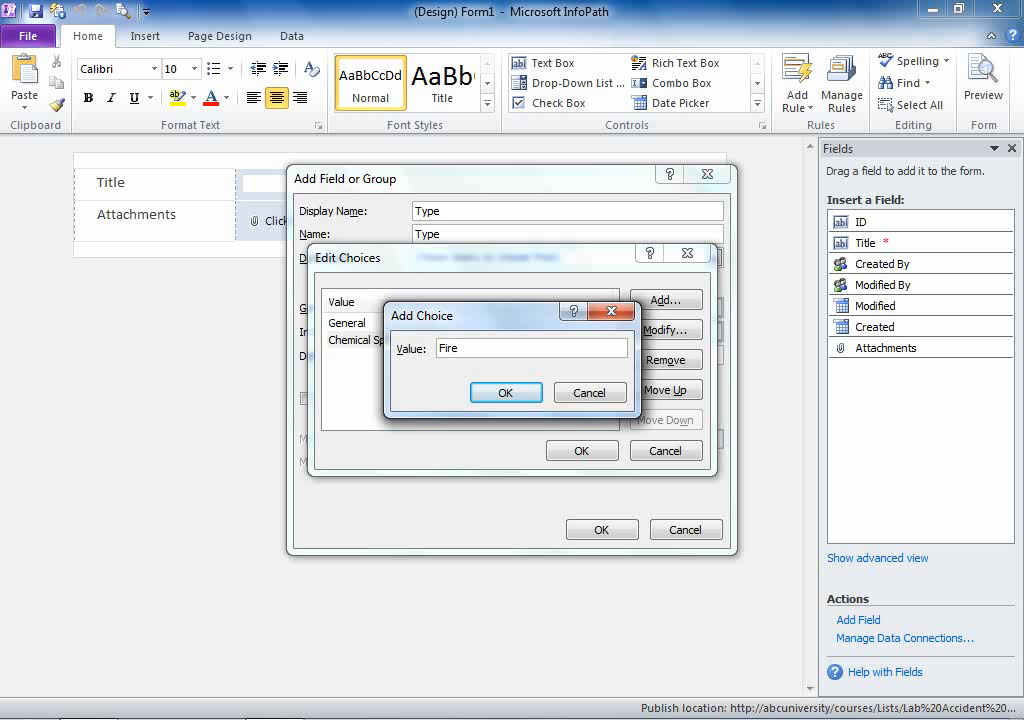
click(505, 391)
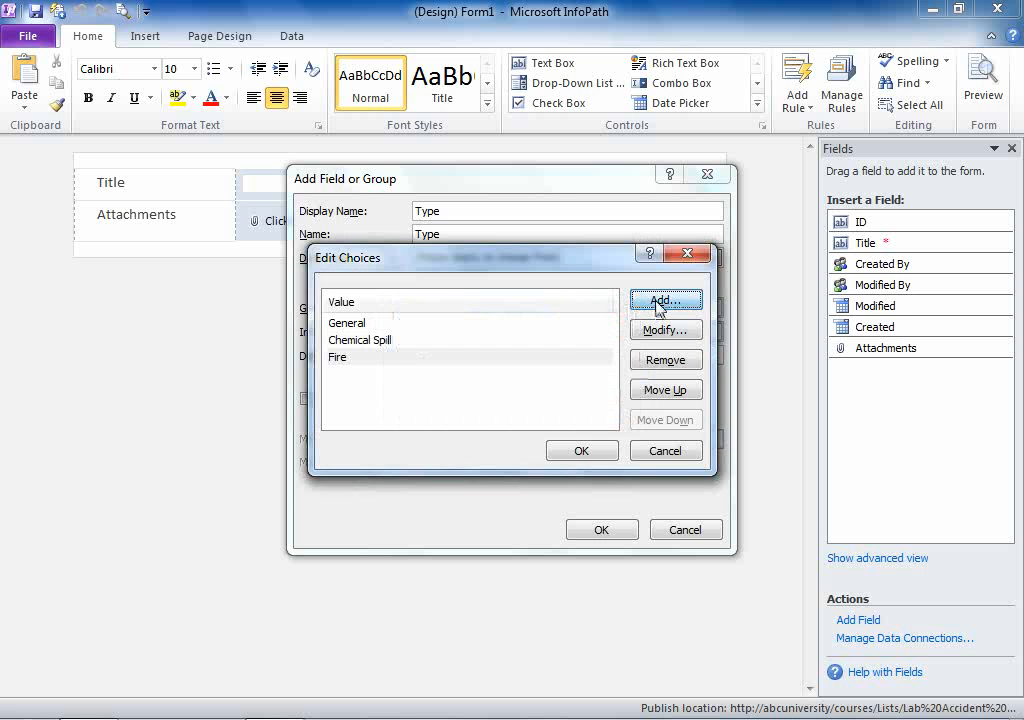
click(664, 299)
text(Broken Glass)
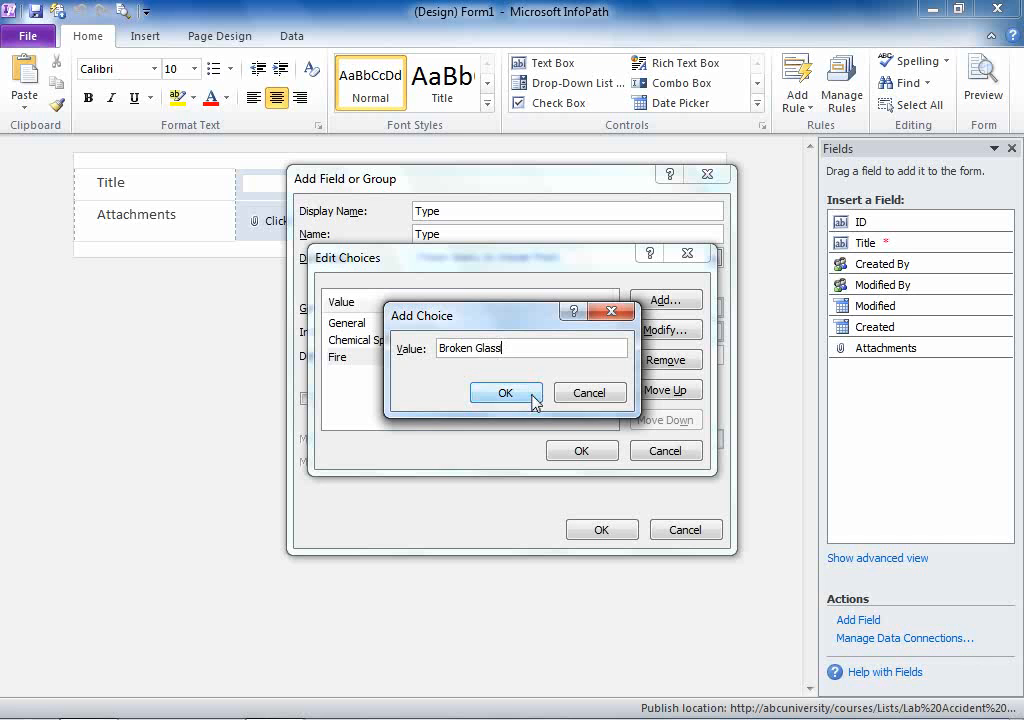
click(505, 392)
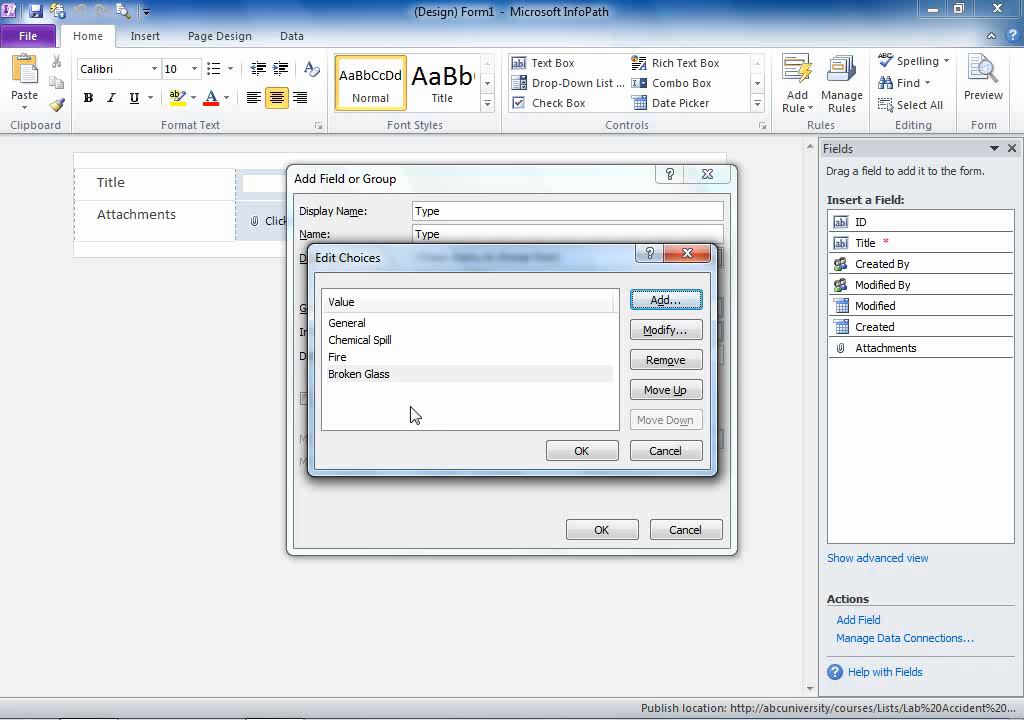
mouse_move(367, 327)
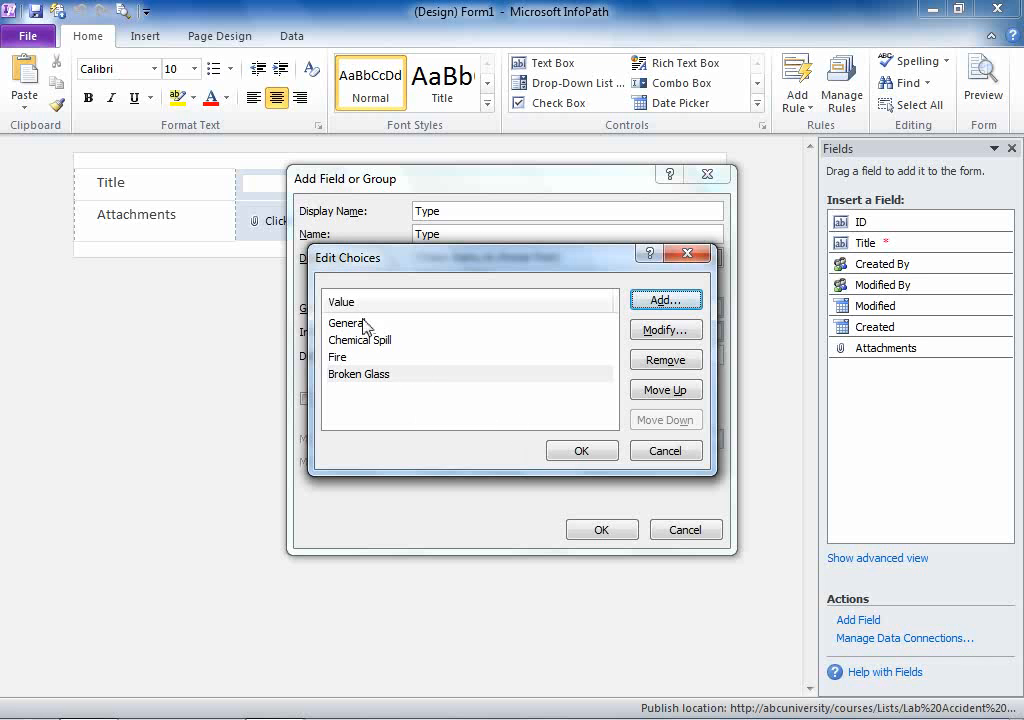
click(581, 450)
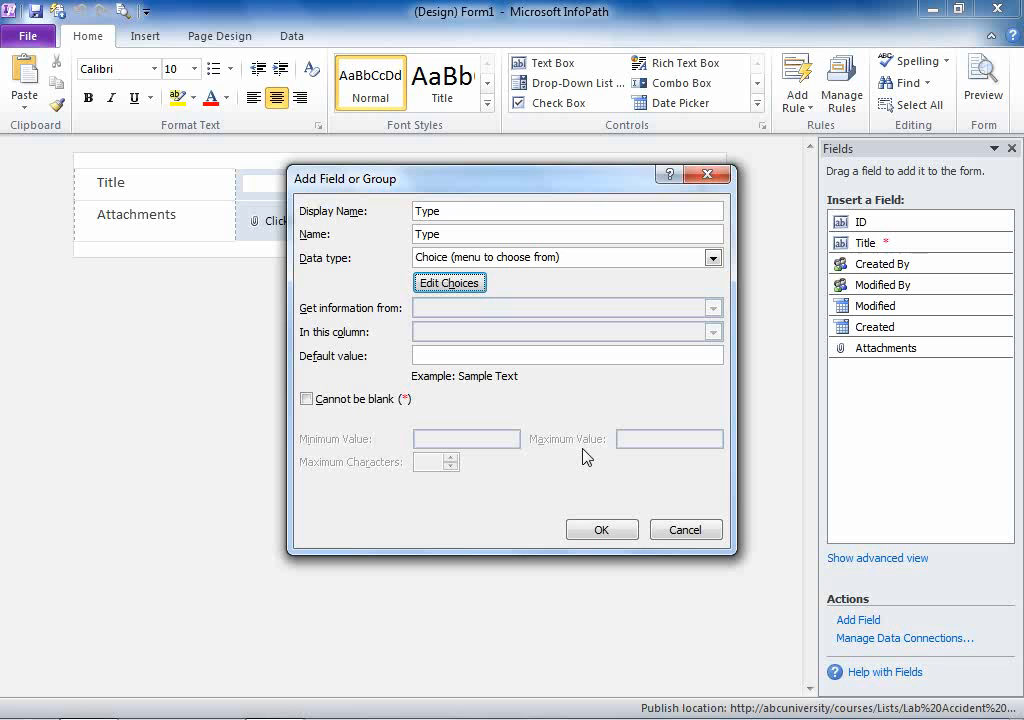
mouse_move(407, 434)
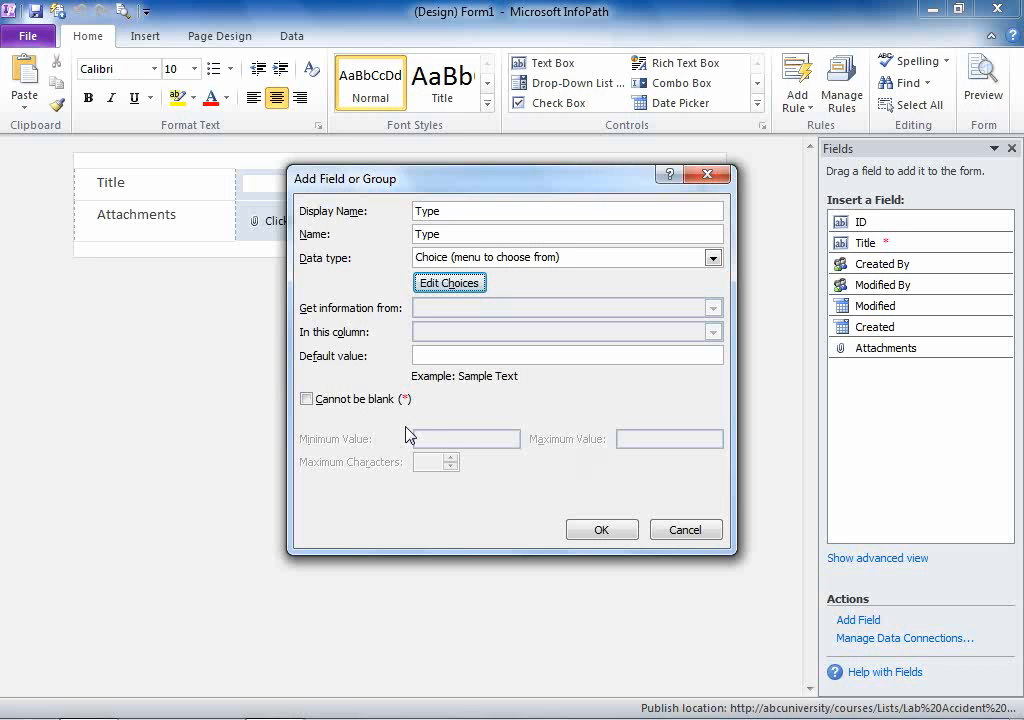
mouse_move(402, 423)
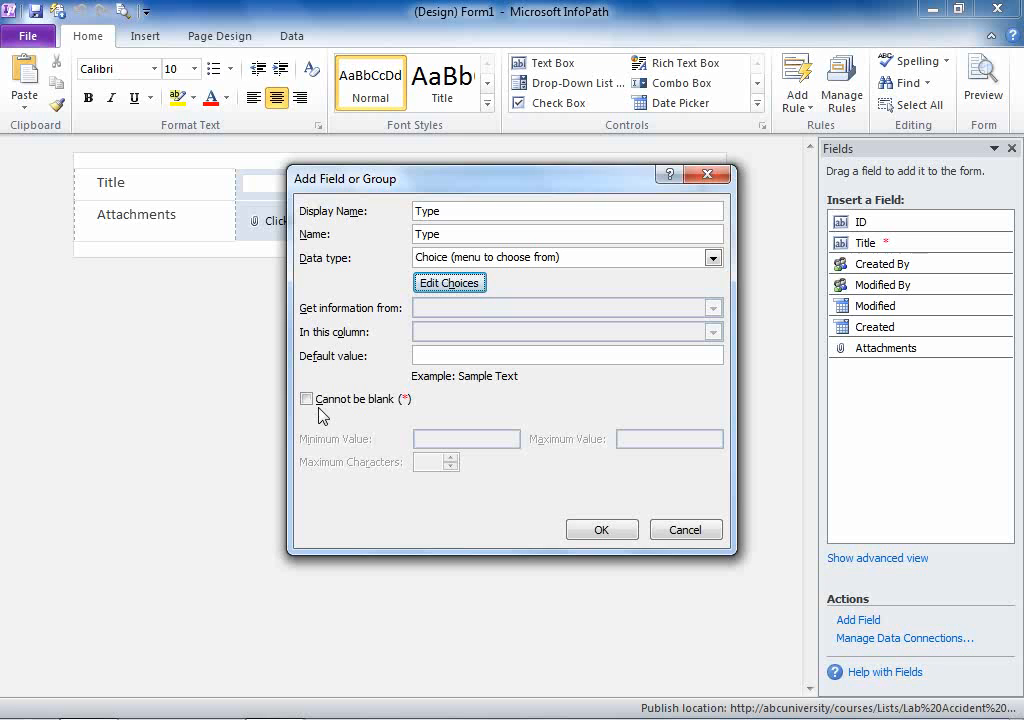
Mark Type as Cannot be blank and create the field.
click(306, 398)
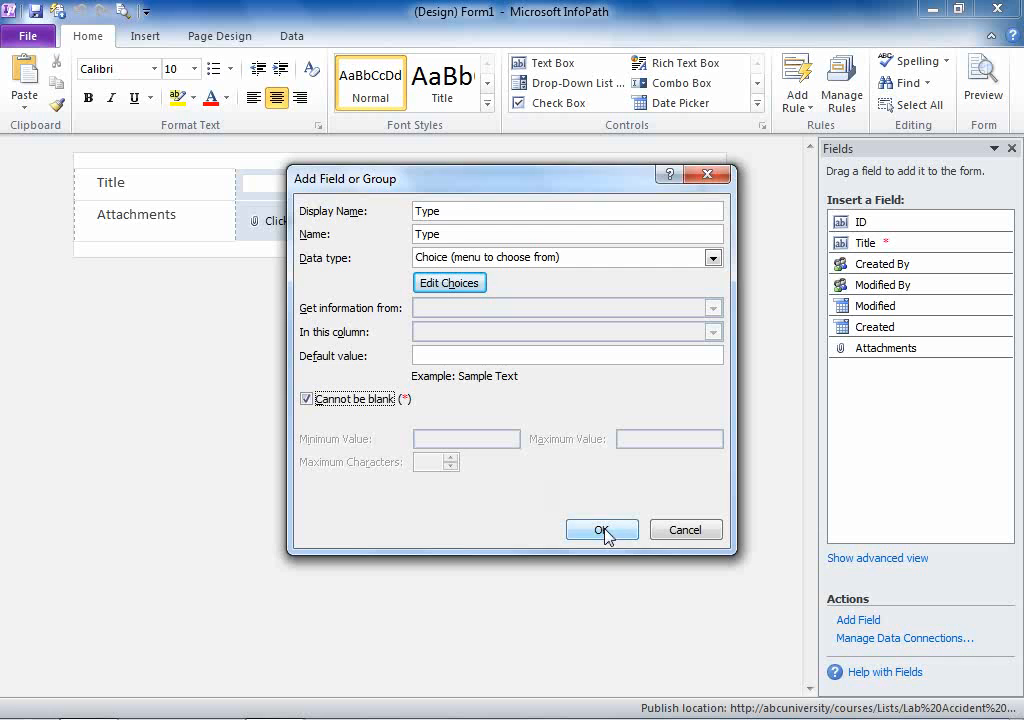
click(601, 529)
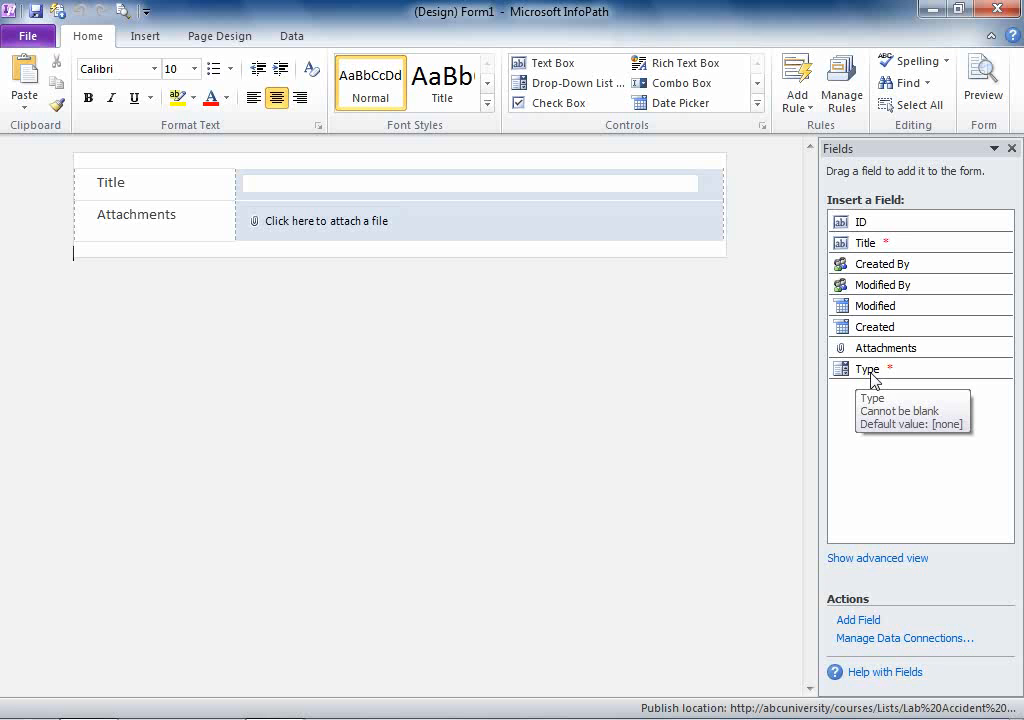
mouse_move(878, 372)
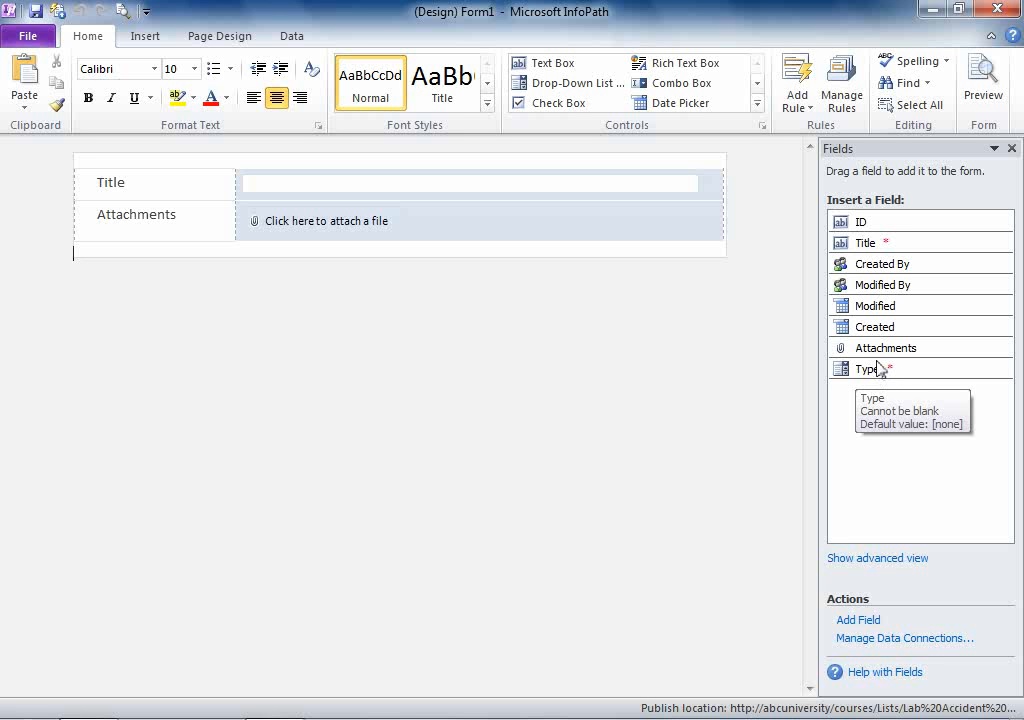
mouse_move(862, 528)
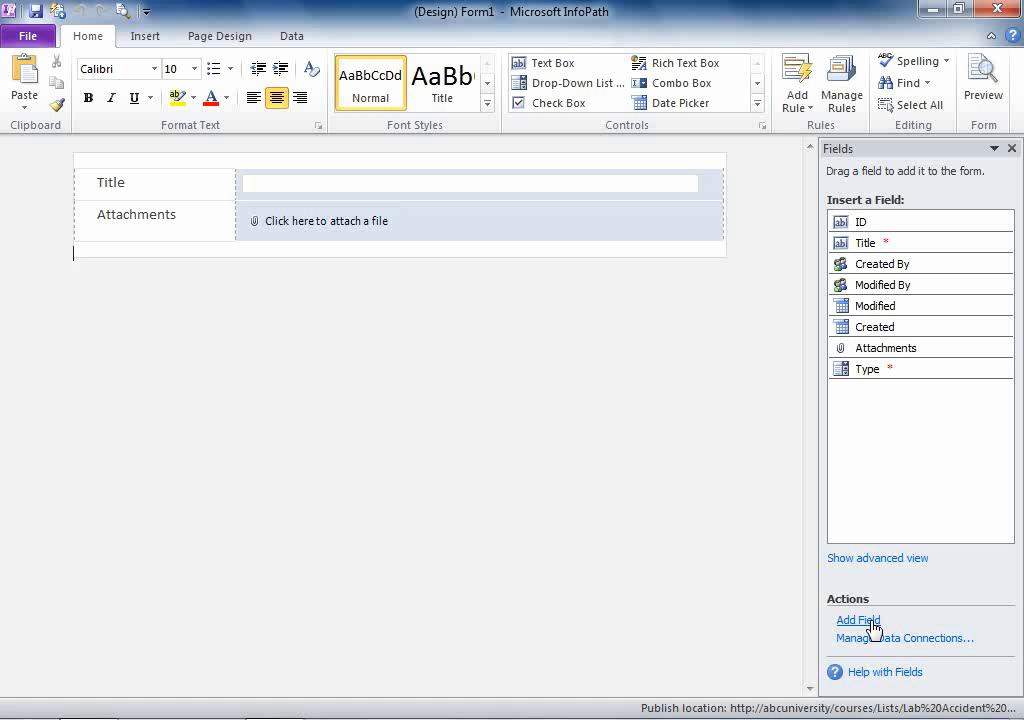
Add a Description field of type Multiple lines of text (plain text).
click(858, 620)
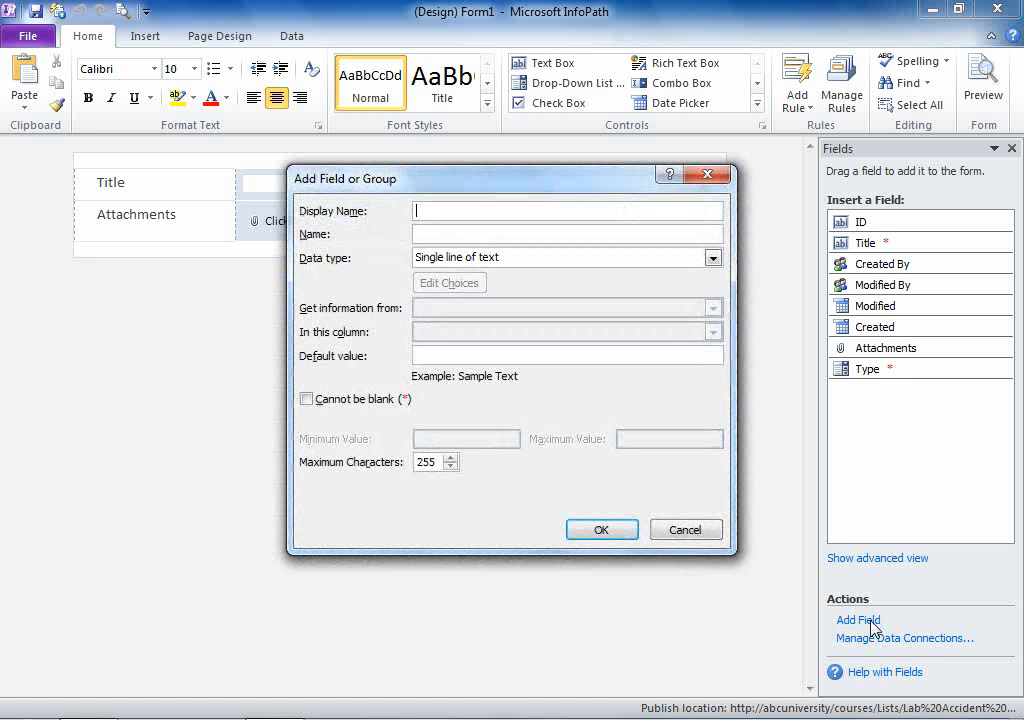
text(Description)
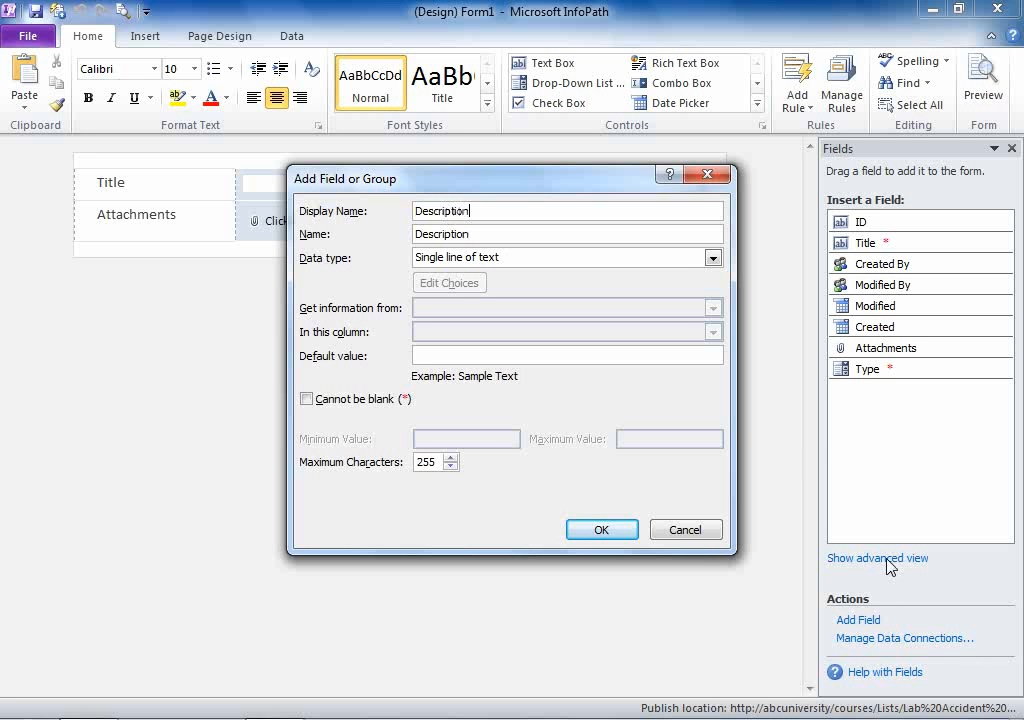
click(712, 257)
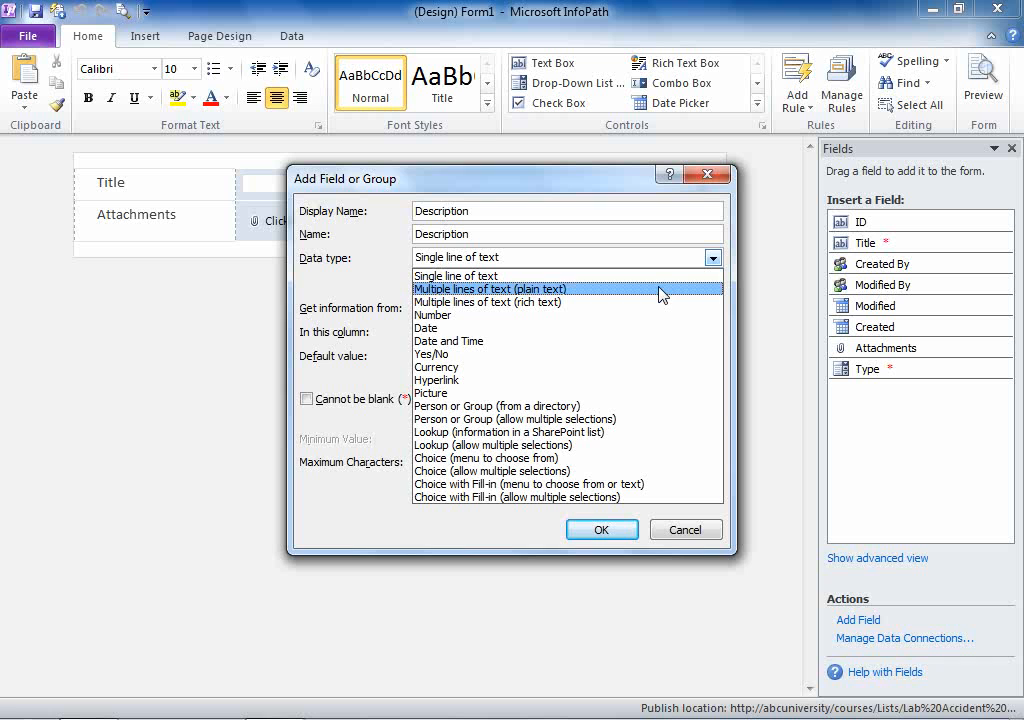
click(490, 288)
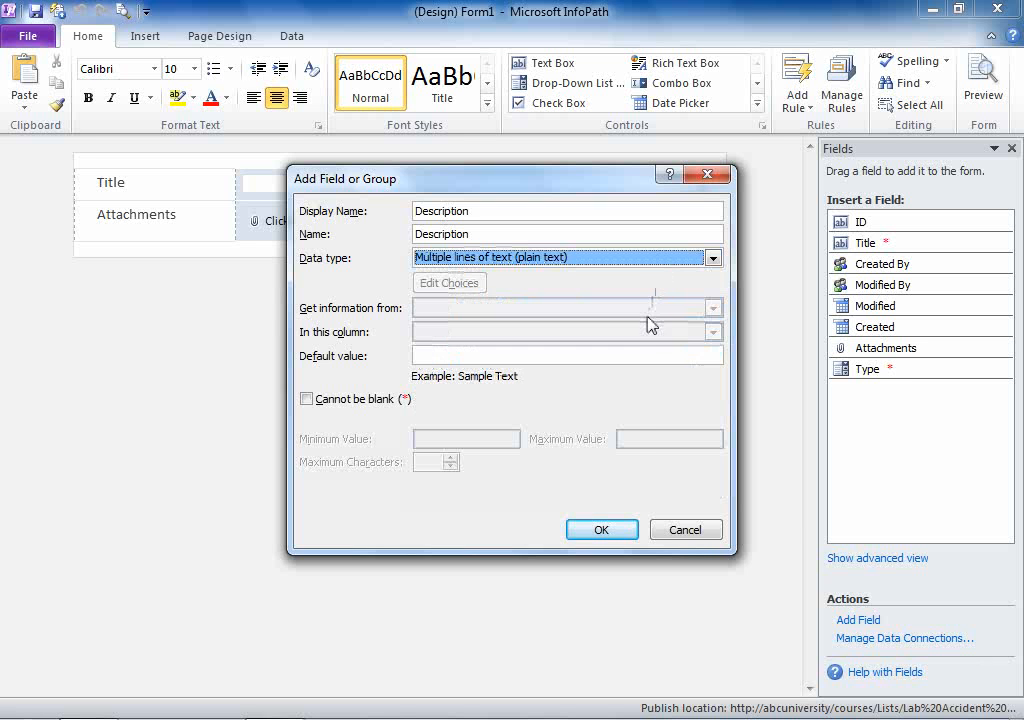
click(601, 529)
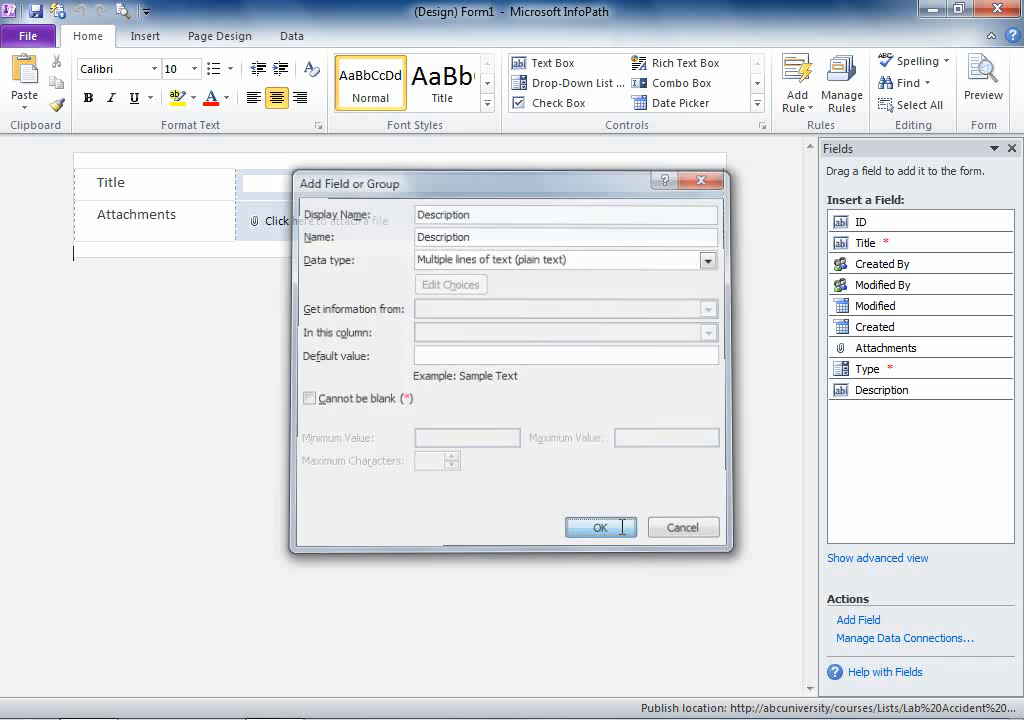
click(594, 527)
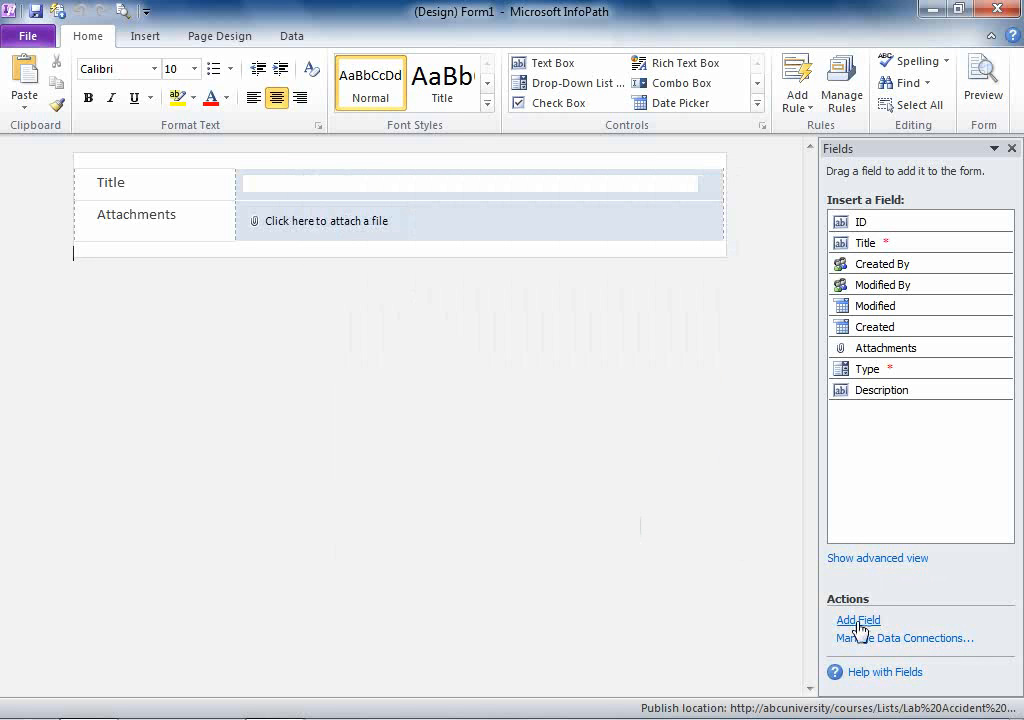
Add a Date and Time field with the Date and Time data type.
click(857, 620)
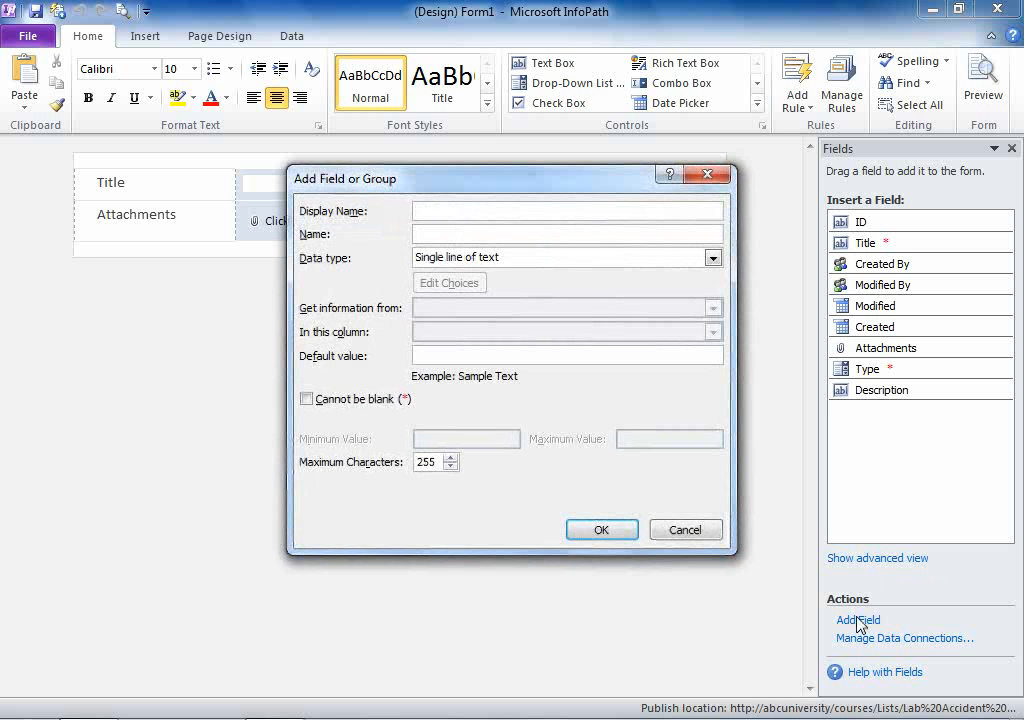
click(568, 210)
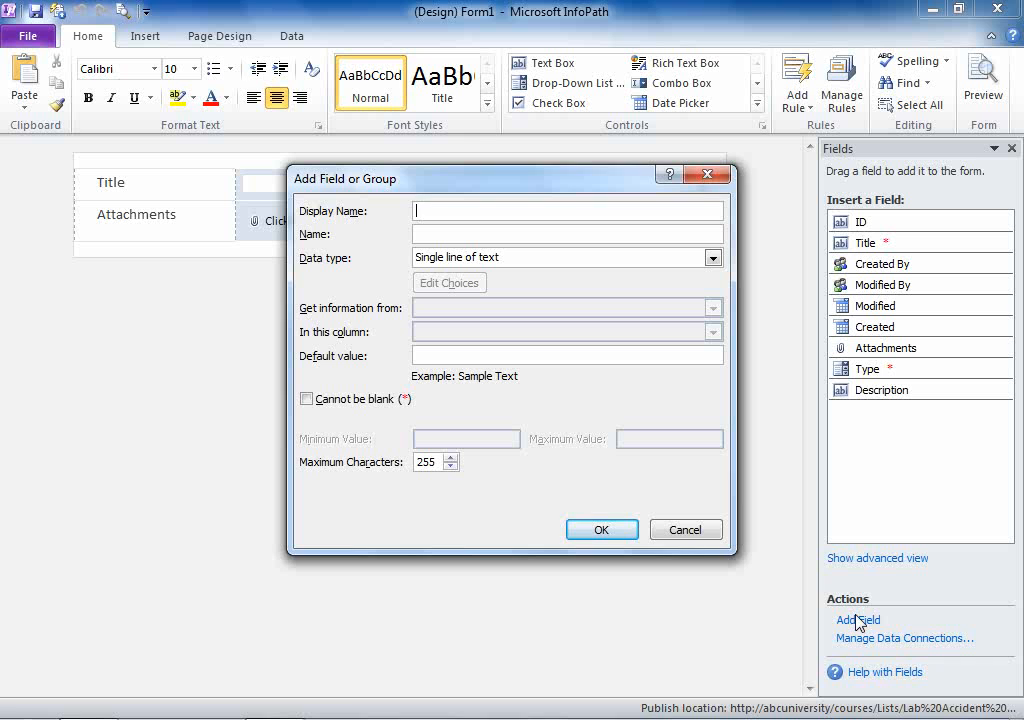
text(Date and)
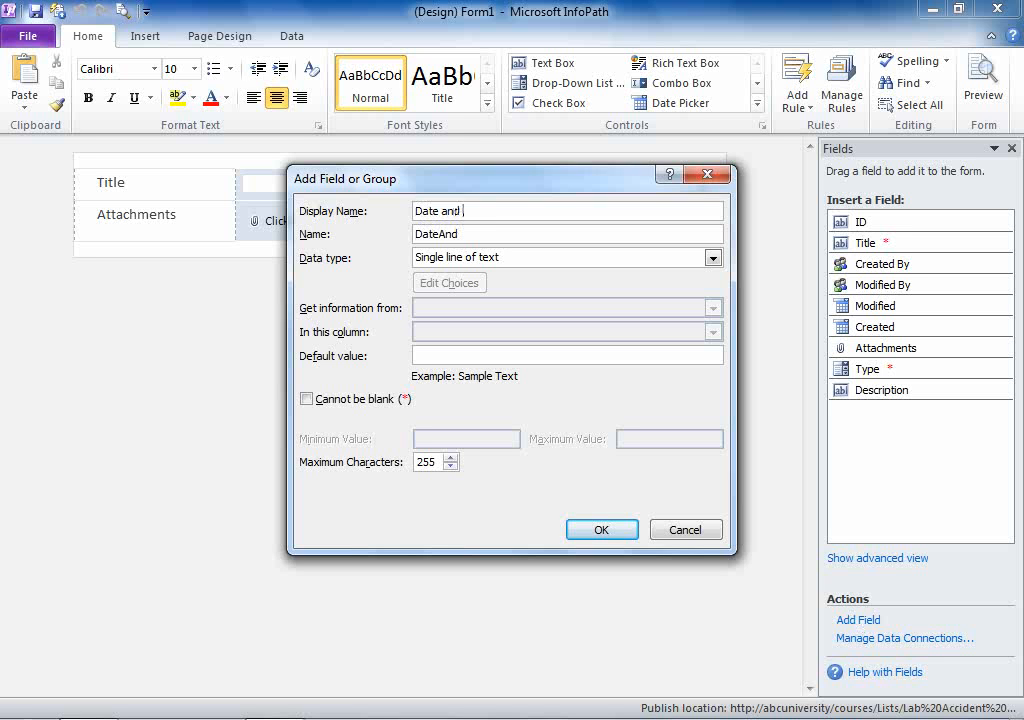
text(Time)
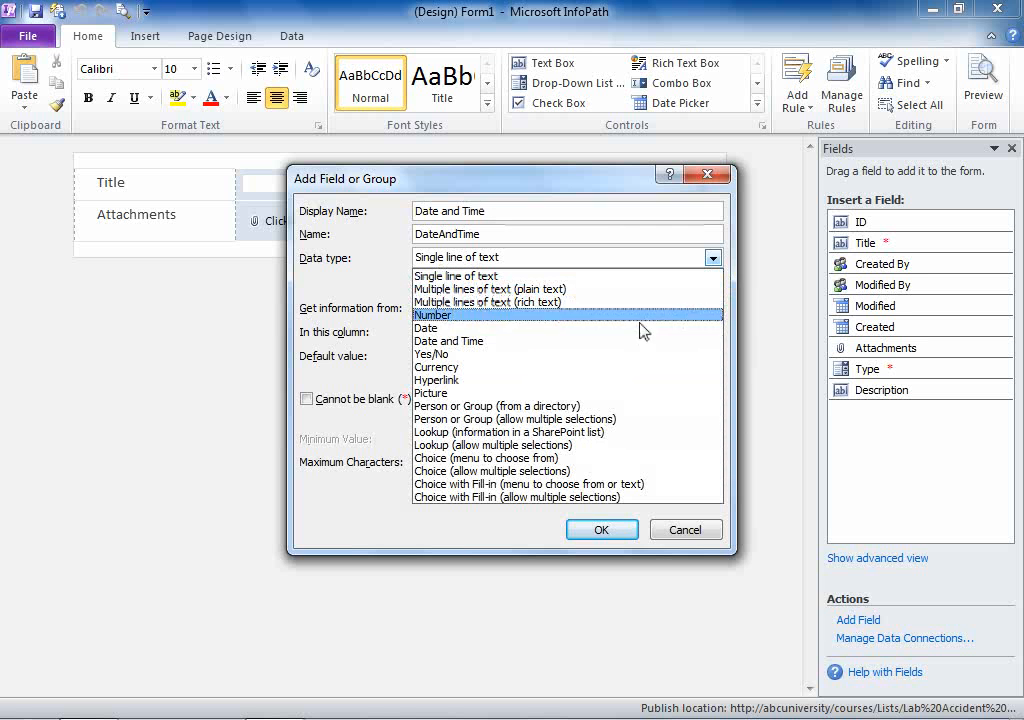
click(449, 341)
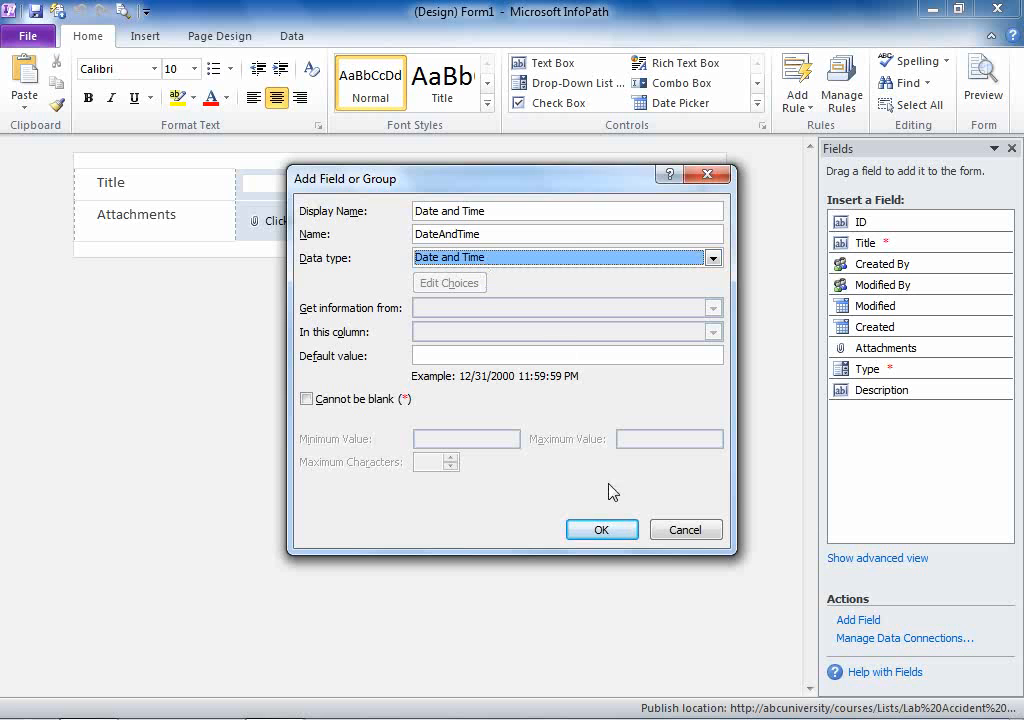
click(601, 529)
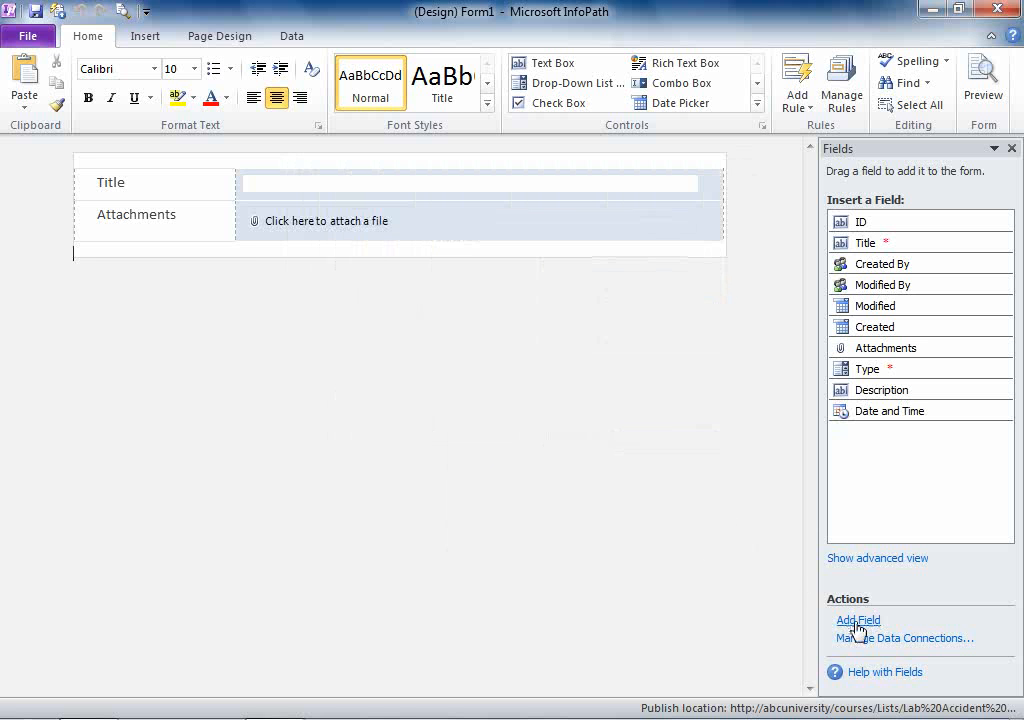
Add a Location field as a single line of text.
click(858, 620)
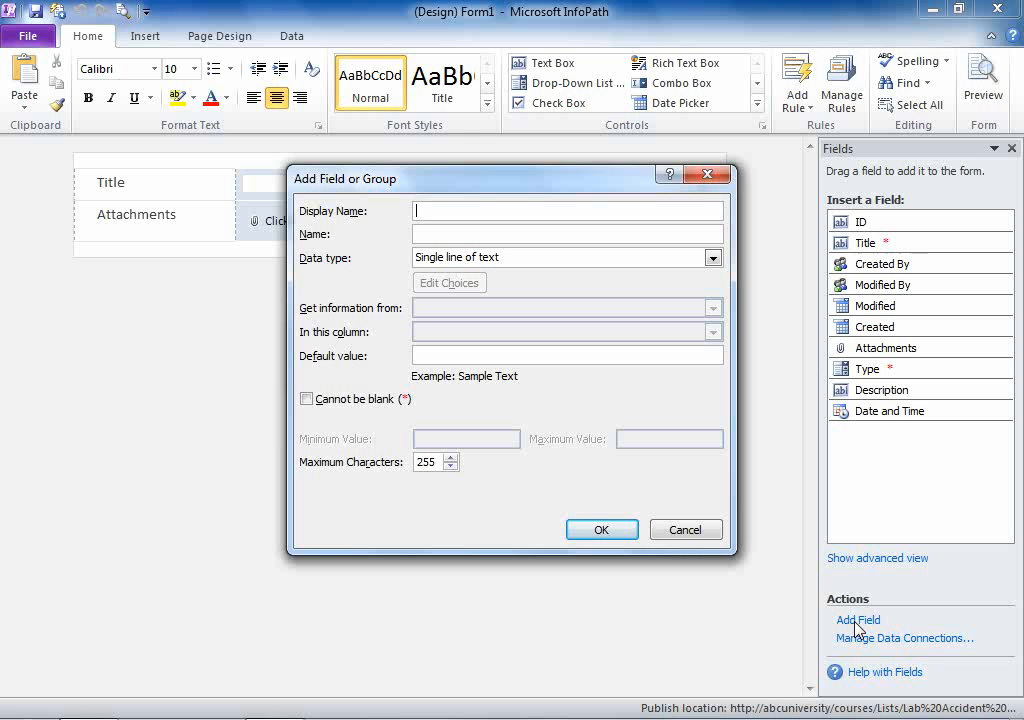
text(Location)
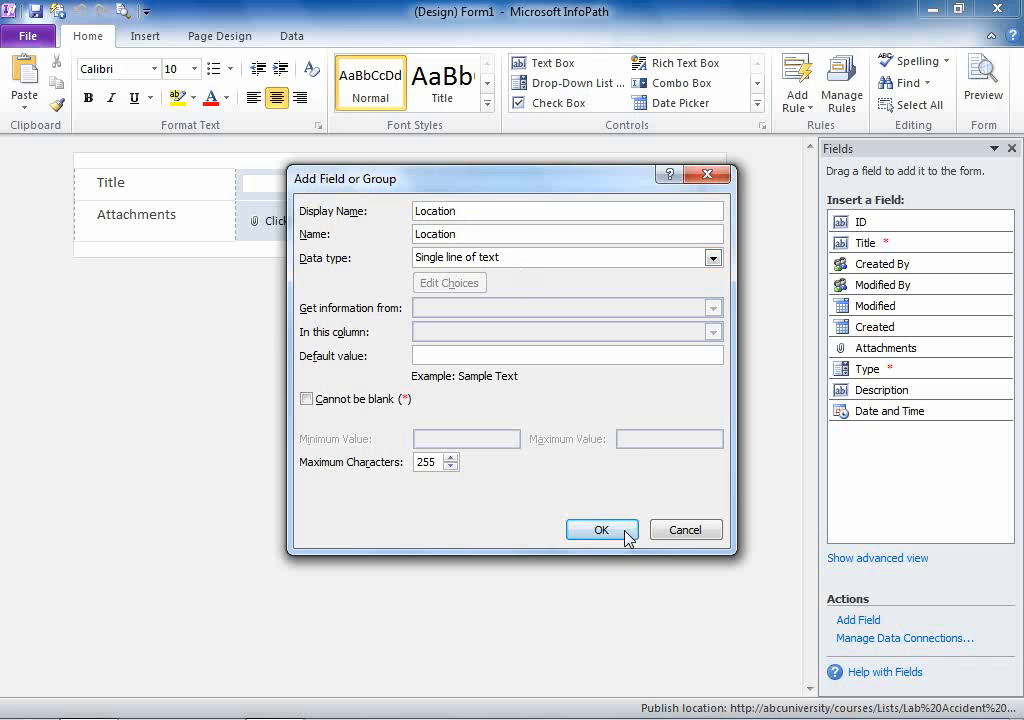
click(601, 530)
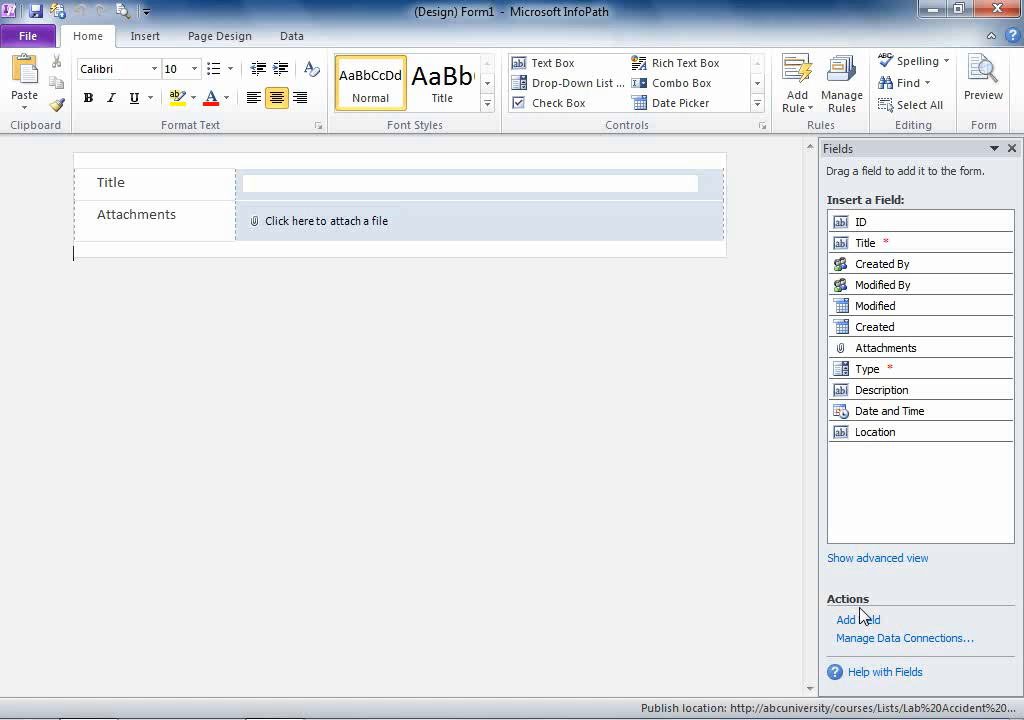
Start a Root Cause field with data type Choice with Fill-in.
click(857, 620)
text(Root Cause)
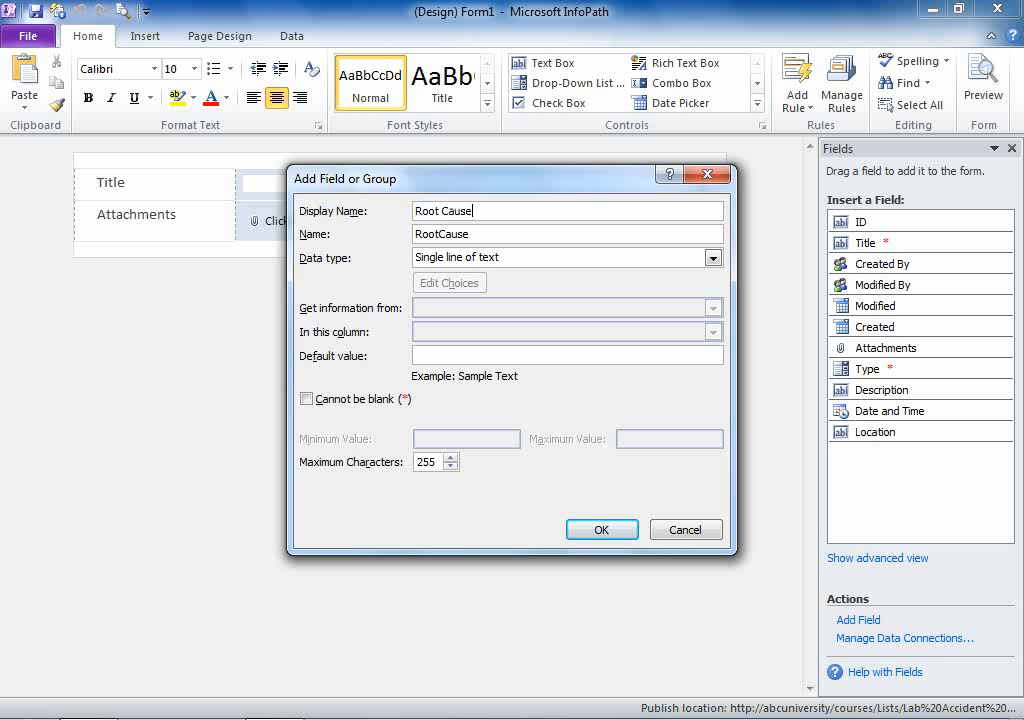
mouse_move(862, 625)
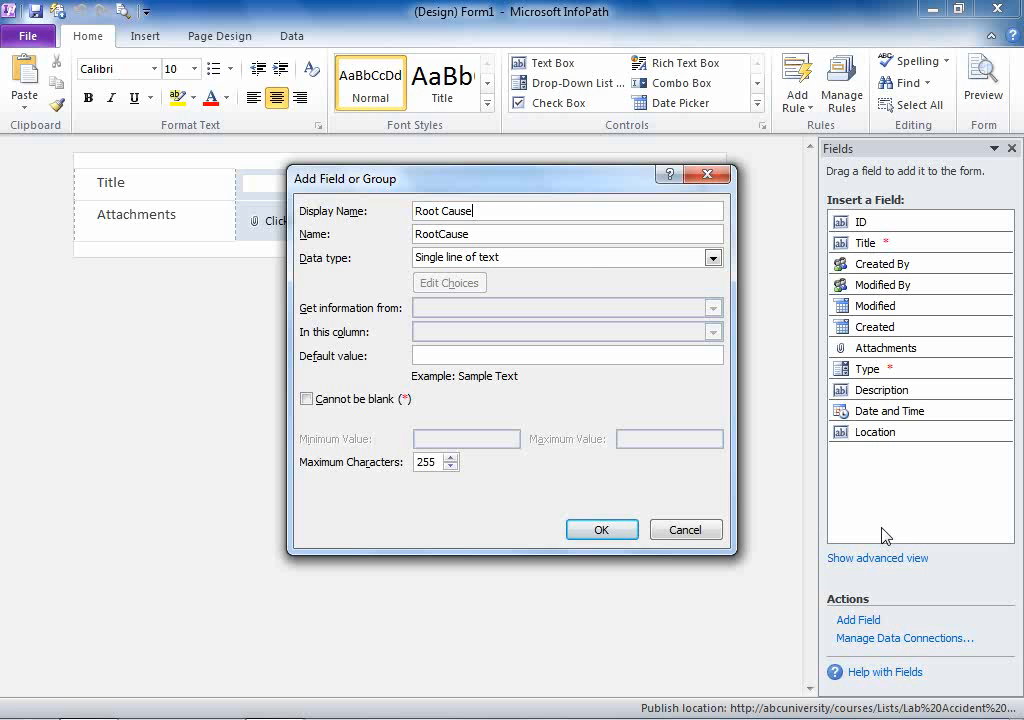
click(712, 257)
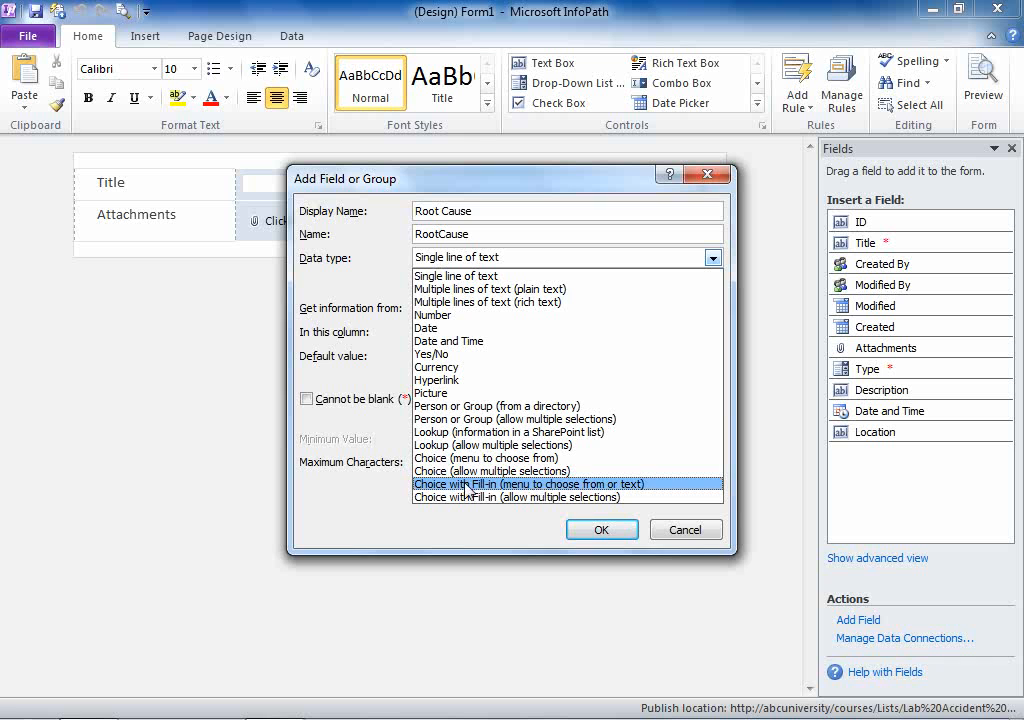
mouse_move(500, 498)
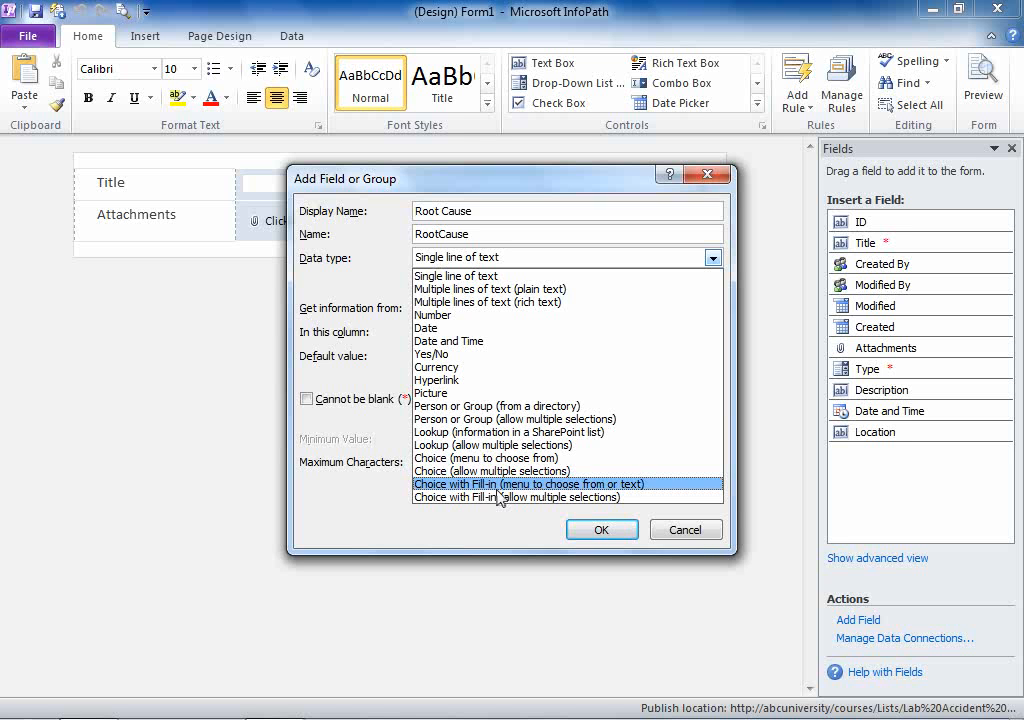
mouse_move(620, 492)
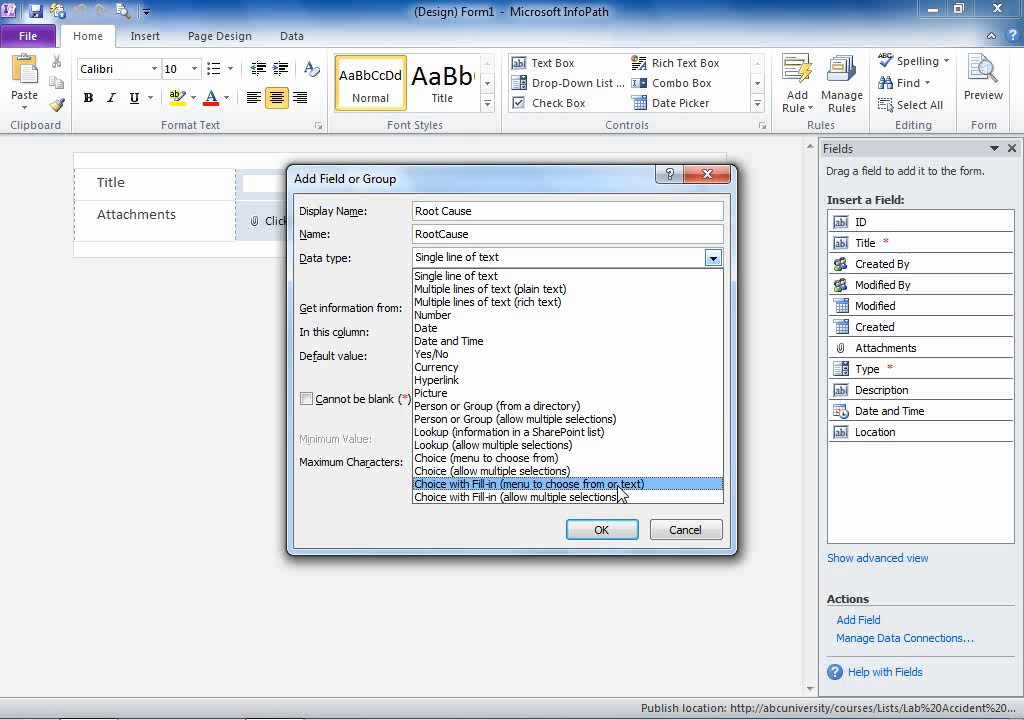
click(530, 484)
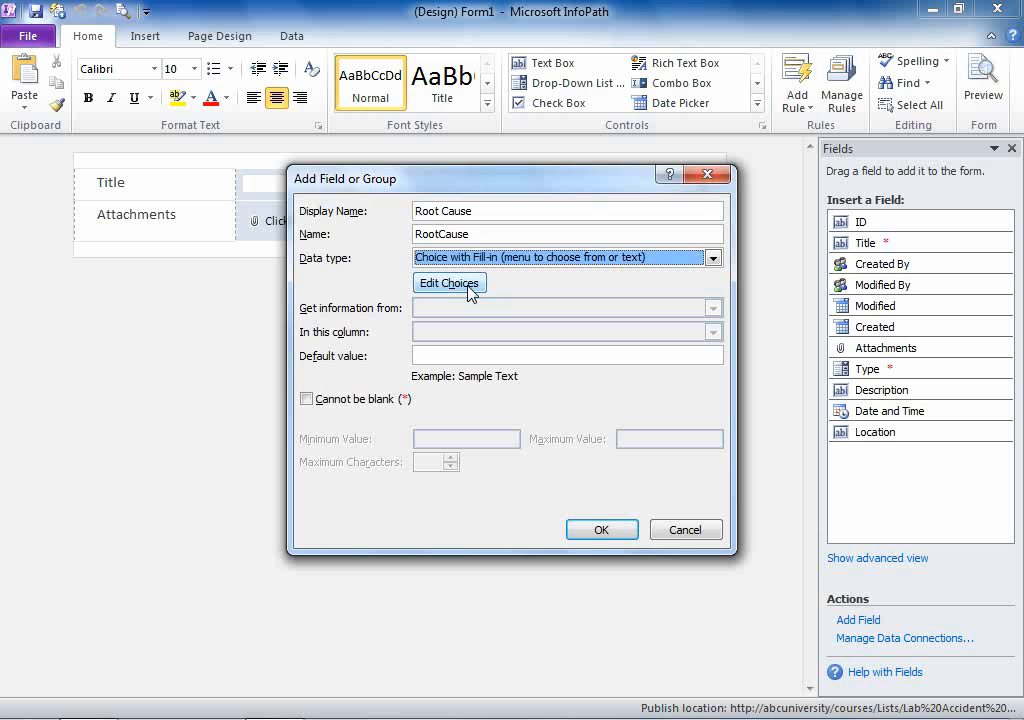
In Edit Choices remove the placeholders and add SOP Error, Not trained and Not following SOP.
click(449, 283)
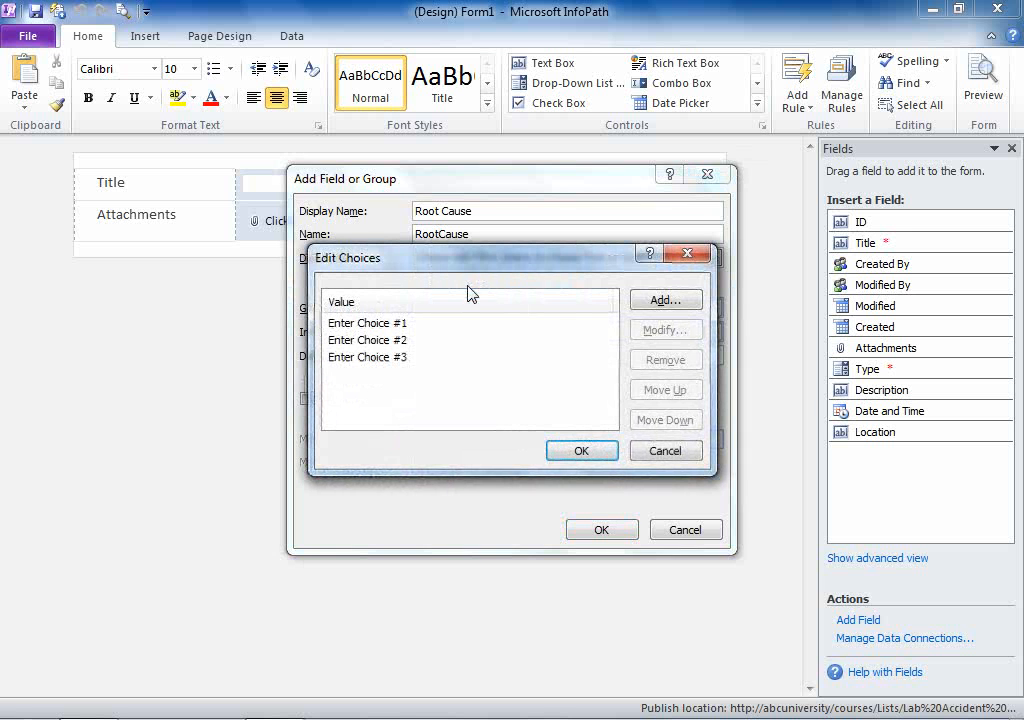
click(367, 322)
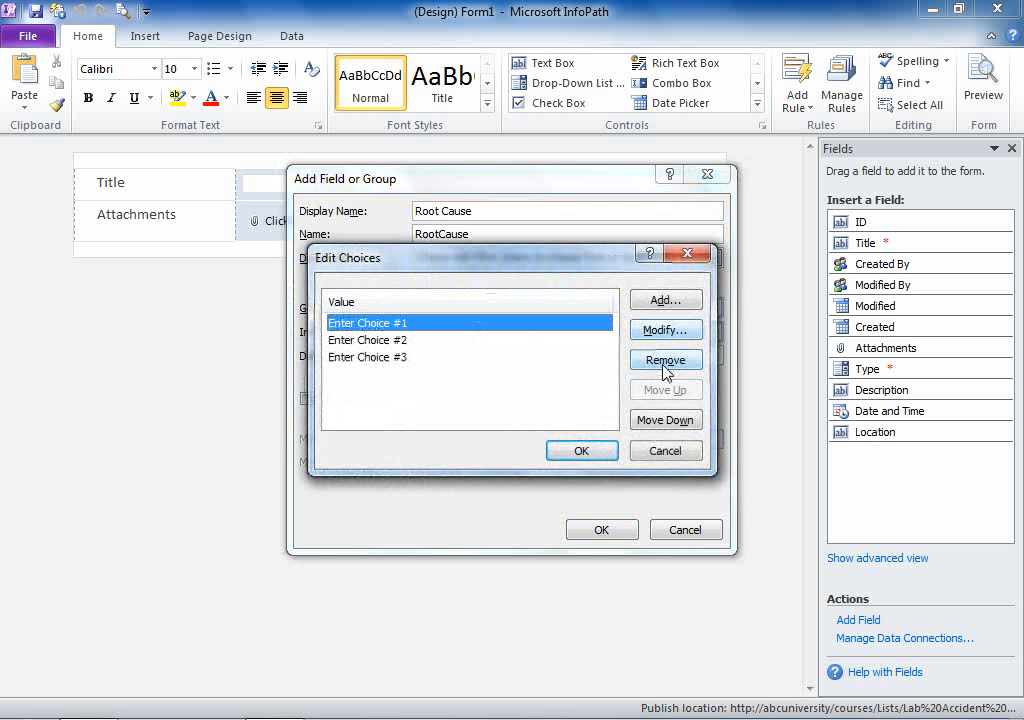
click(666, 360)
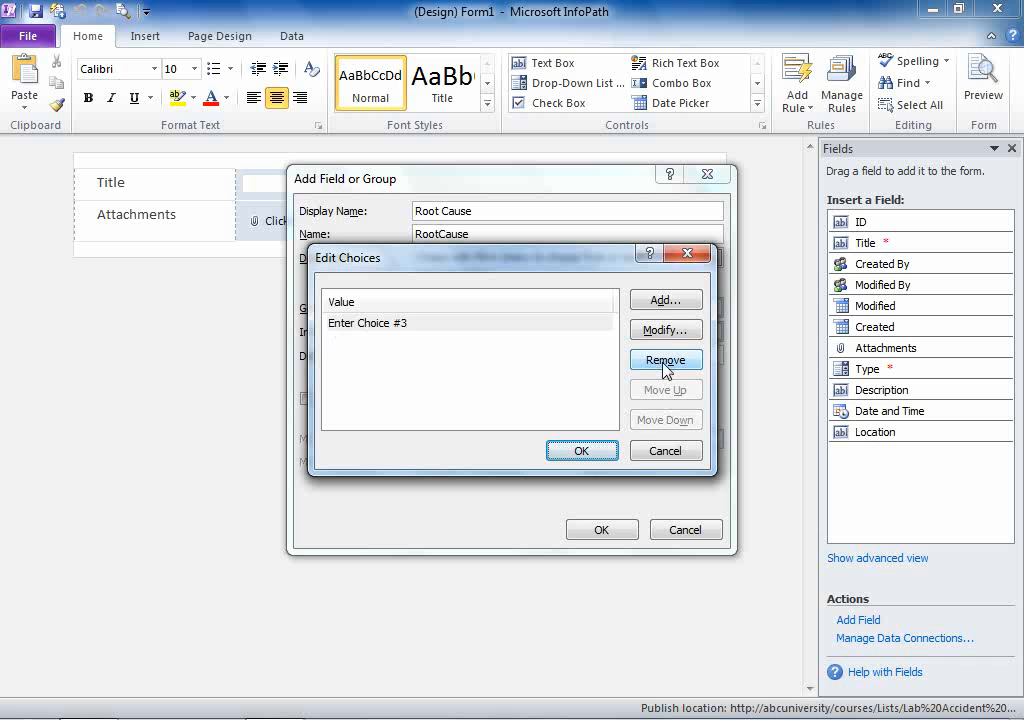
click(665, 300)
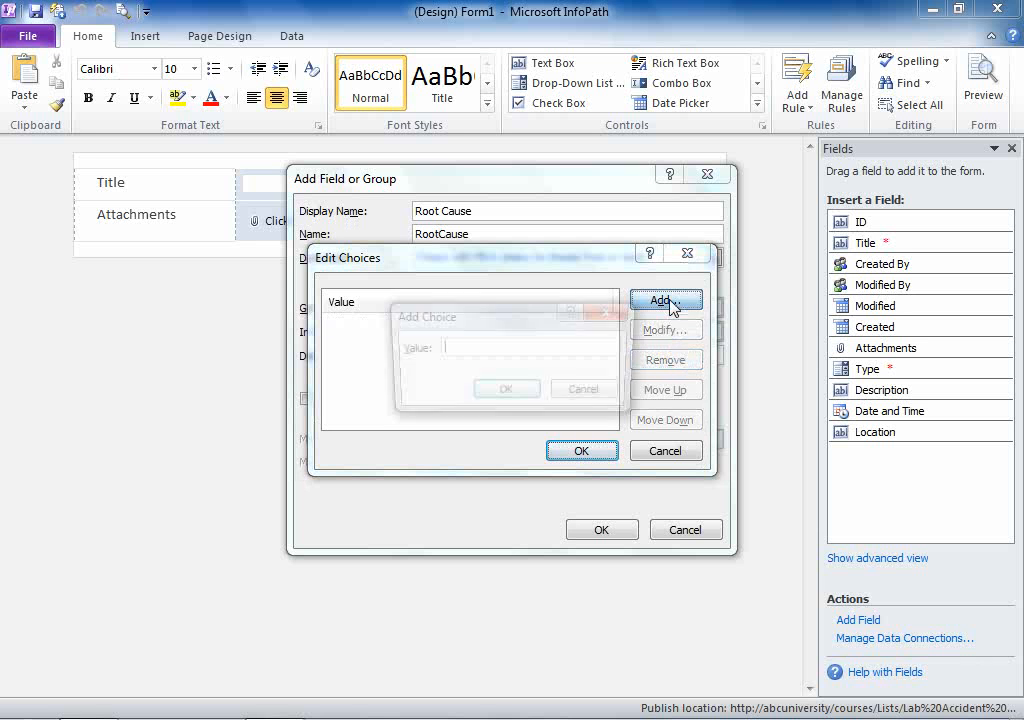
click(661, 300)
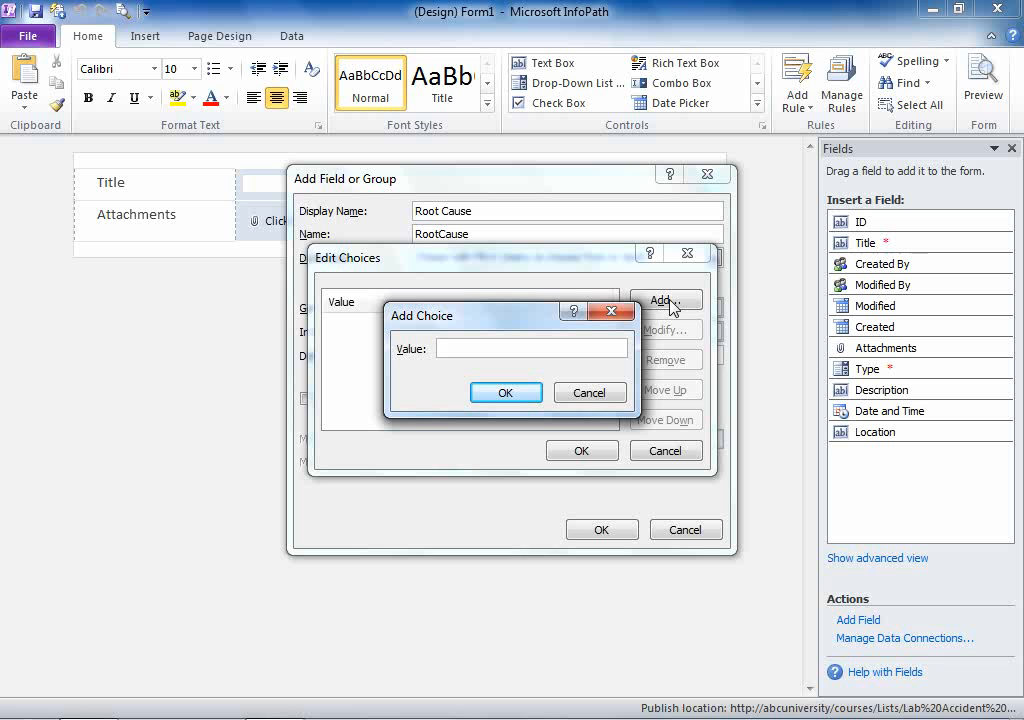
text(SOP)
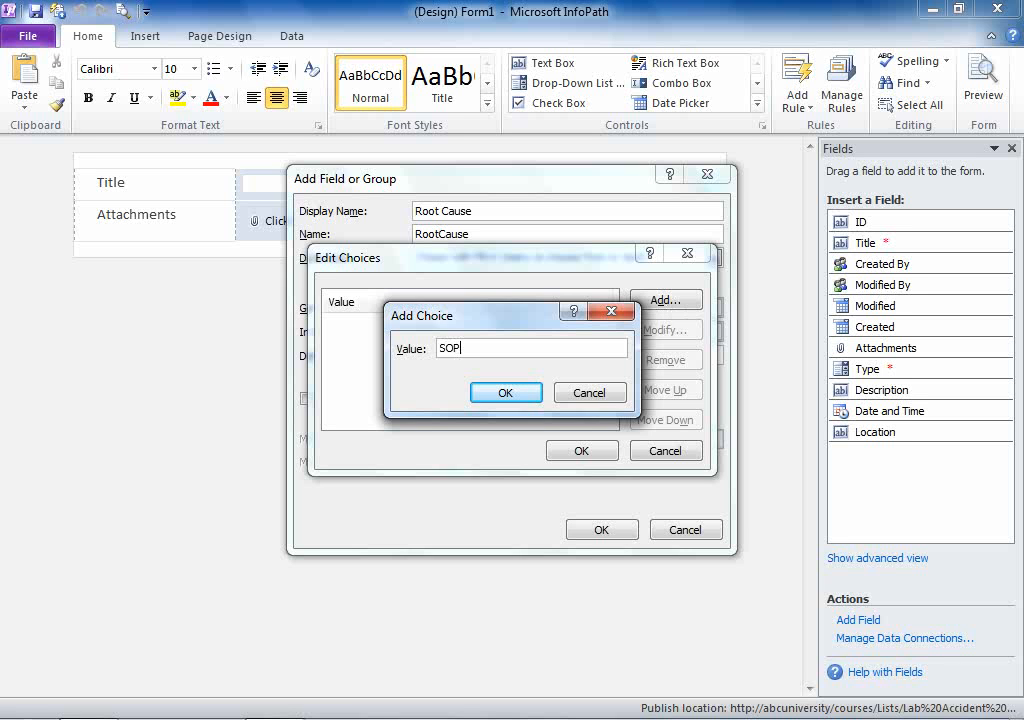
text(Error)
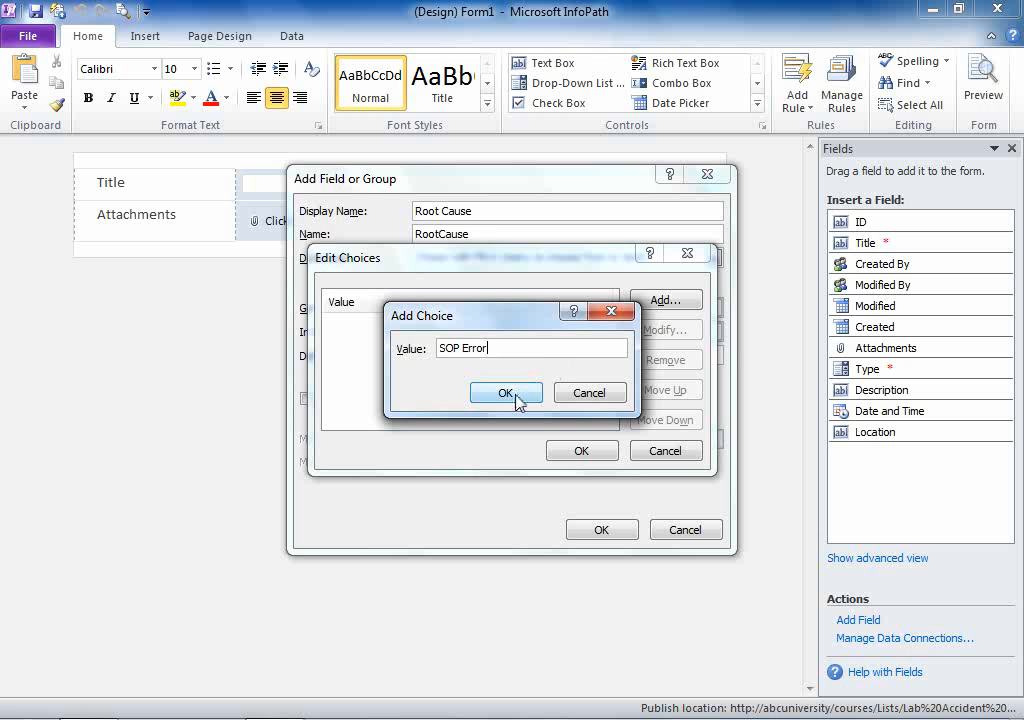
click(505, 392)
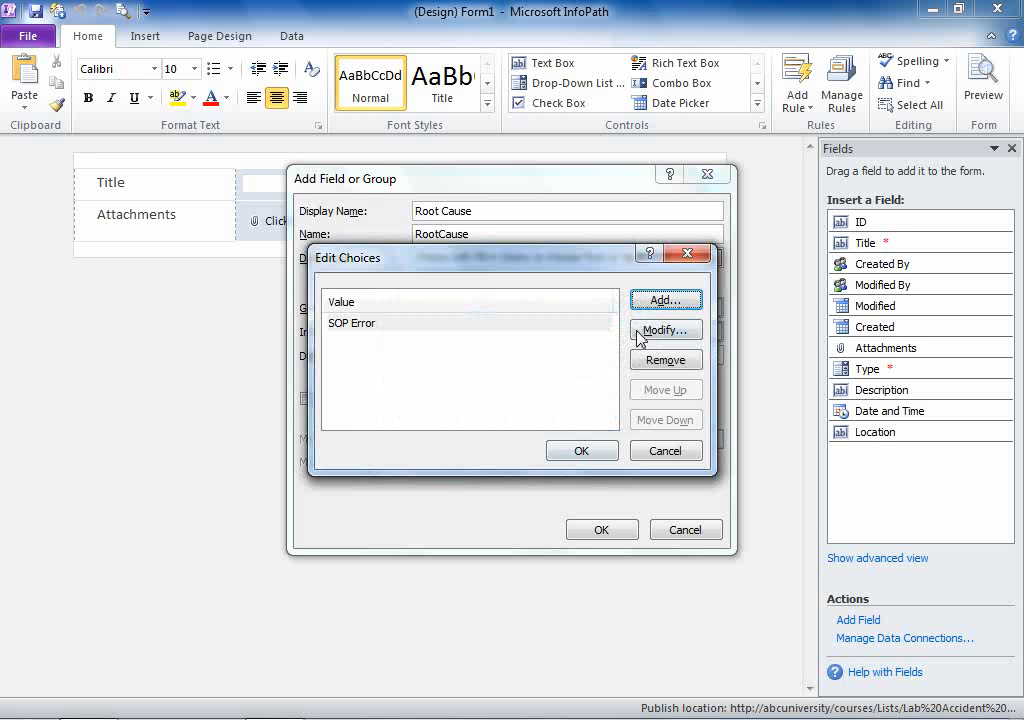
click(665, 299)
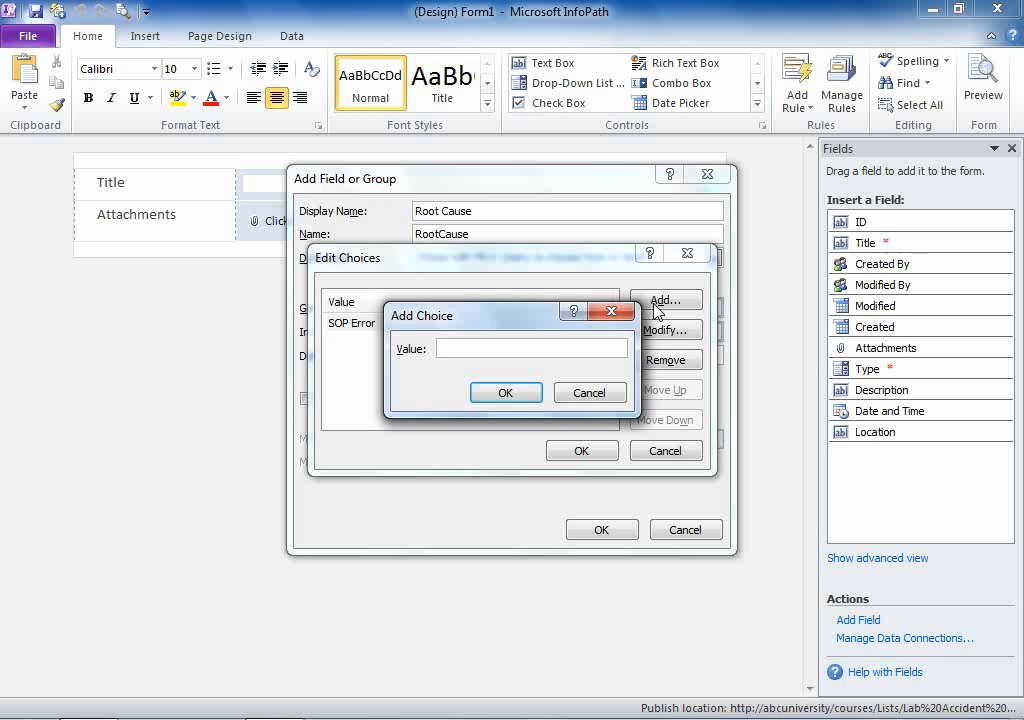
text(Not trained)
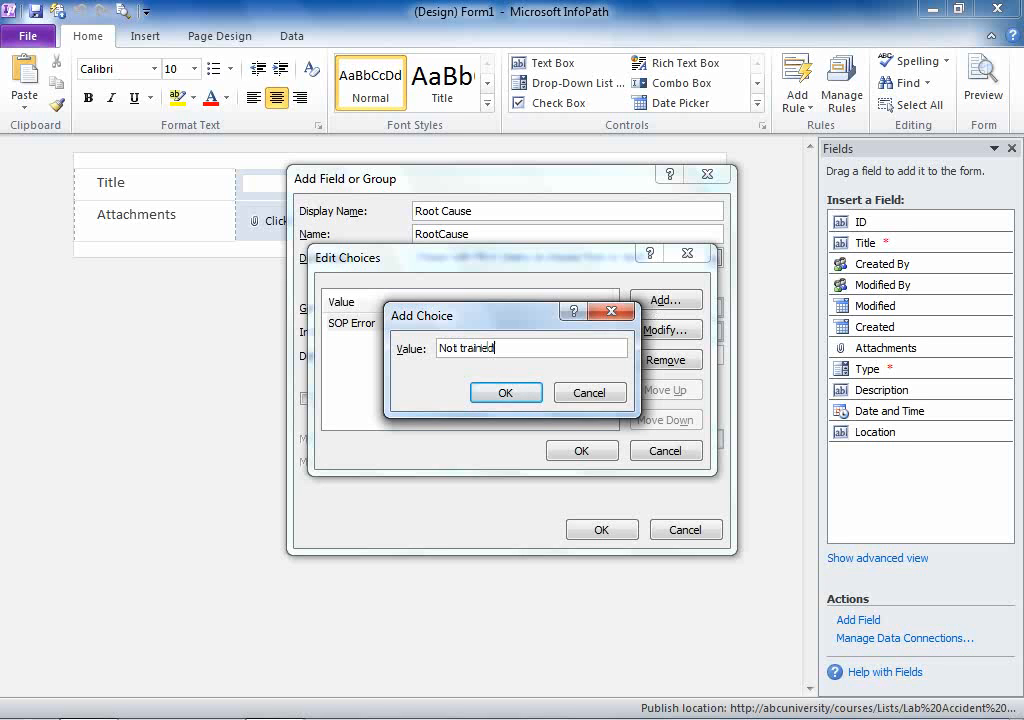
click(505, 392)
text(Not following SO)
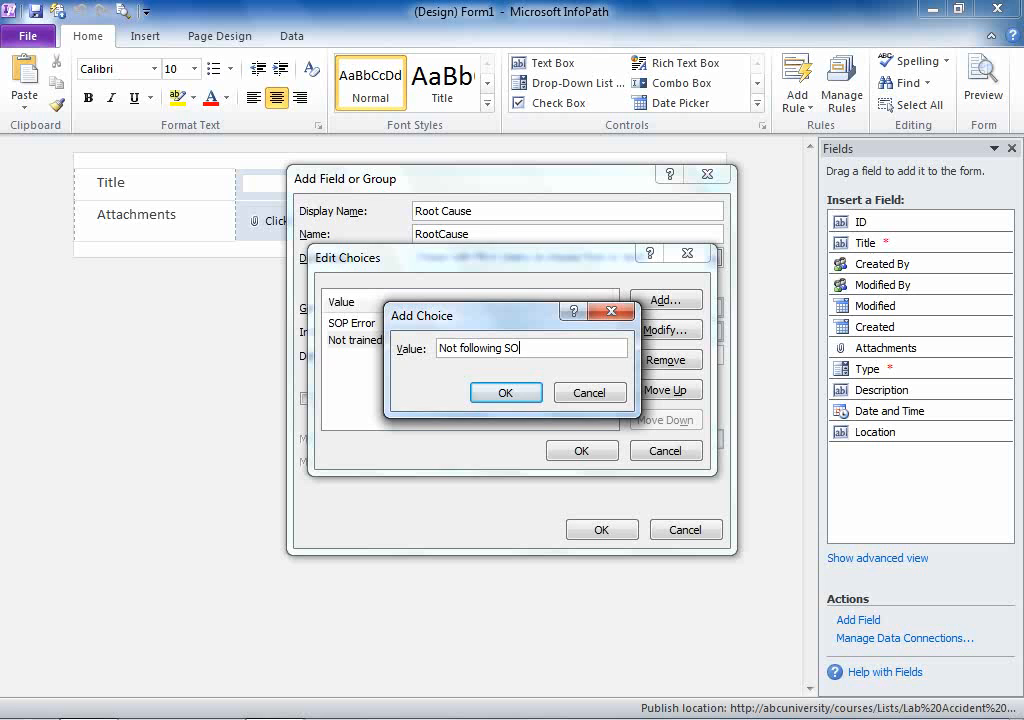
click(505, 391)
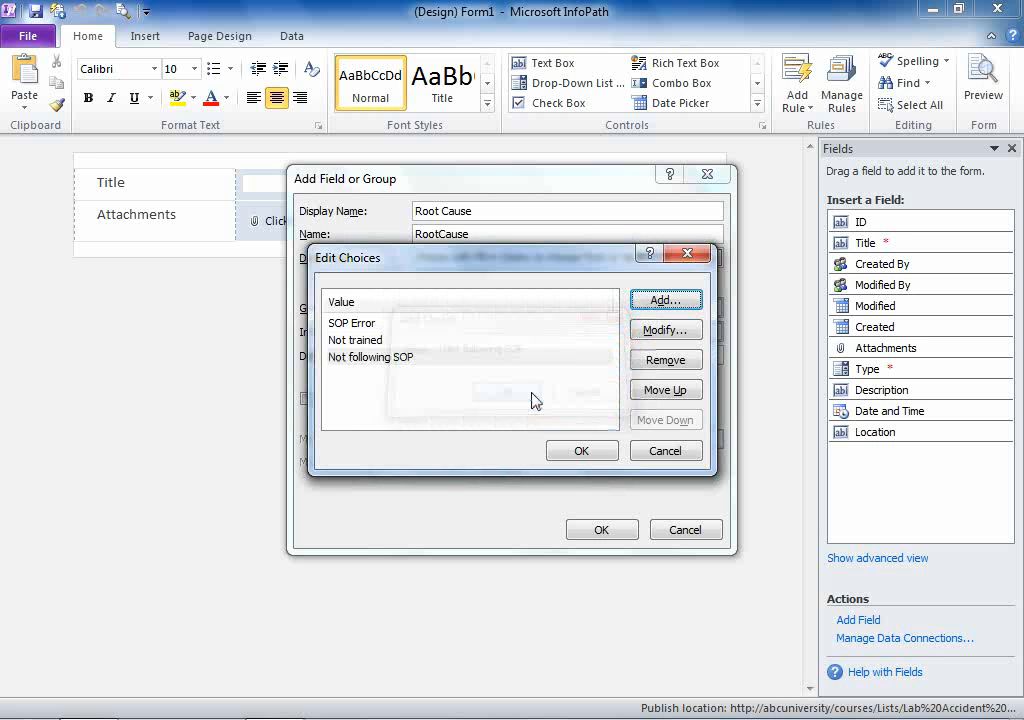
Add Negligence and Using outdated SOP, then save the Root Cause choice list.
click(665, 299)
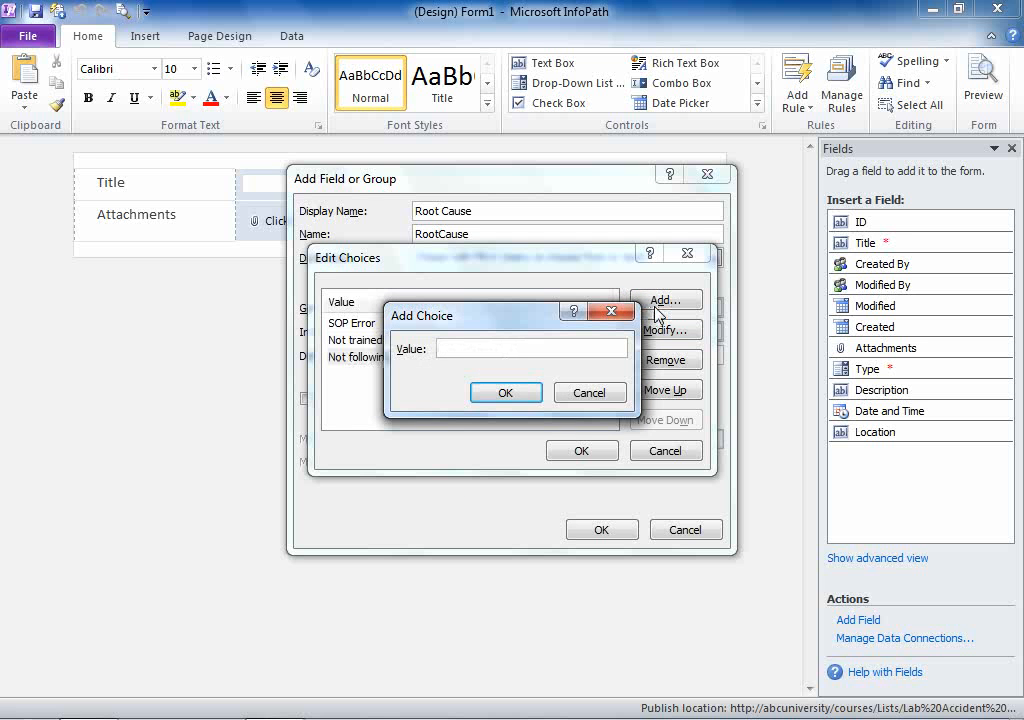
text(Negli)
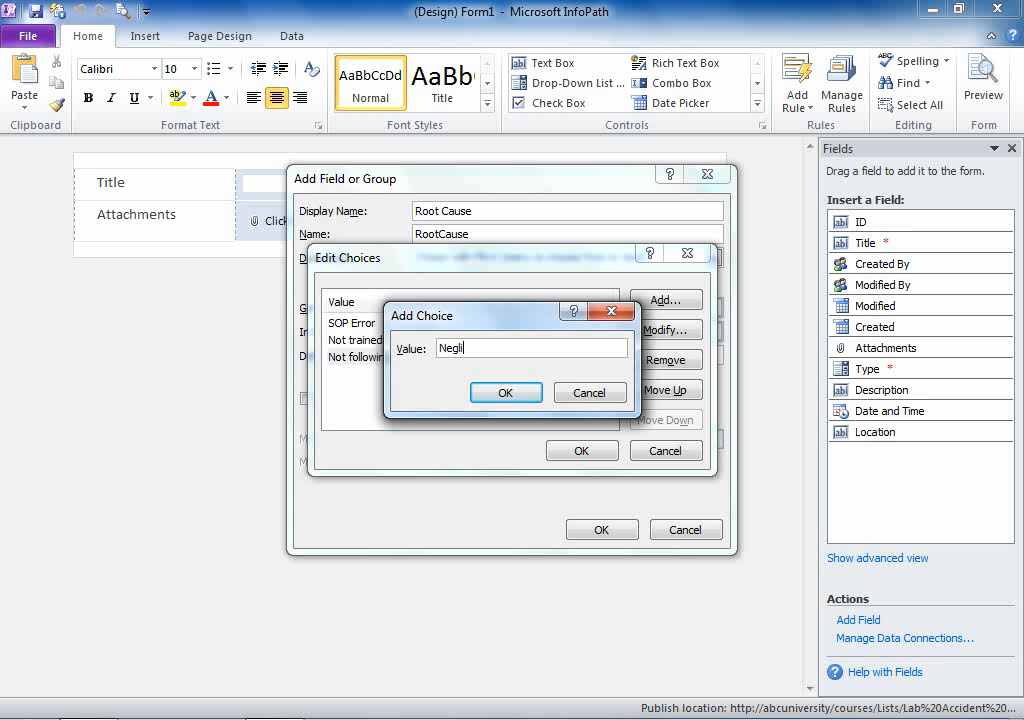
text(igence)
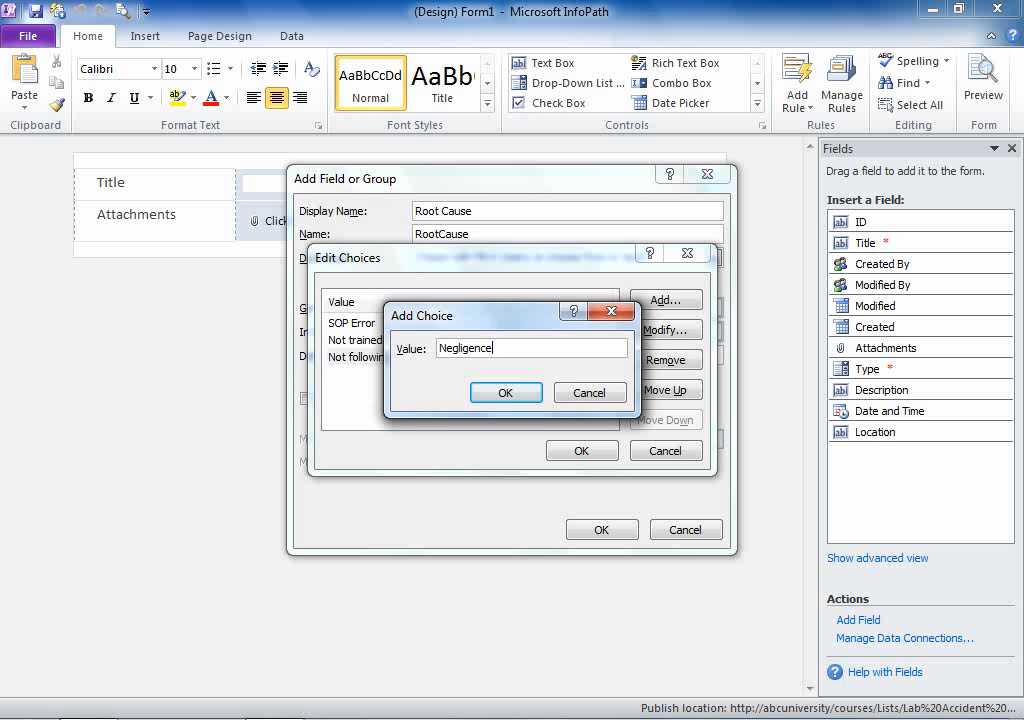
click(505, 391)
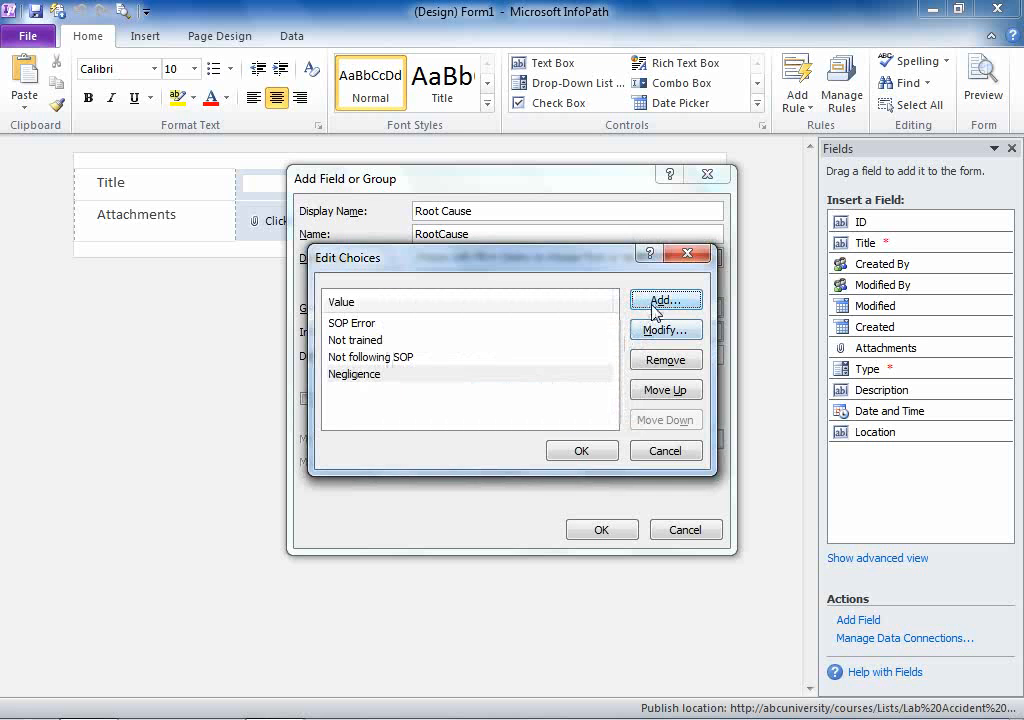
click(666, 299)
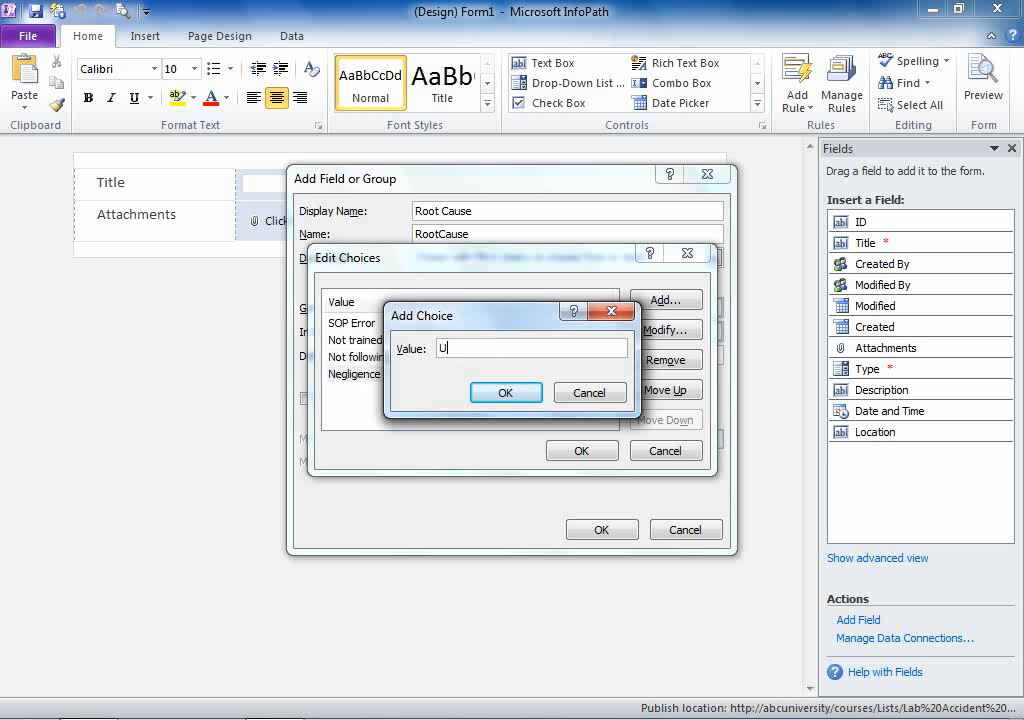
text(sing outdated)
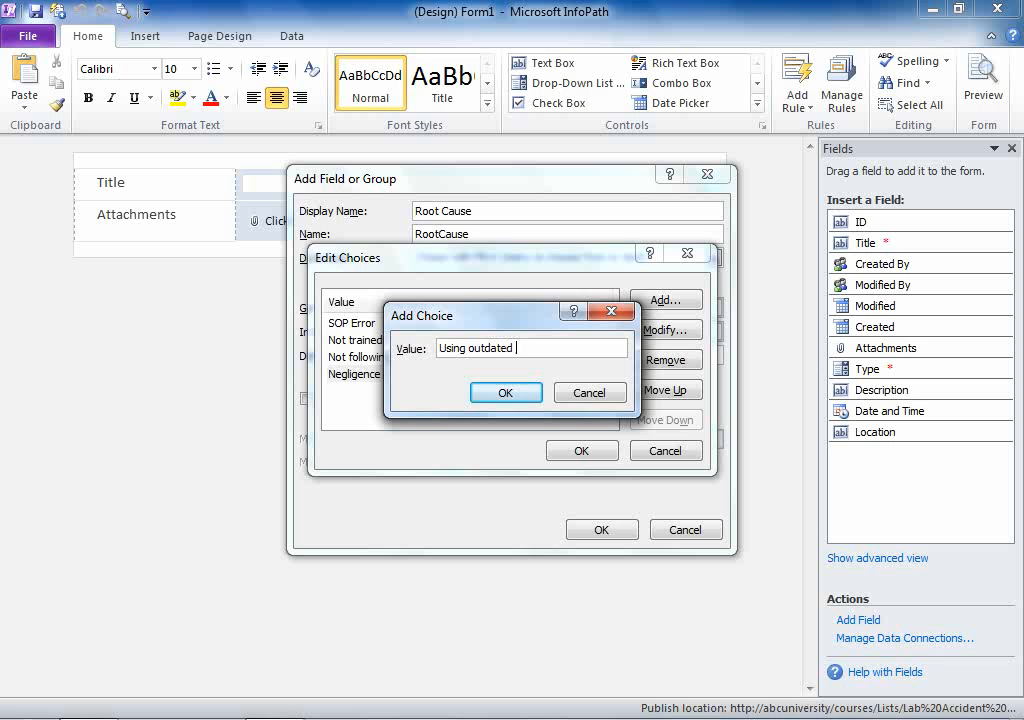
text(SOP)
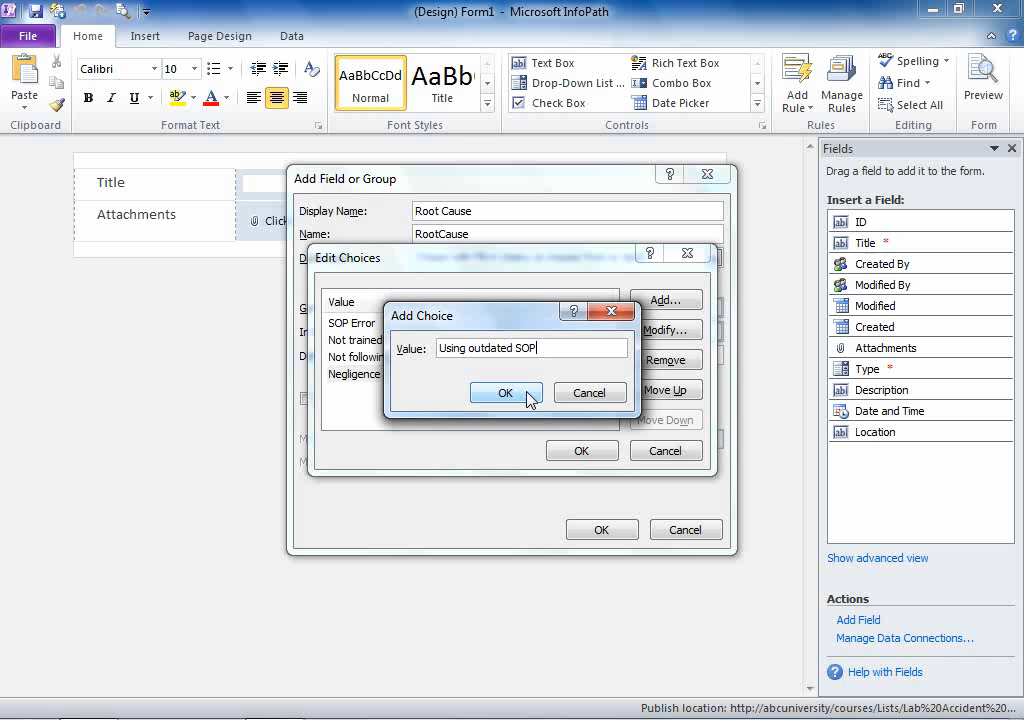
click(505, 392)
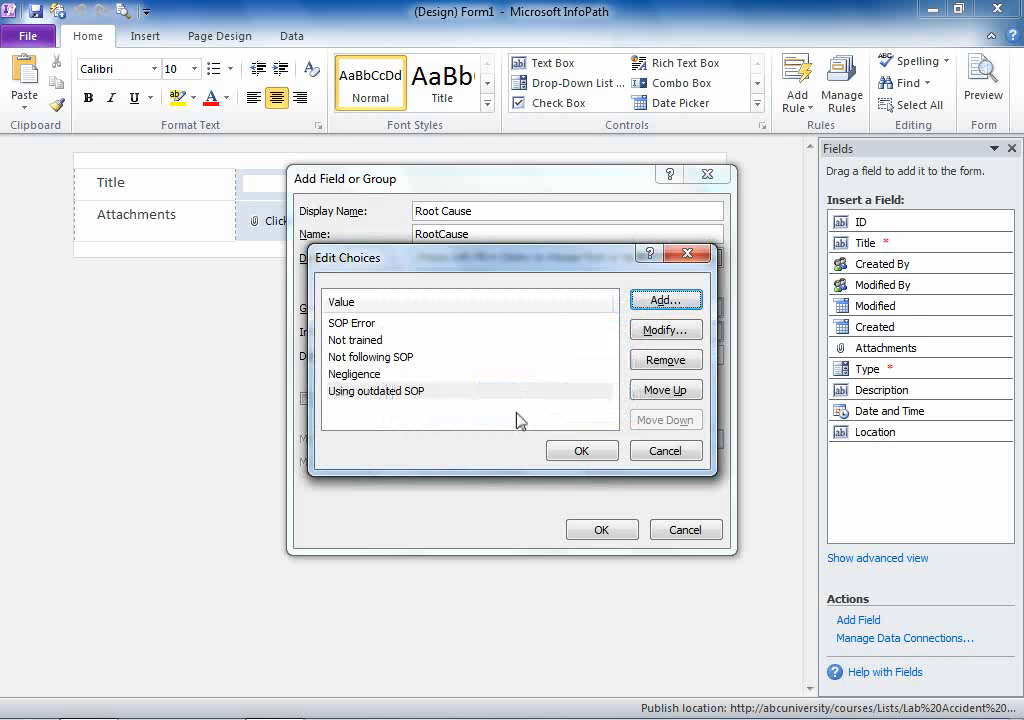
click(581, 450)
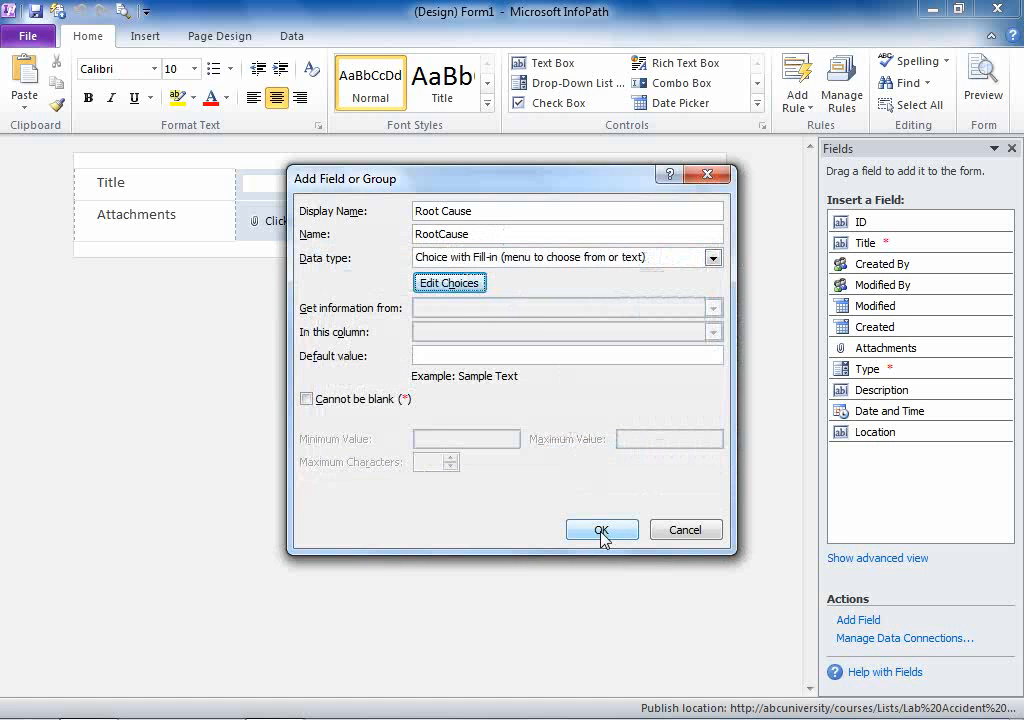
Create the Root Cause field and start a new field named Corrective Actions.
click(601, 529)
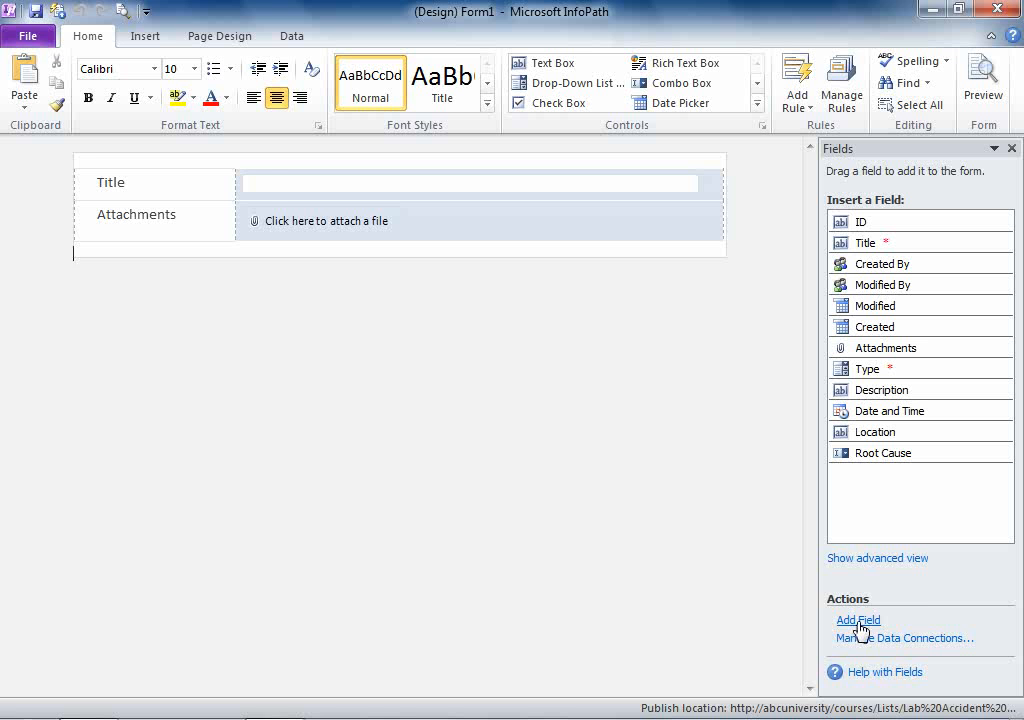
click(858, 620)
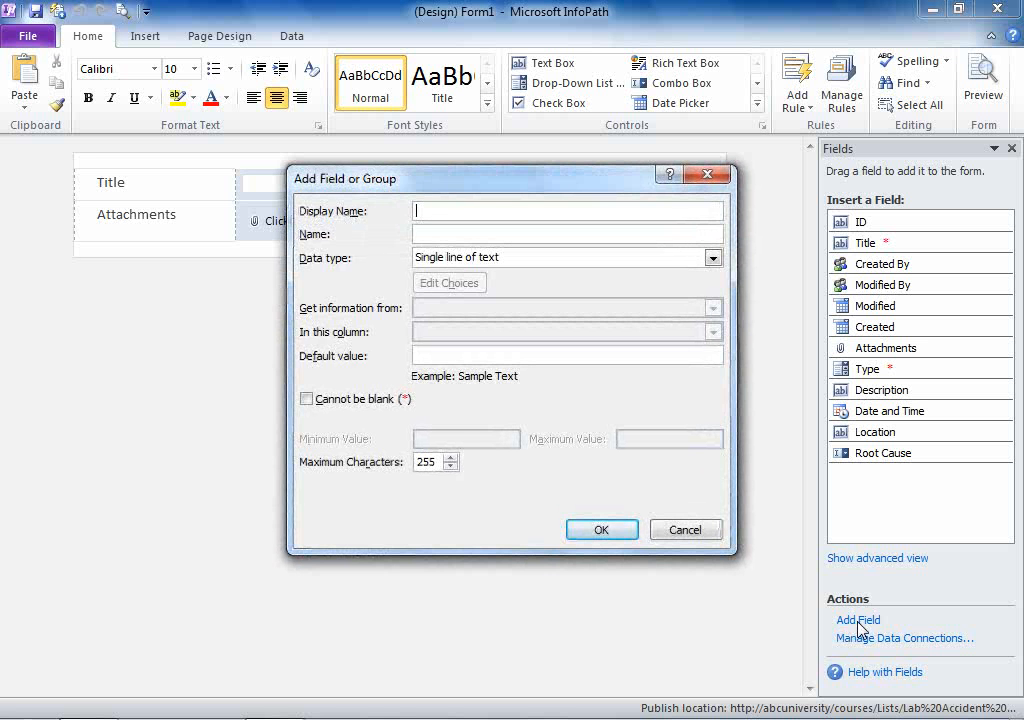
text(Corrective act)
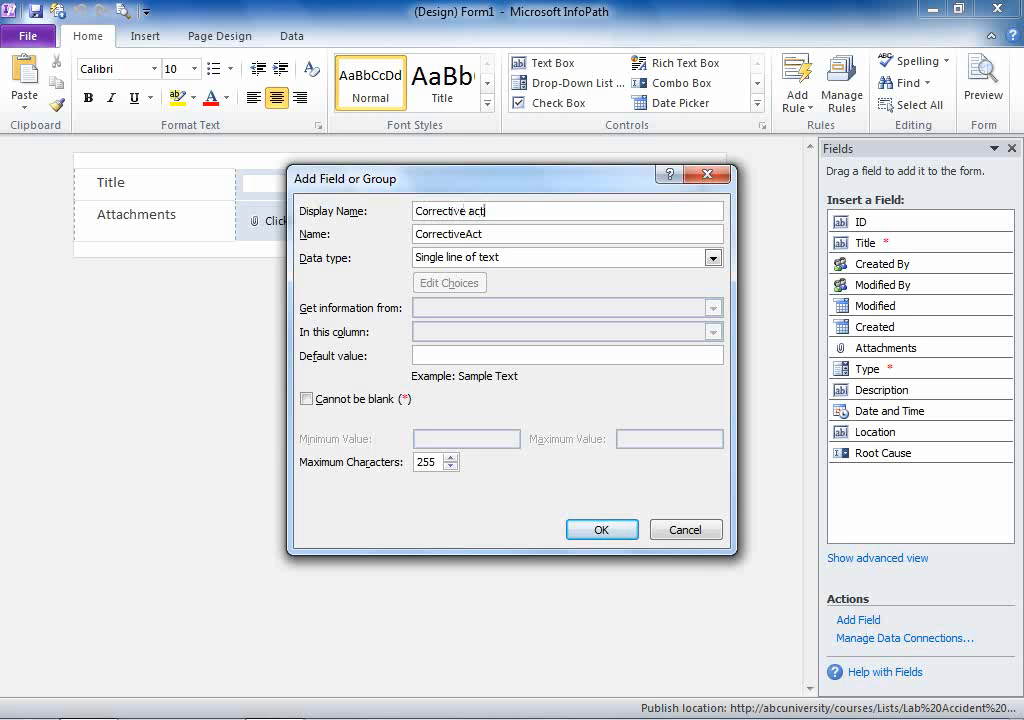
key(BackSpace)
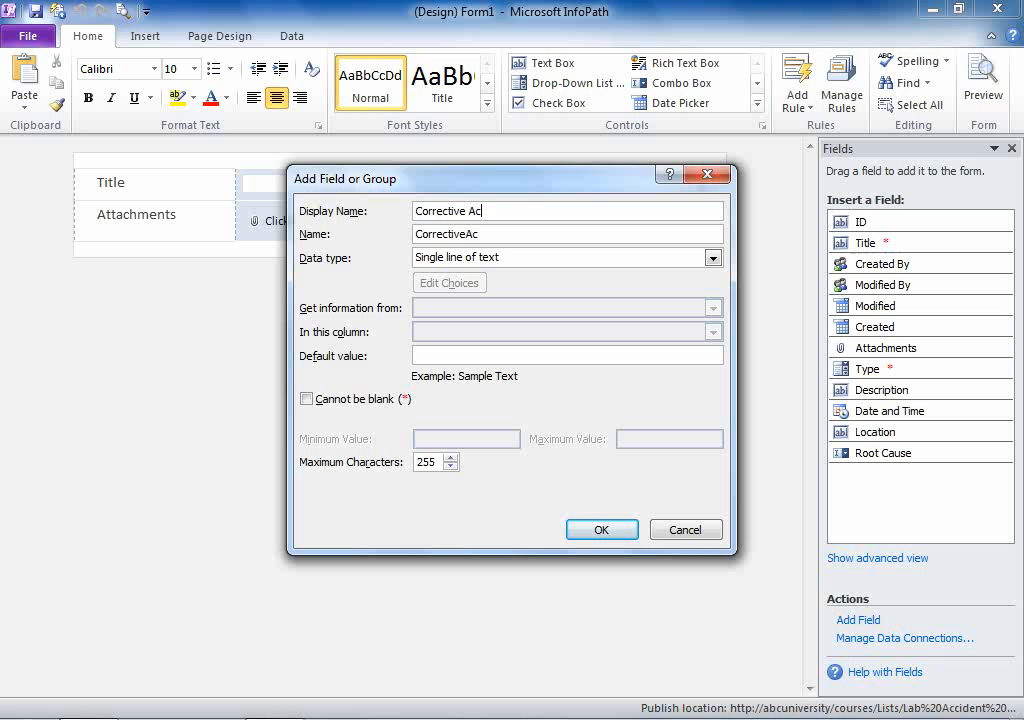
text(tions)
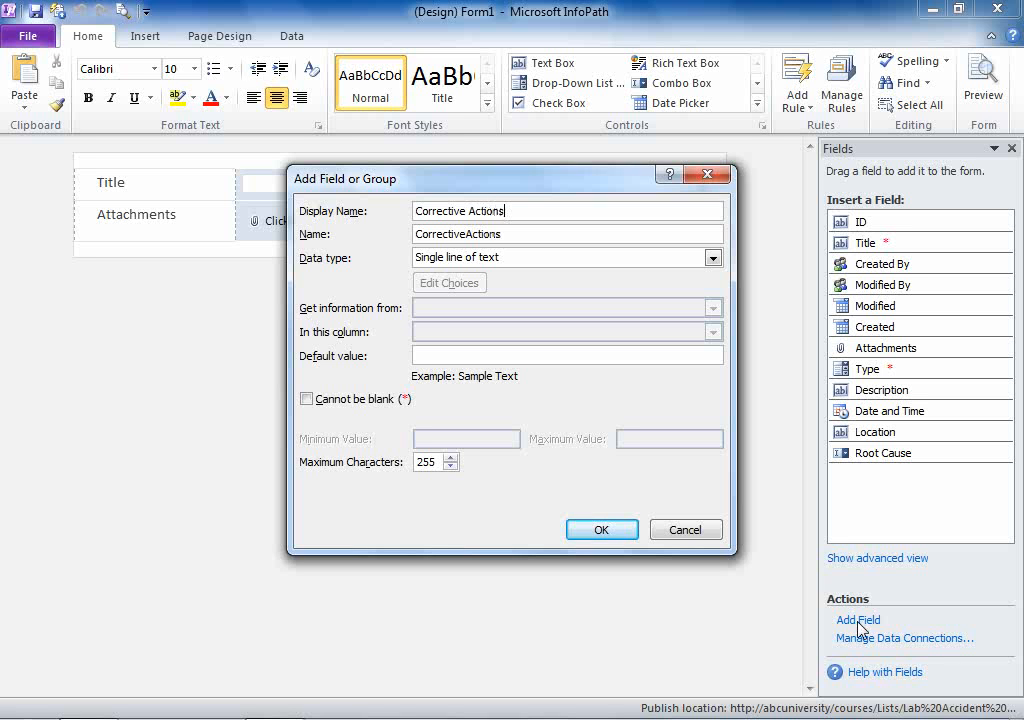
Set Corrective Actions to Choice (allow multiple selections) and begin editing its choices.
click(712, 257)
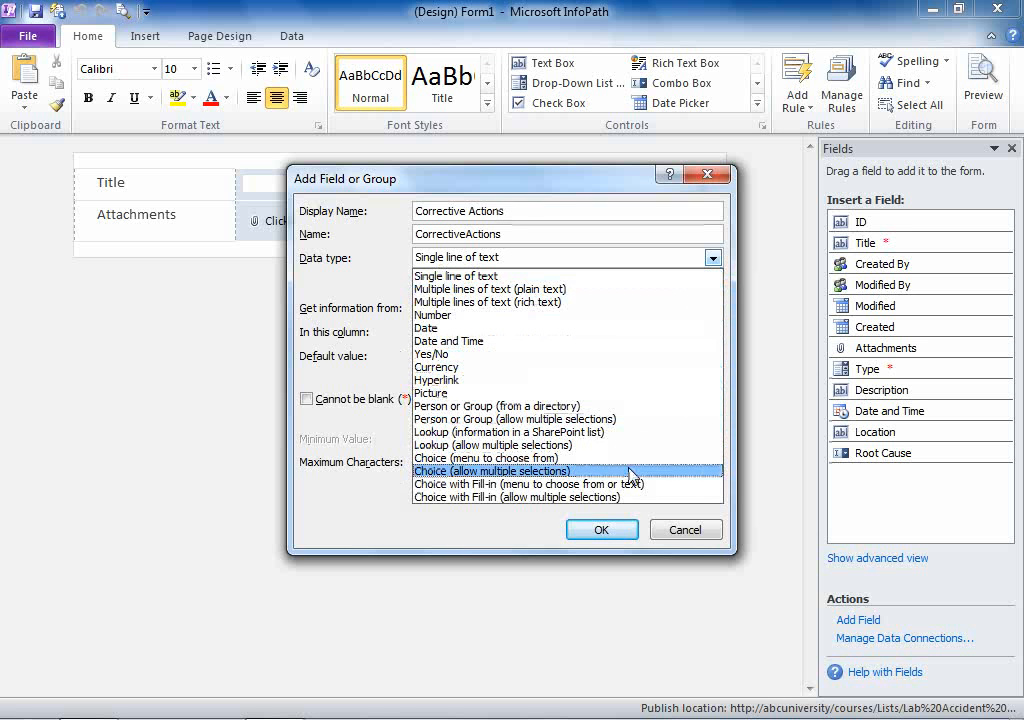
click(491, 470)
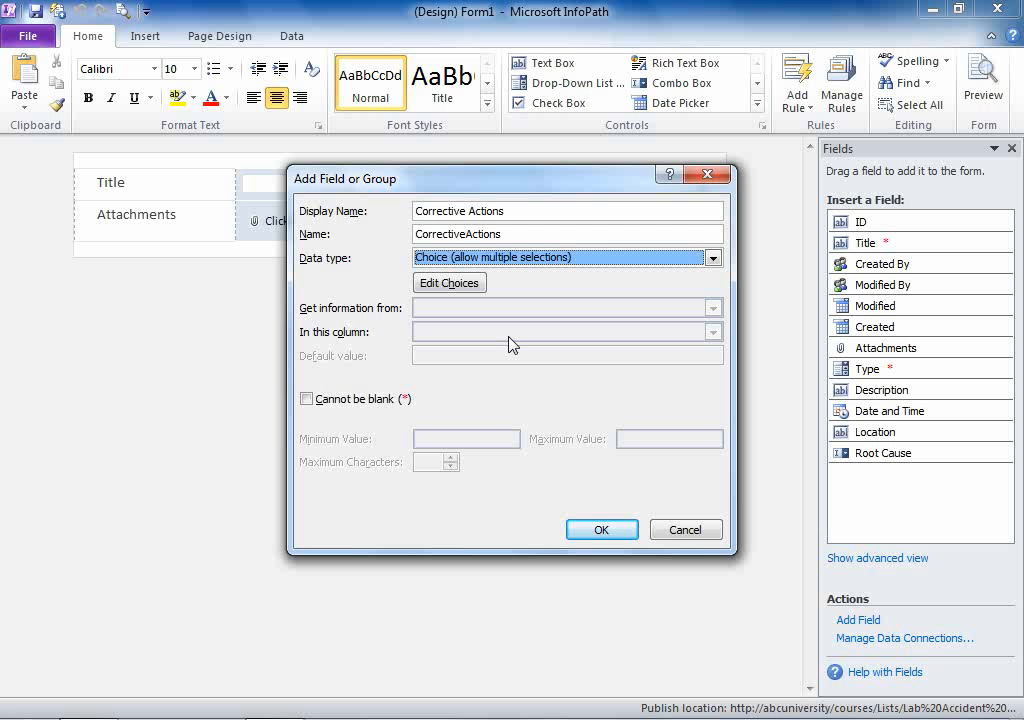
click(448, 283)
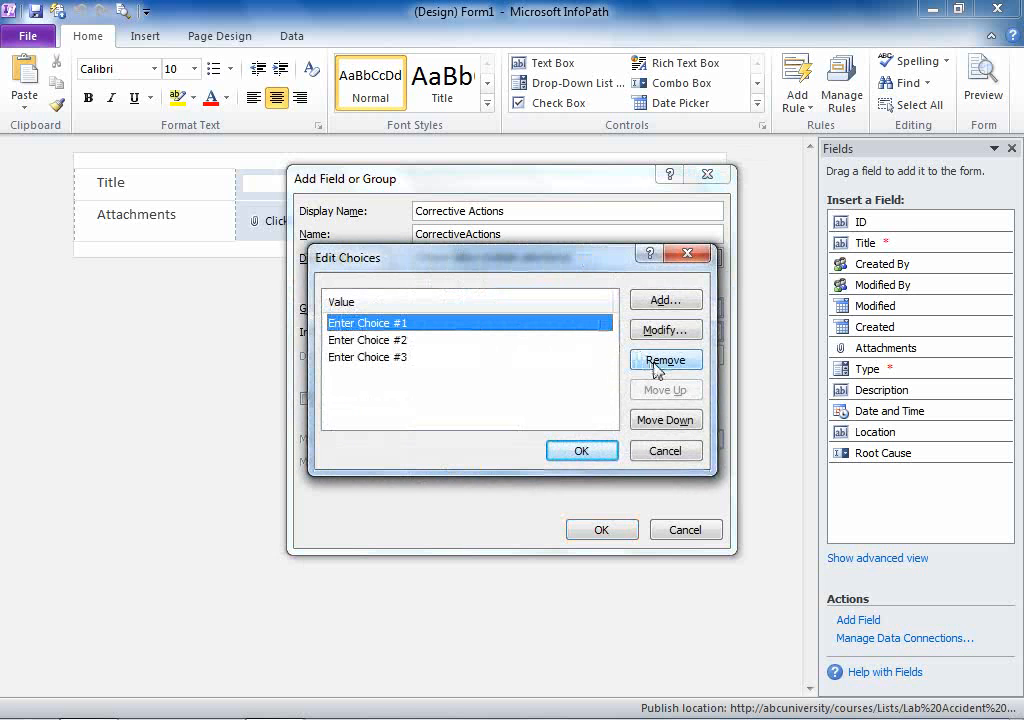
Clear the placeholder choices and add Update SOP and Reprimand Student.
click(665, 360)
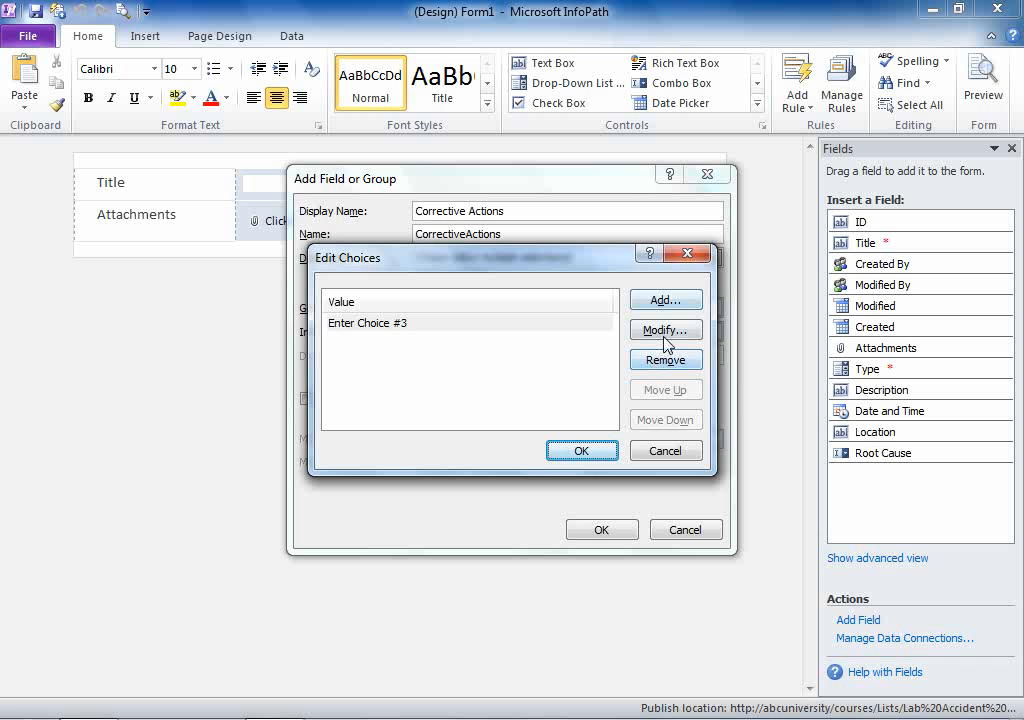
click(663, 299)
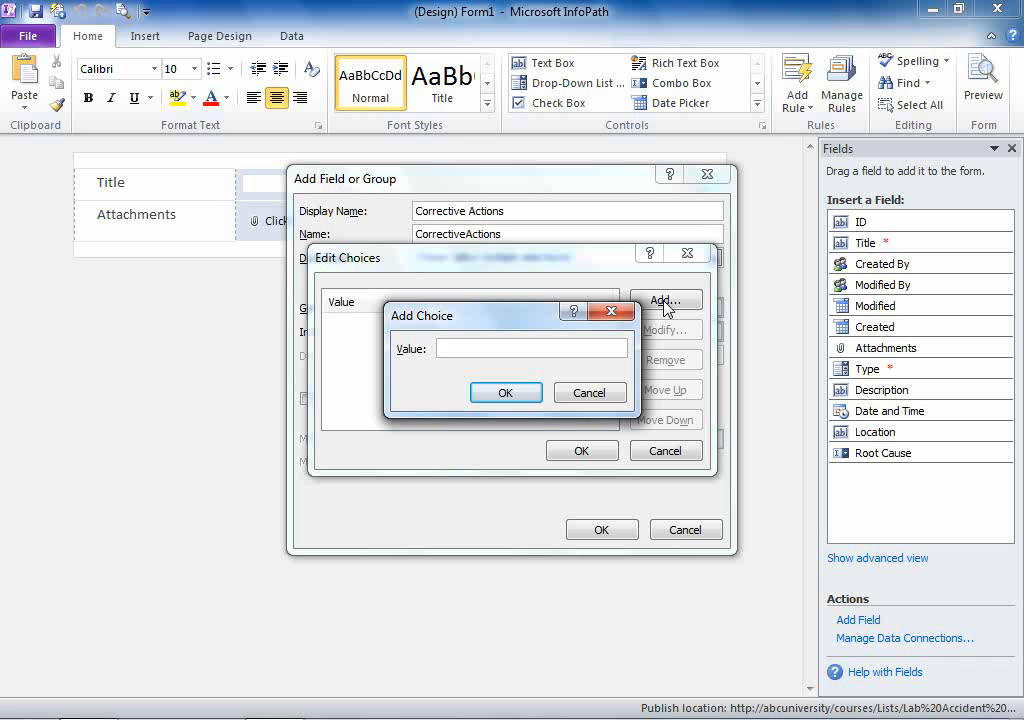
text(Update S)
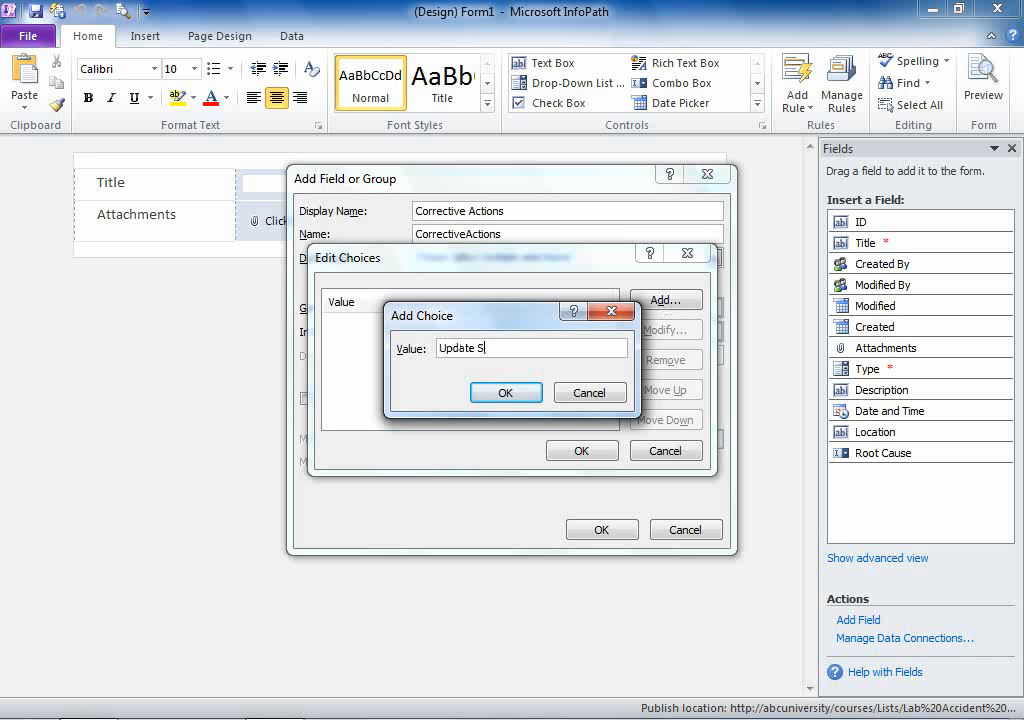
text(OP)
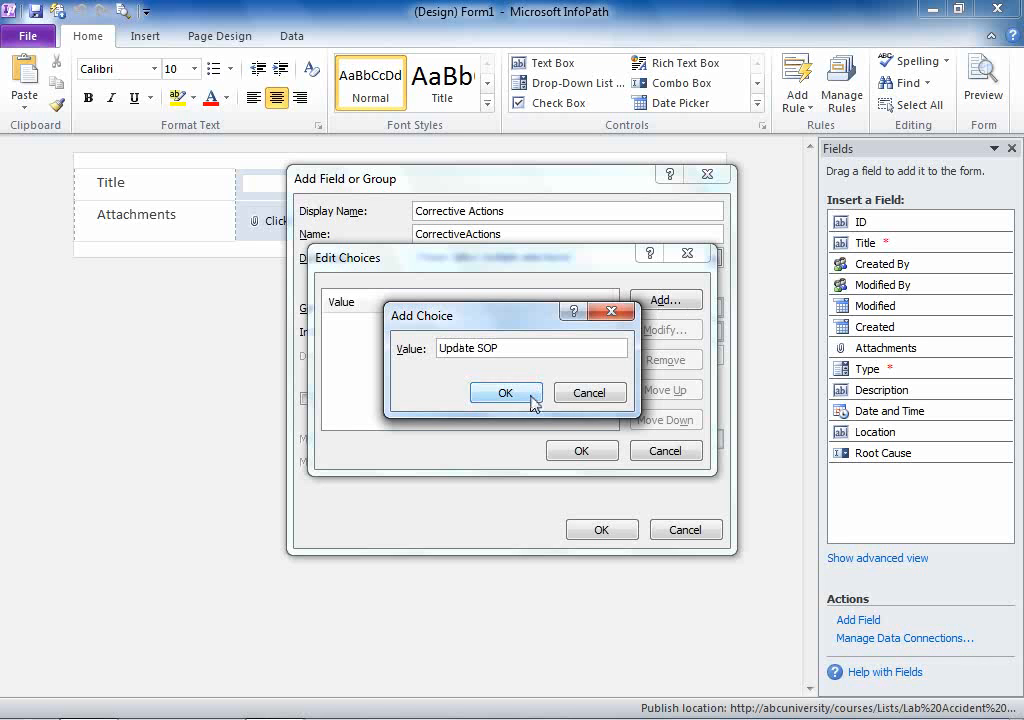
click(505, 392)
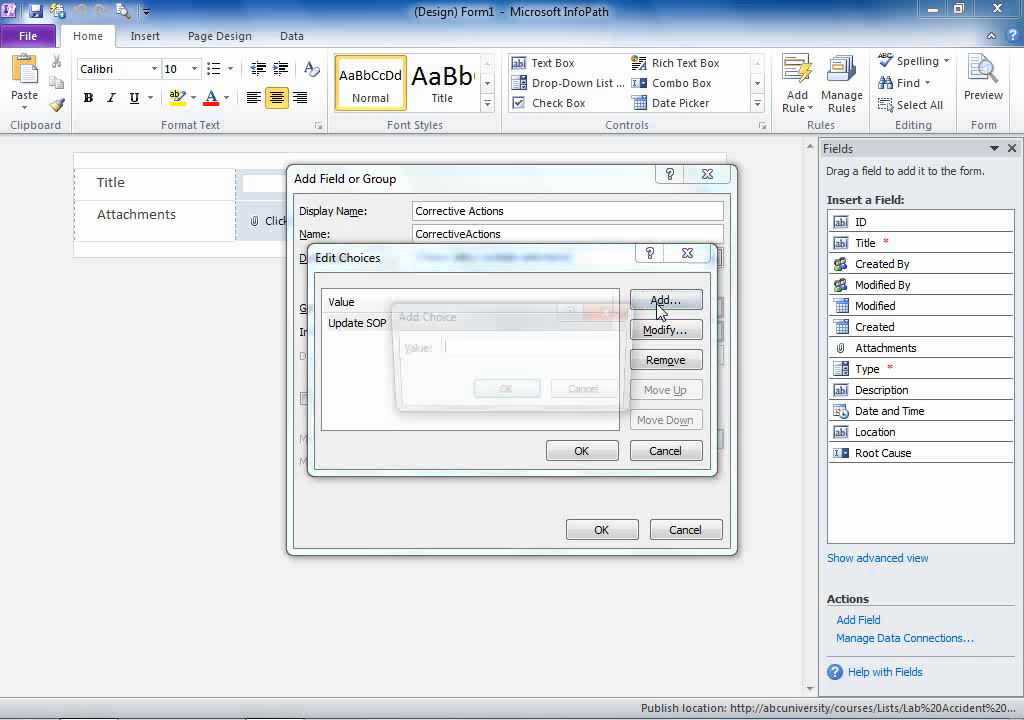
click(664, 300)
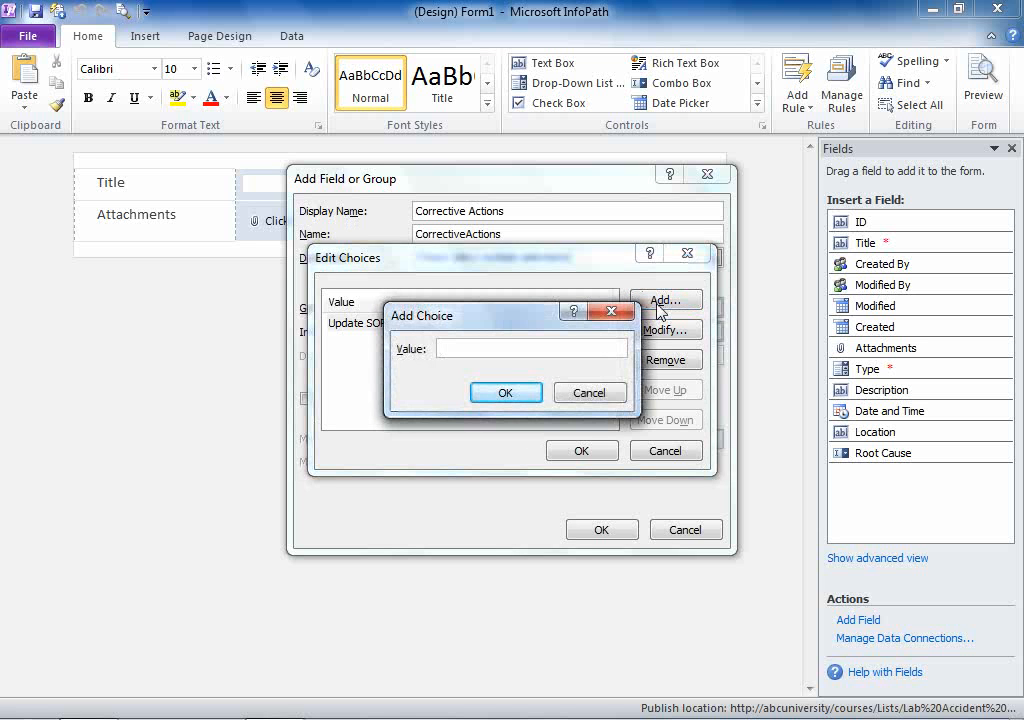
text(Reprimand S)
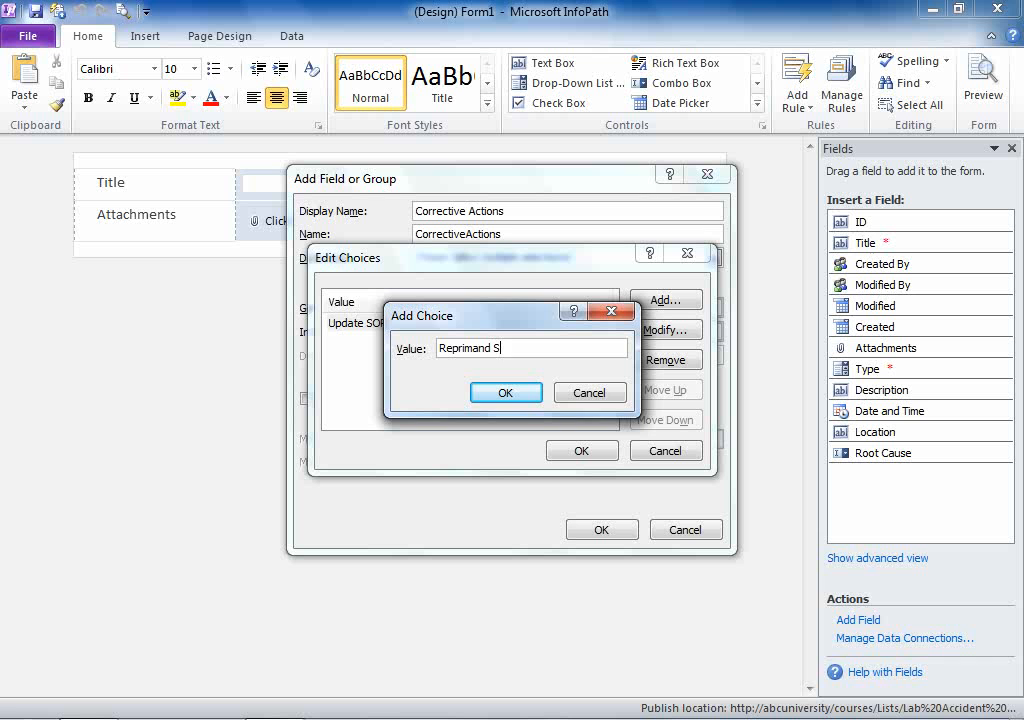
text(tudent)
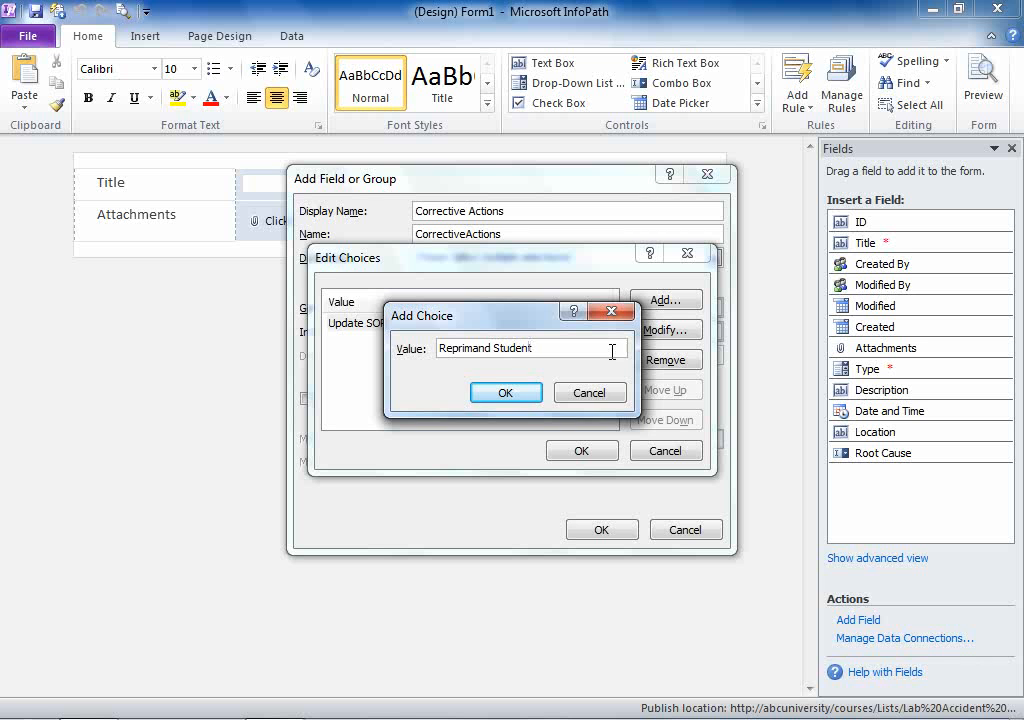
click(505, 392)
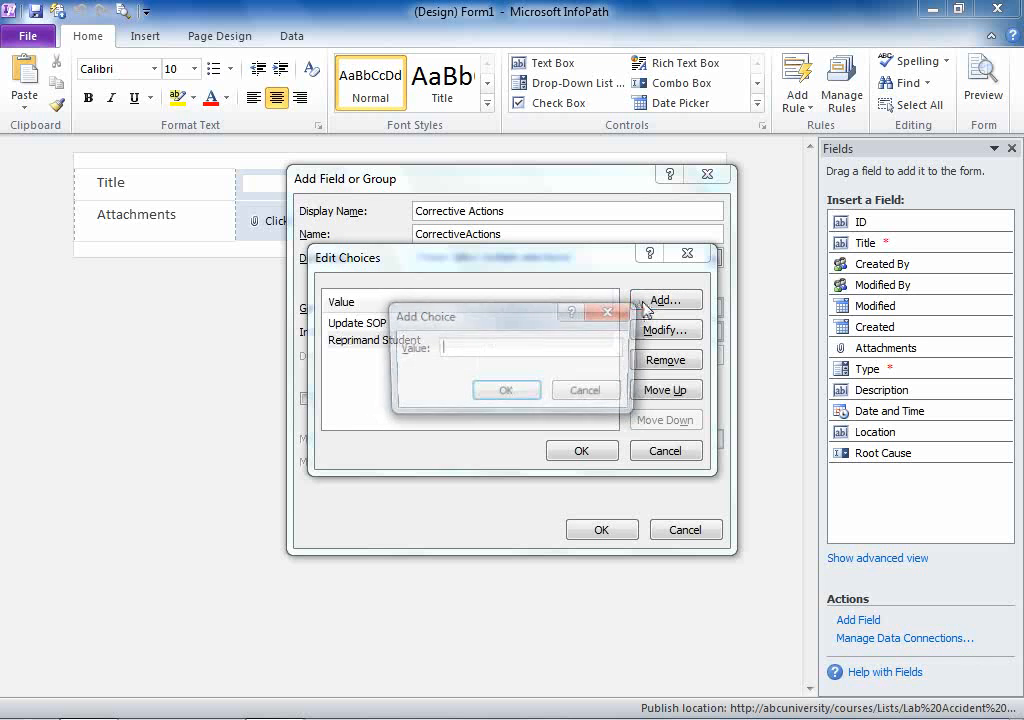
Add Train Student and Take away lab access, then create the Corrective Actions field.
text(Train Student)
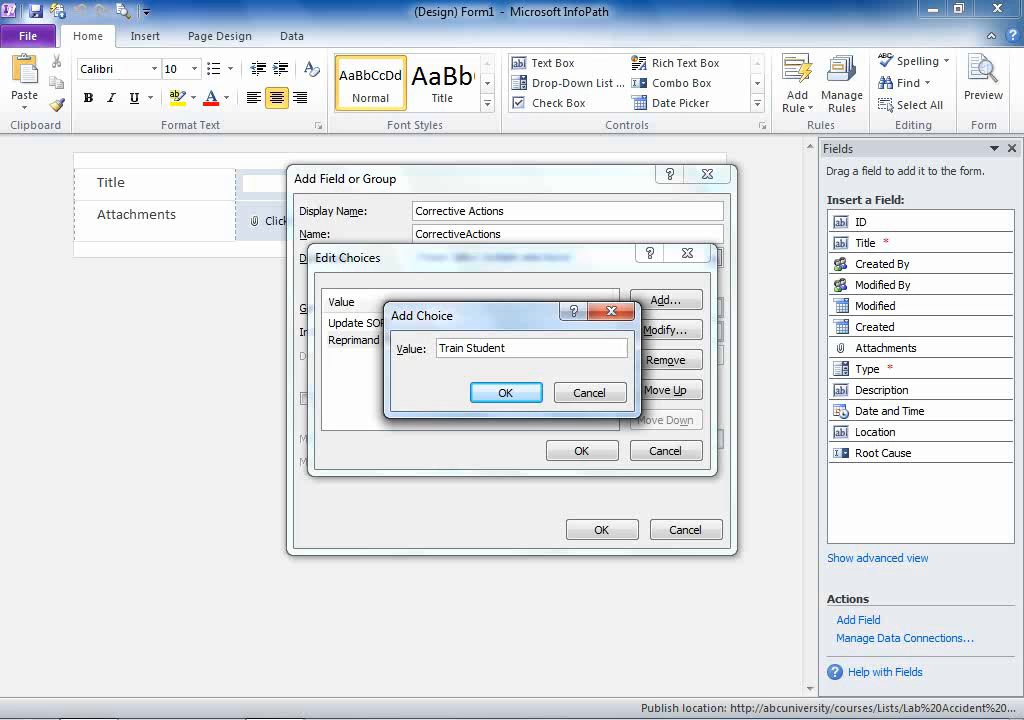
click(505, 392)
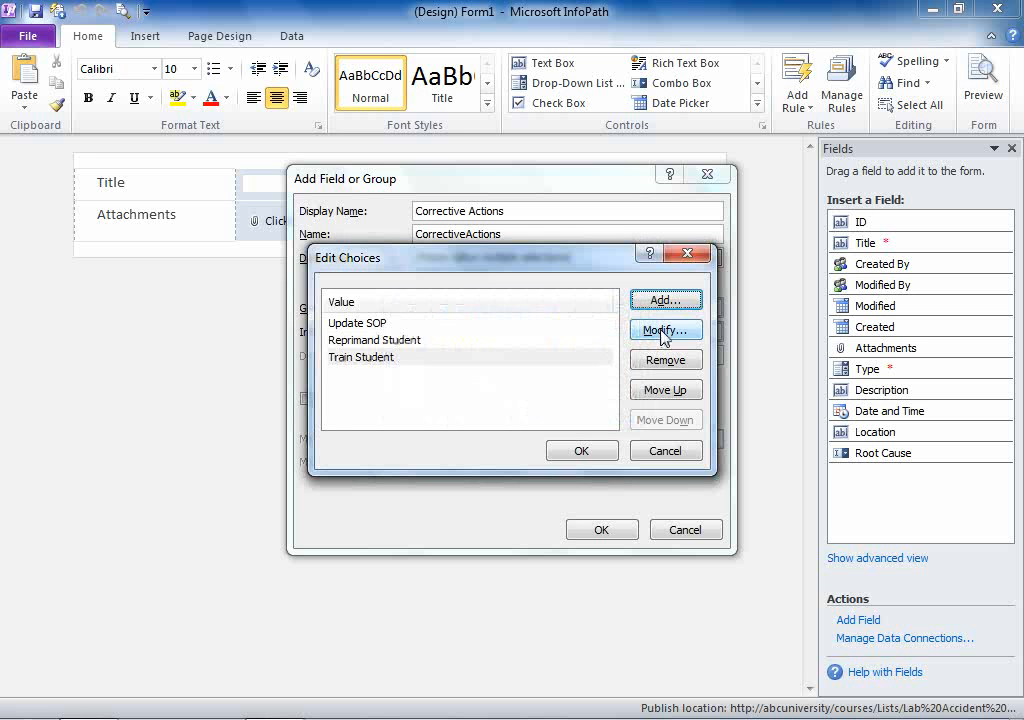
click(665, 299)
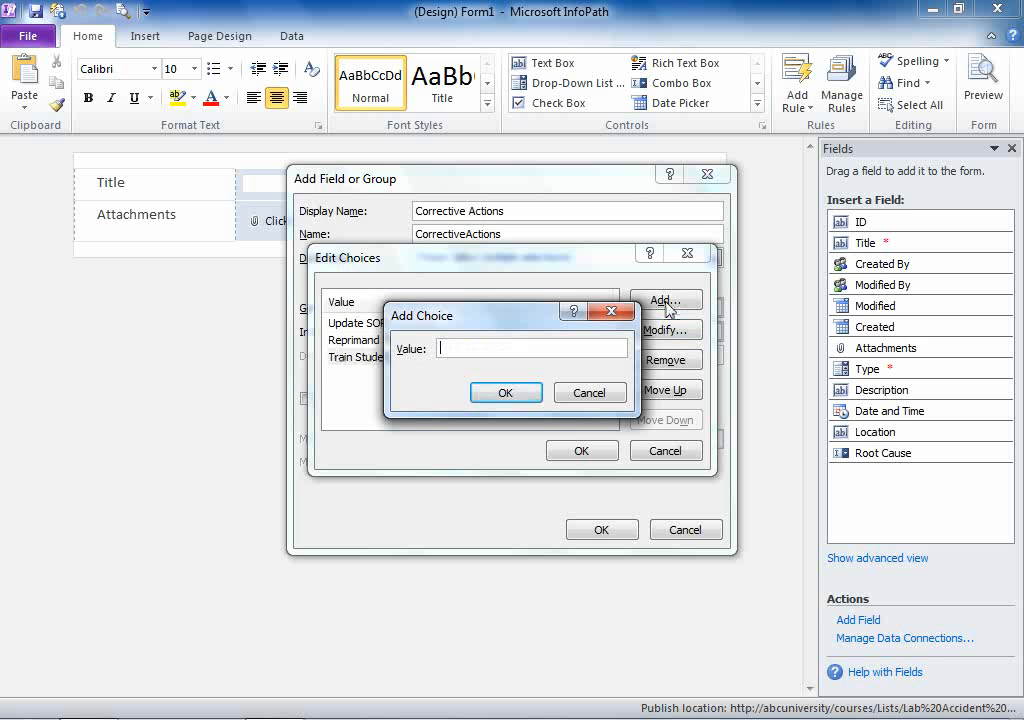
text(Take a)
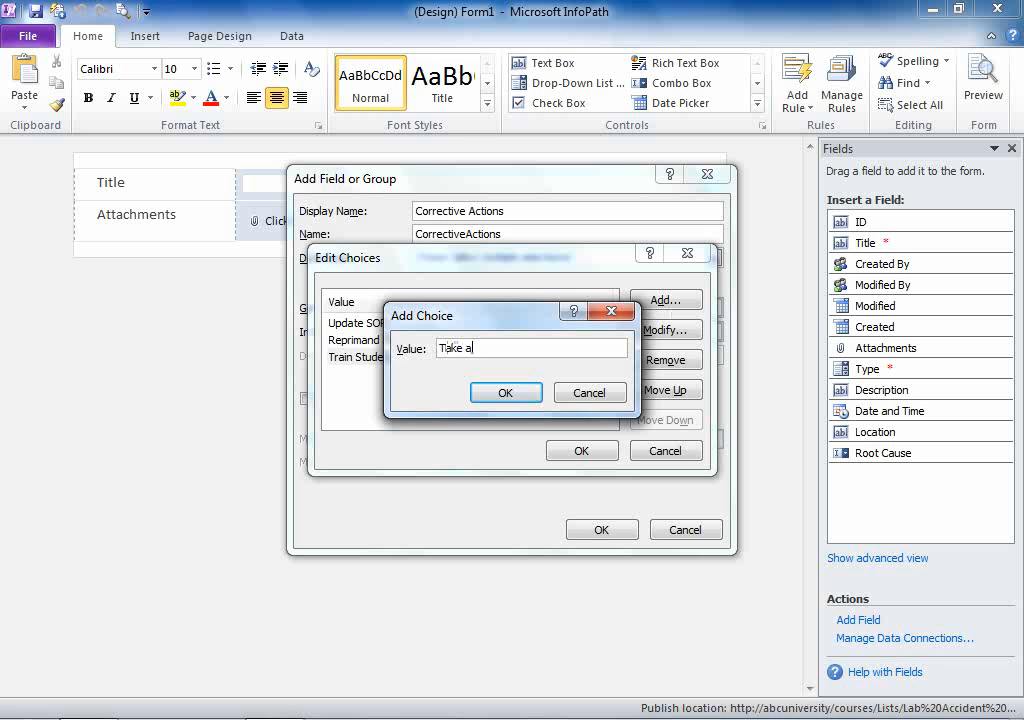
text(way lab)
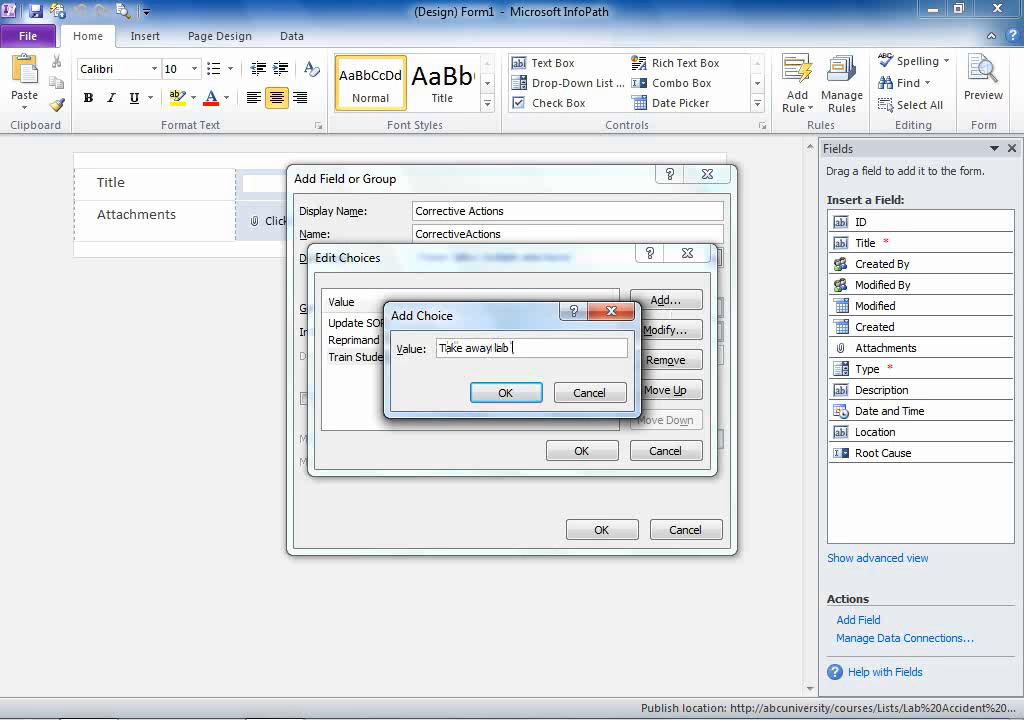
text(access)
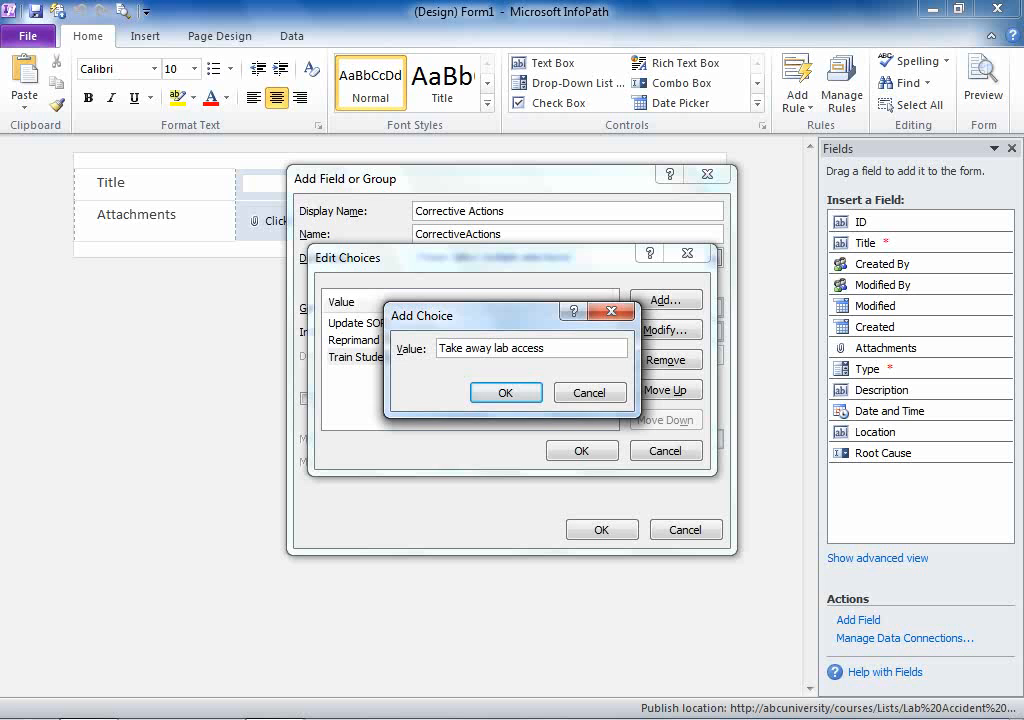
click(505, 392)
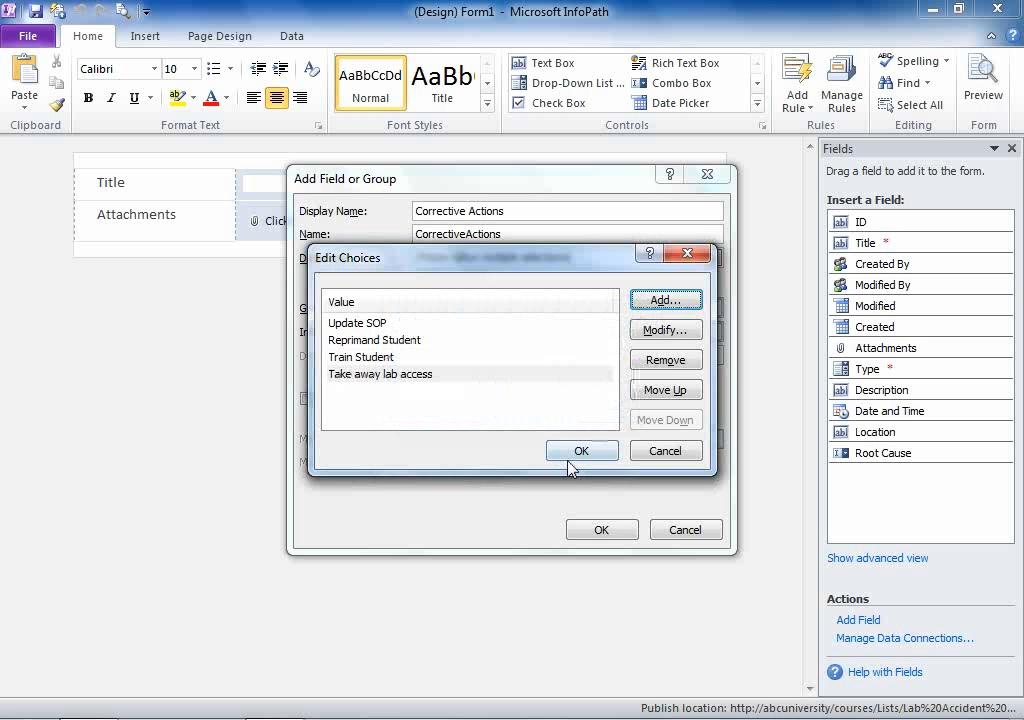
click(582, 450)
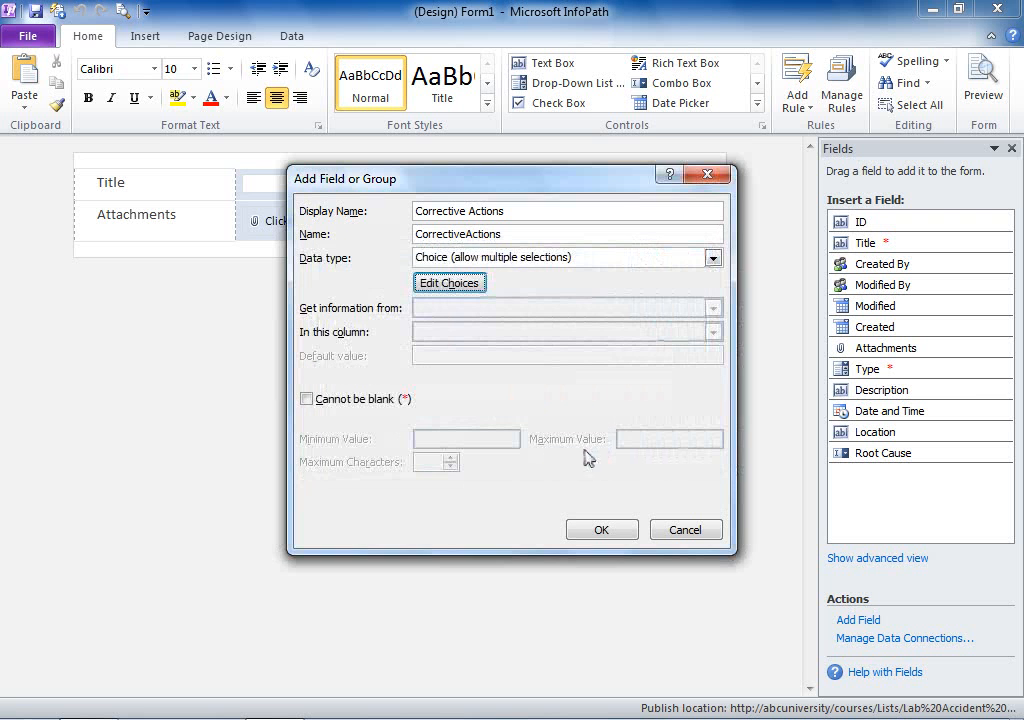
click(601, 529)
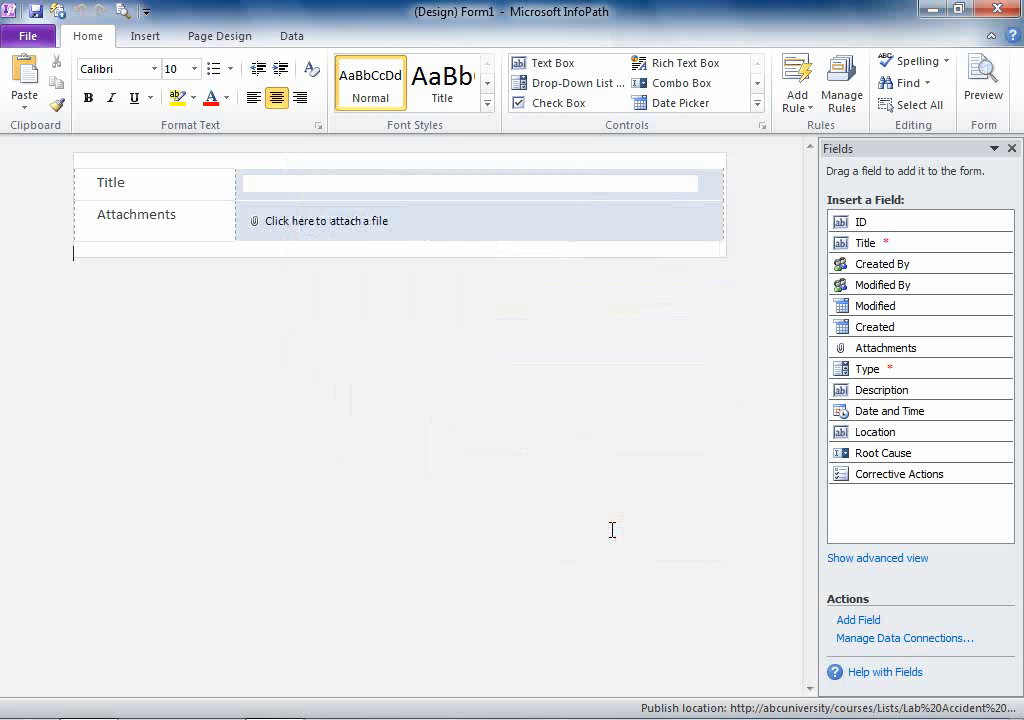
Add an Amount of Chemical Spilled number field with minimum value 0.
click(858, 620)
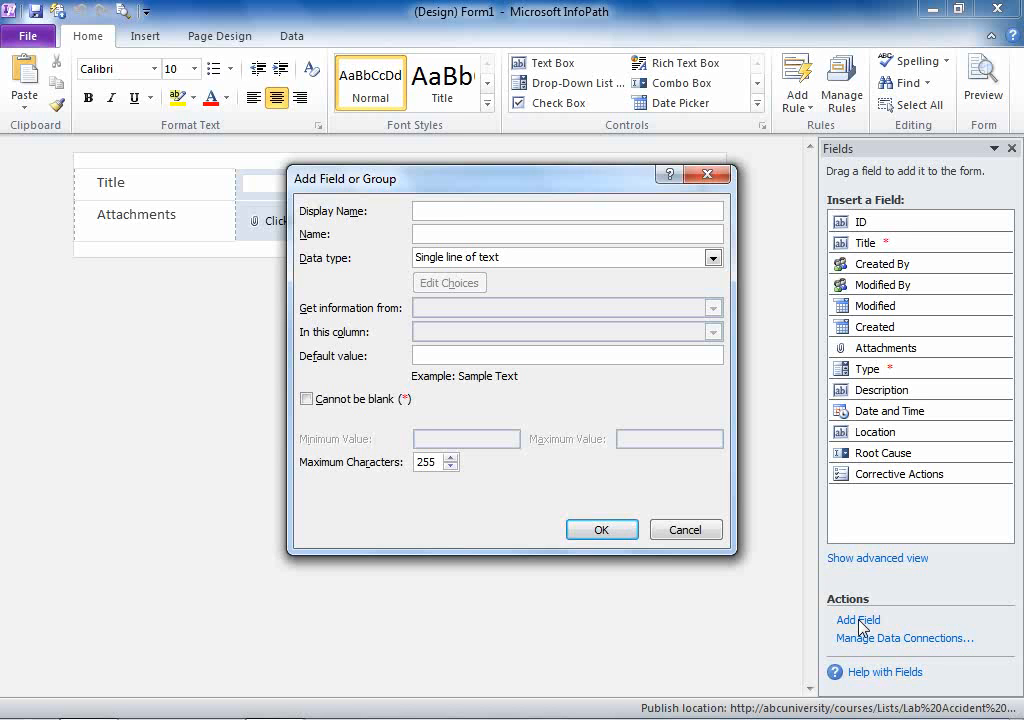
text(Amount of Chemical Spilled)
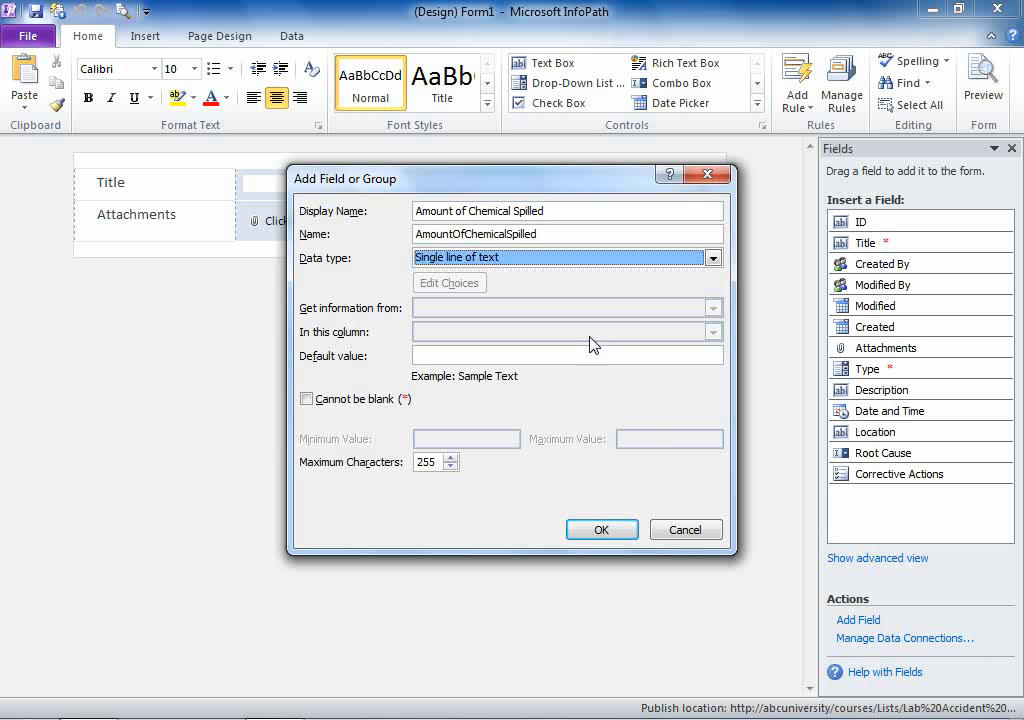
click(712, 257)
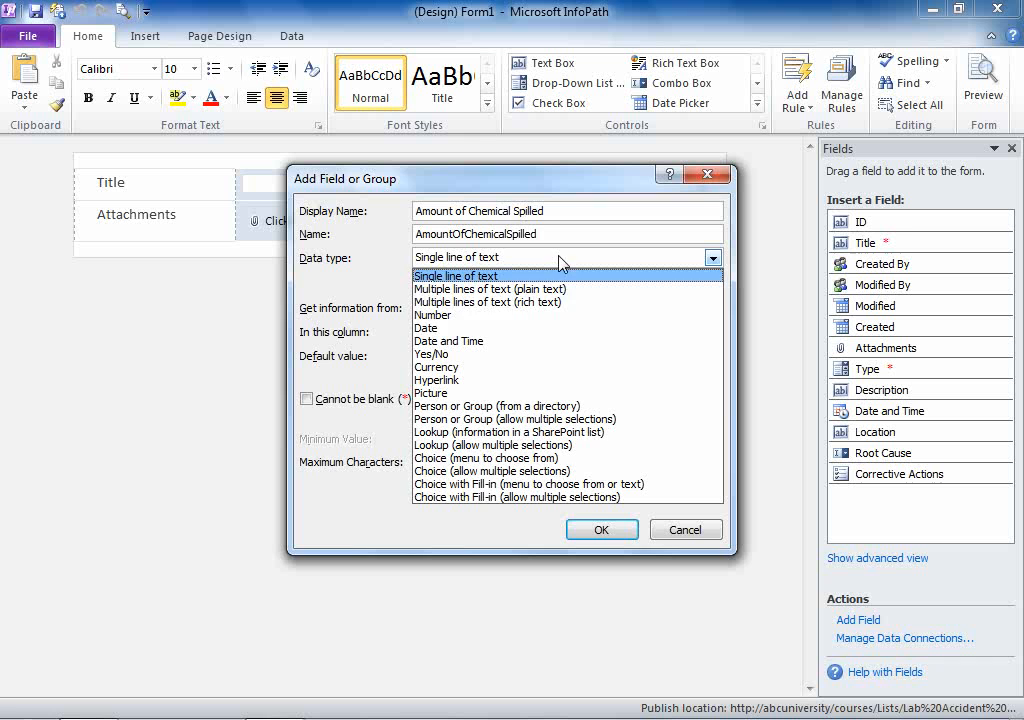
click(432, 315)
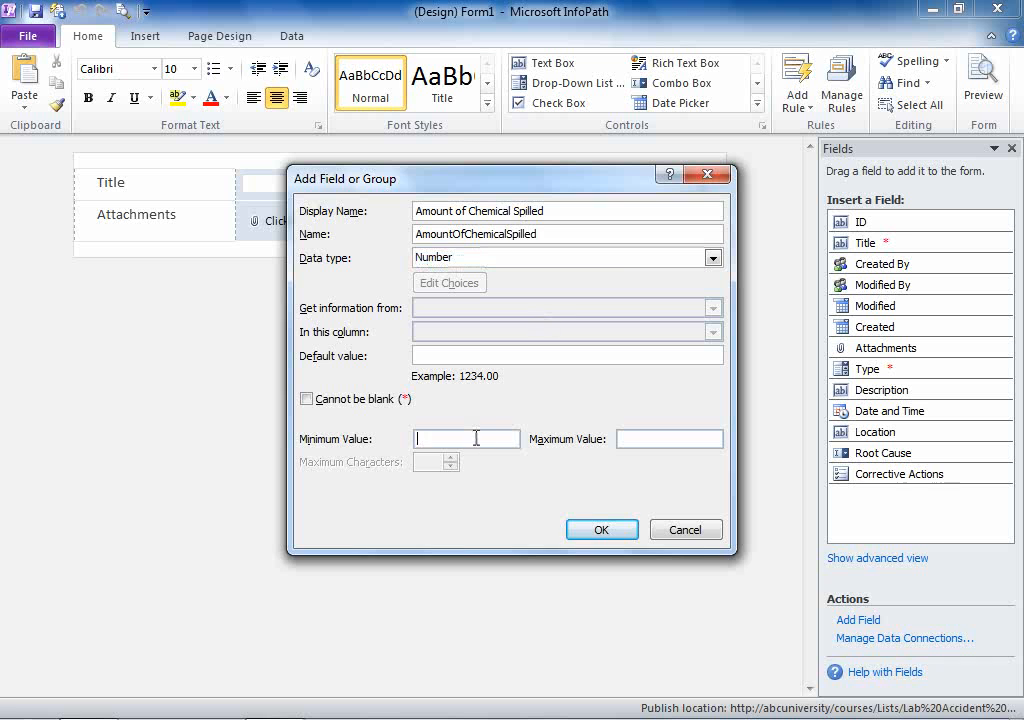
text(0)
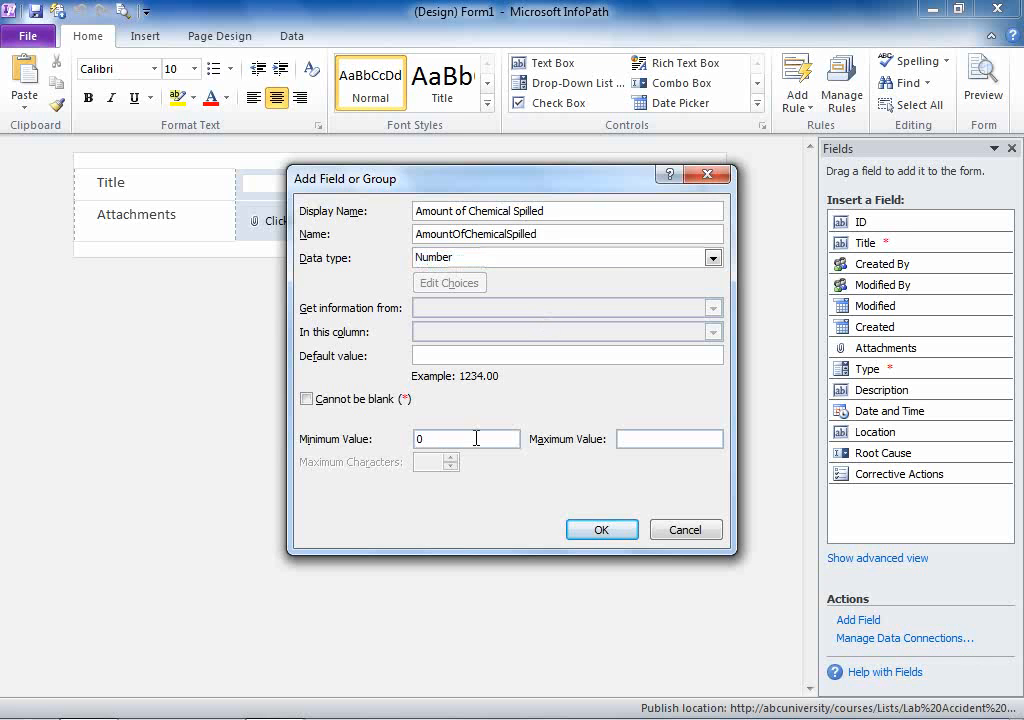
click(600, 528)
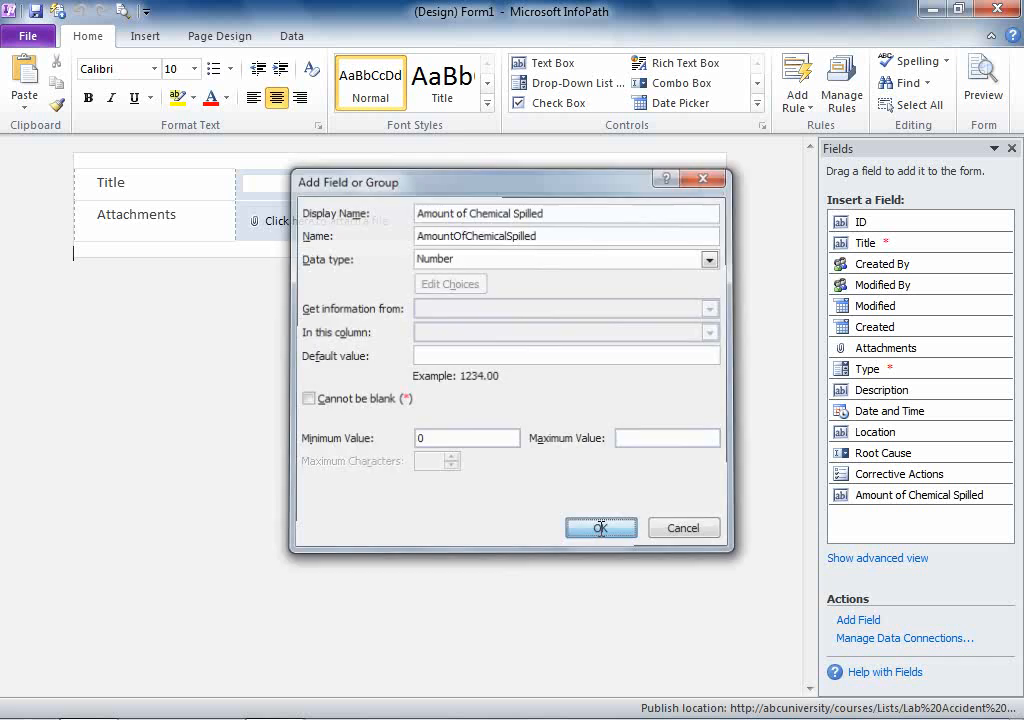
click(600, 527)
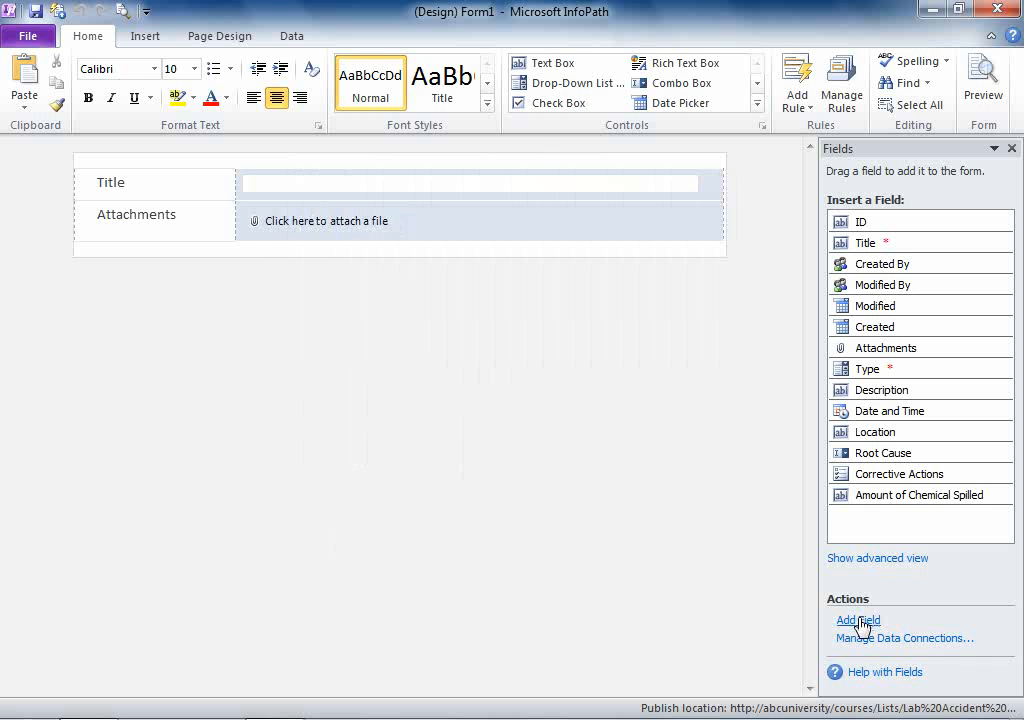
Define a Type of Chemical Spilled field with the Choice with Fill-in data type.
click(858, 620)
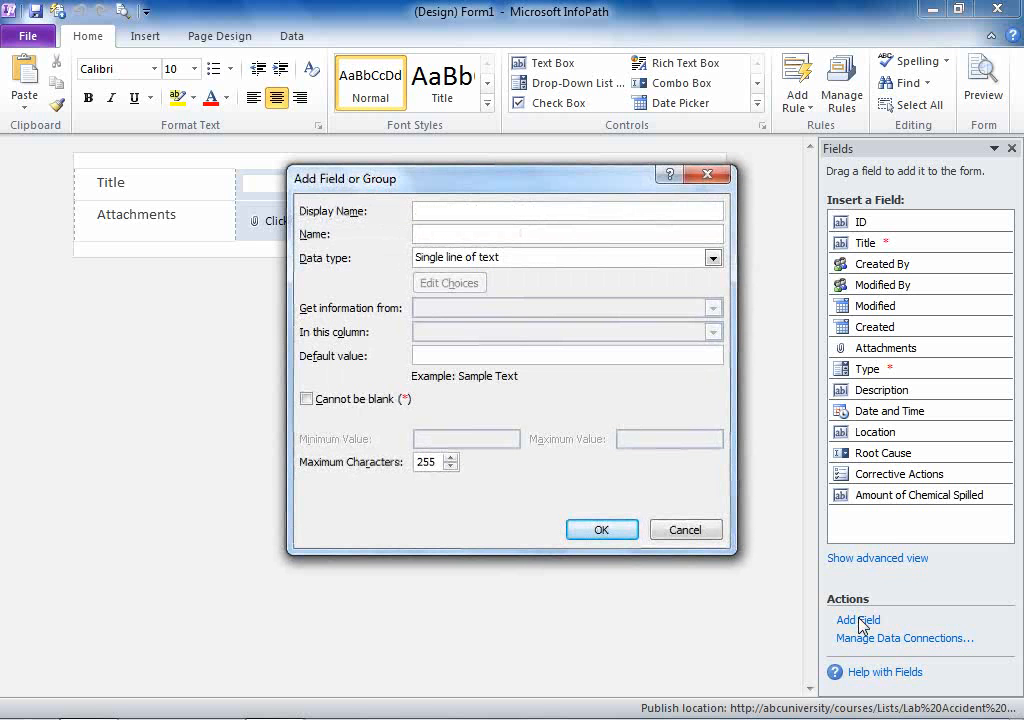
text(Type of Chemical)
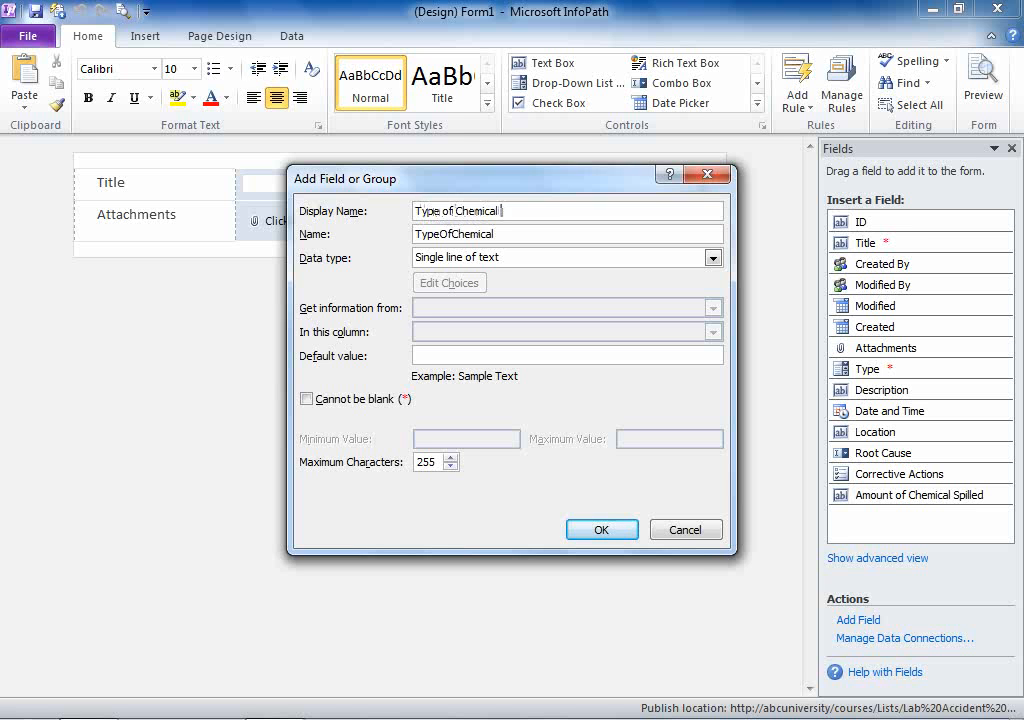
text(SPi)
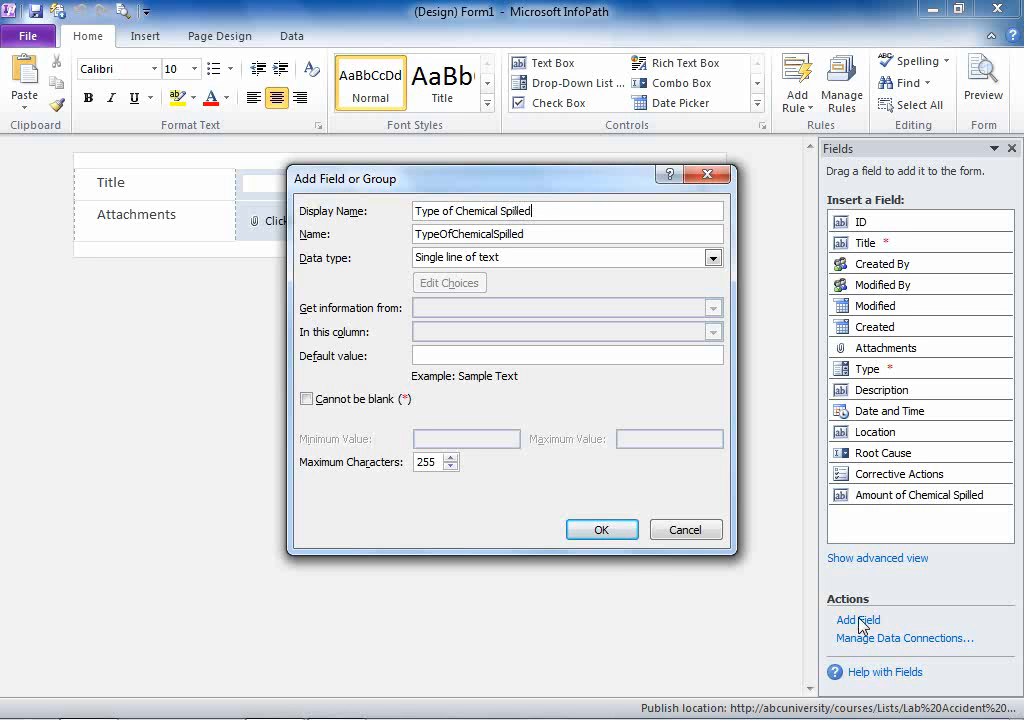
click(712, 257)
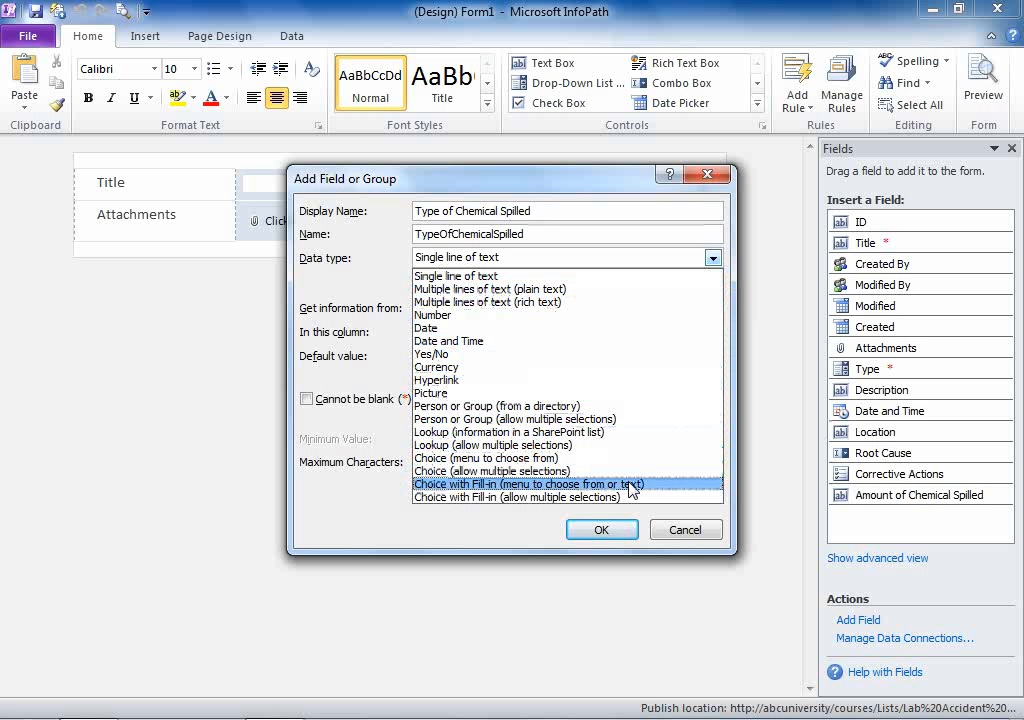
click(525, 484)
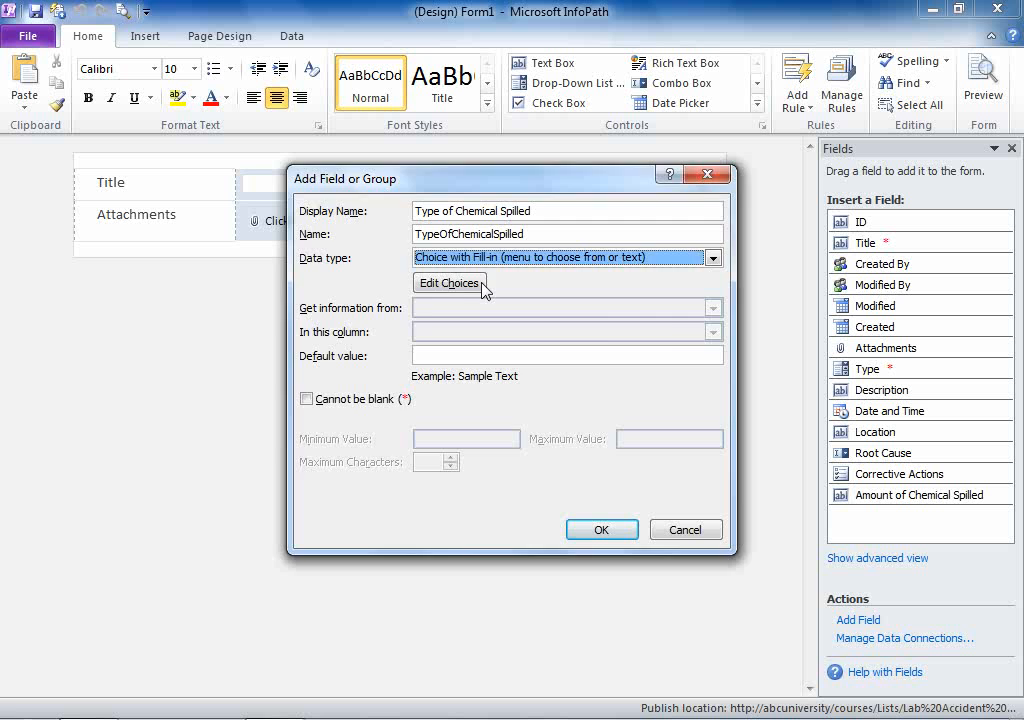
Set its choices to Hydrochloric Acid and Ammonia and create the field.
click(451, 283)
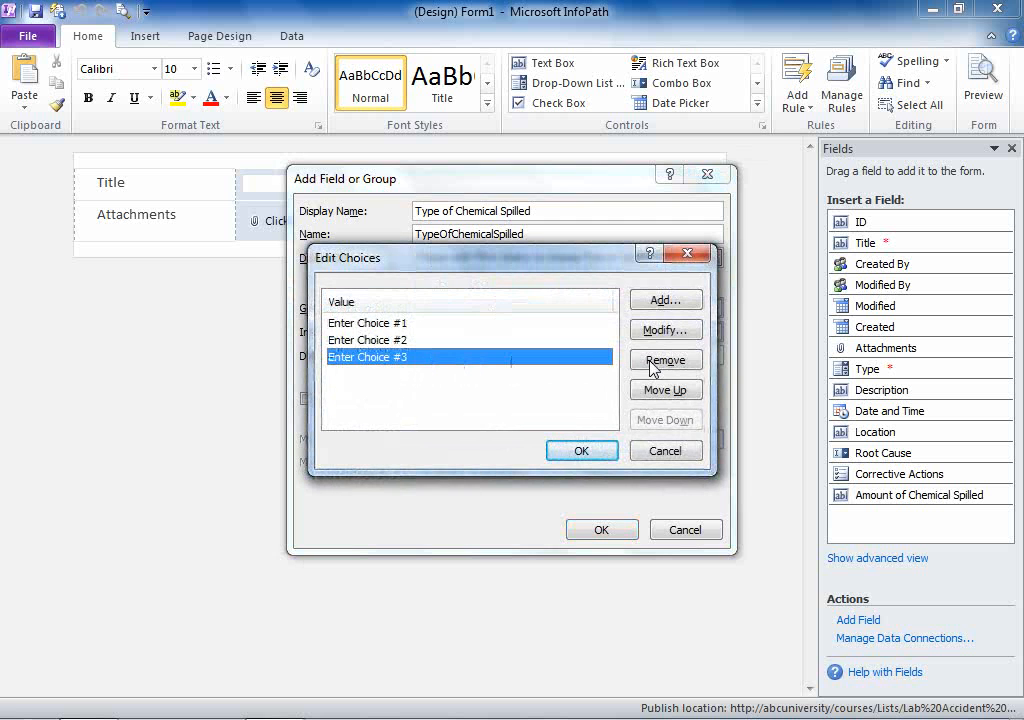
click(665, 360)
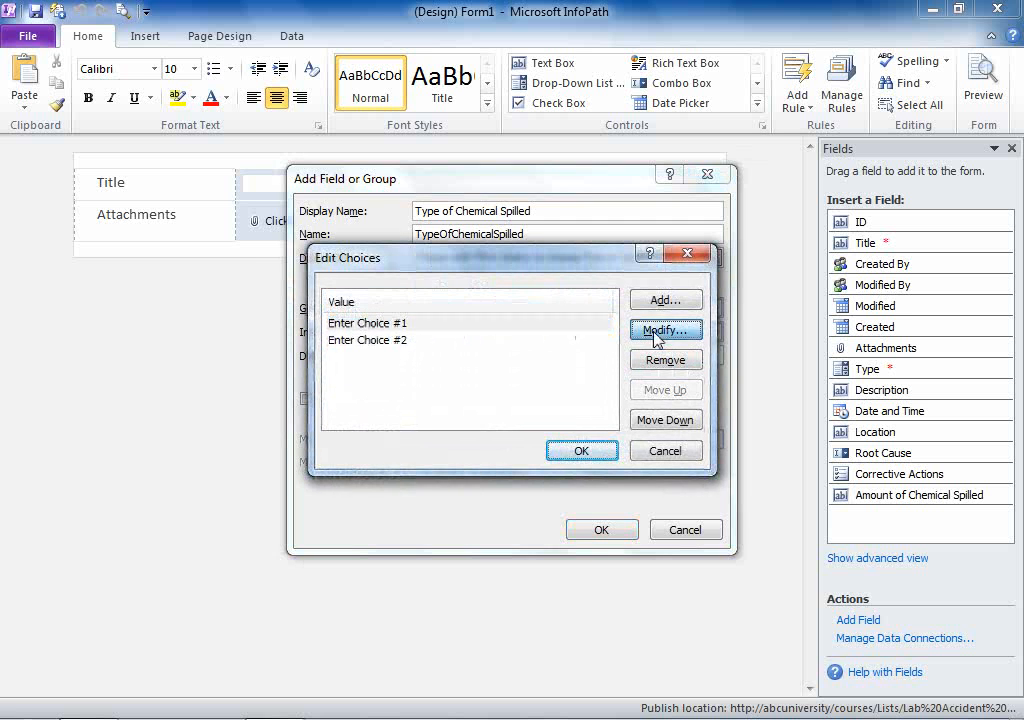
click(665, 330)
text(Hydrochloric)
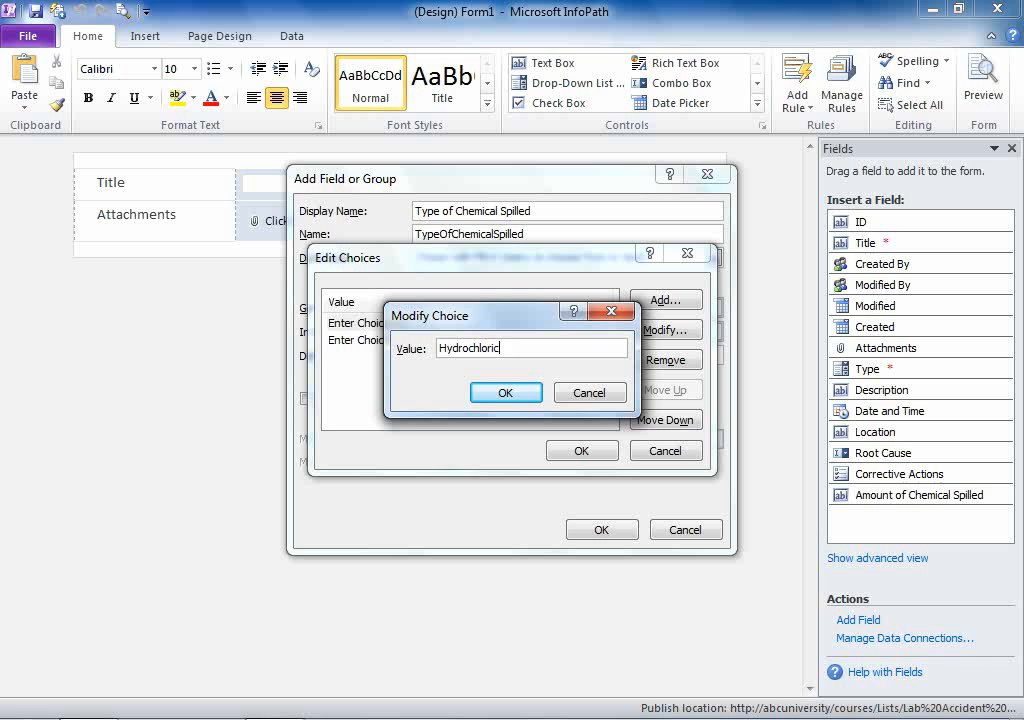
text(Acid)
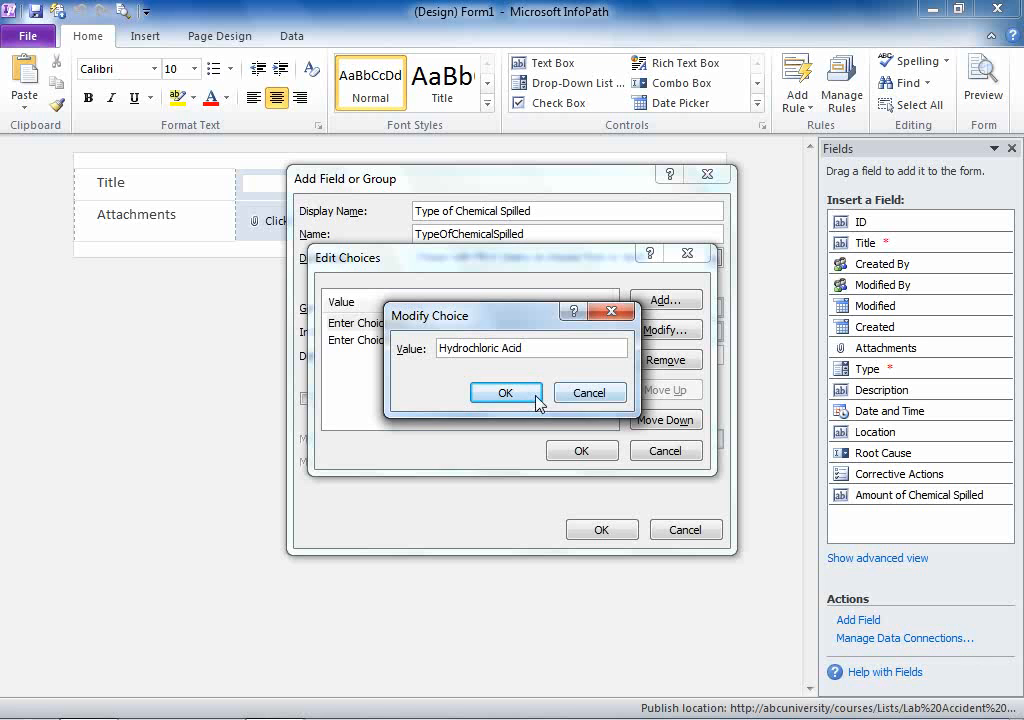
click(505, 392)
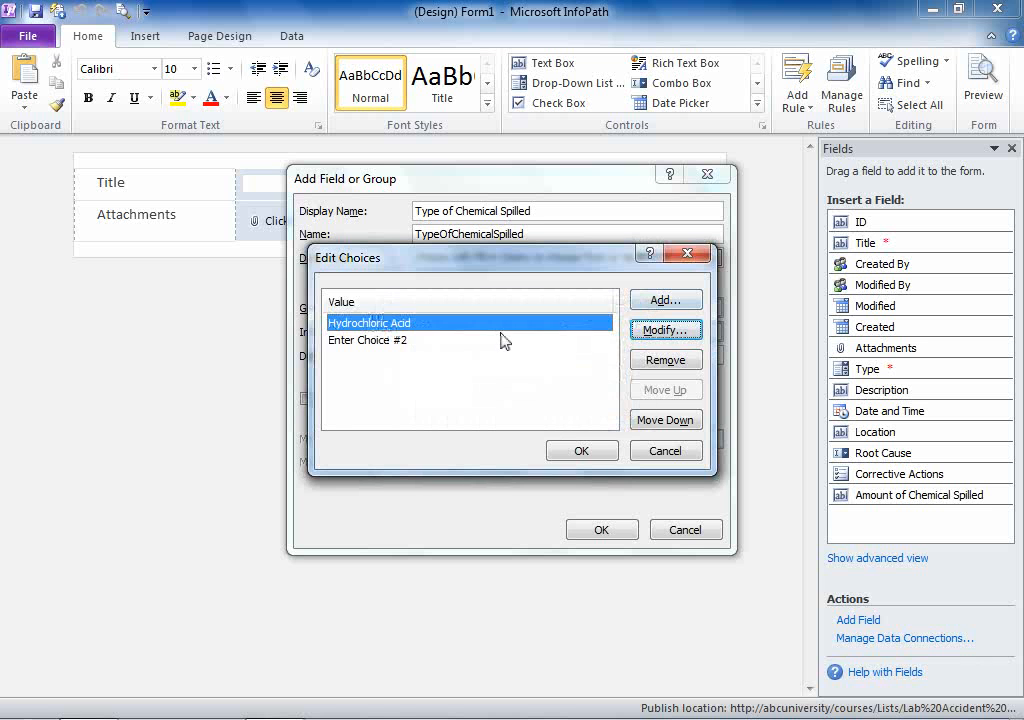
click(665, 329)
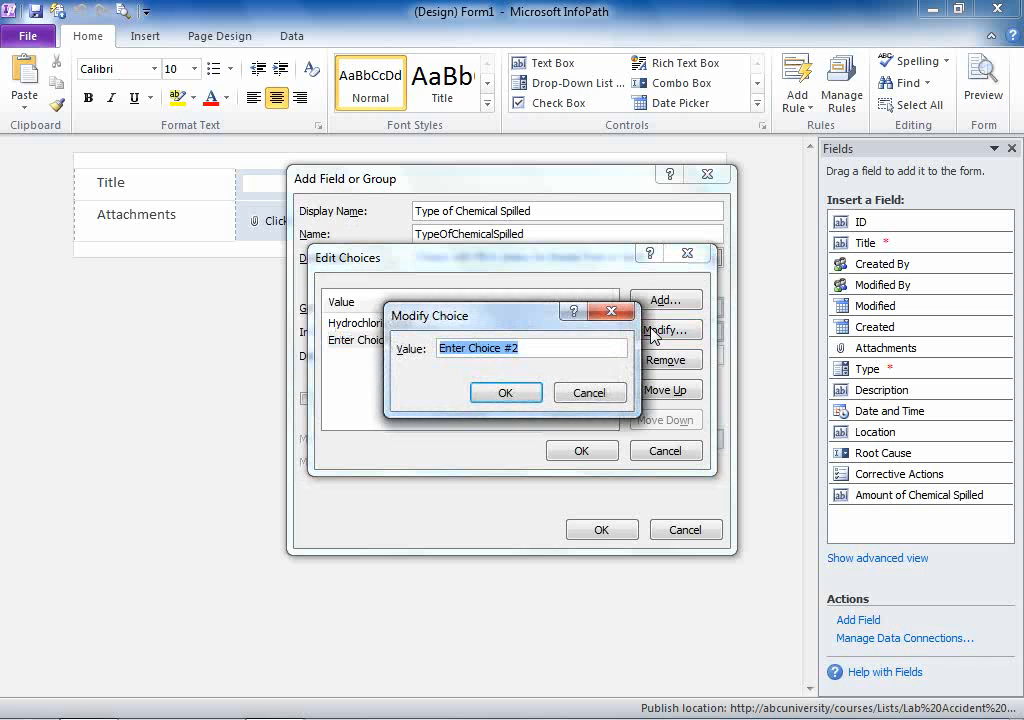
text(Ammonia)
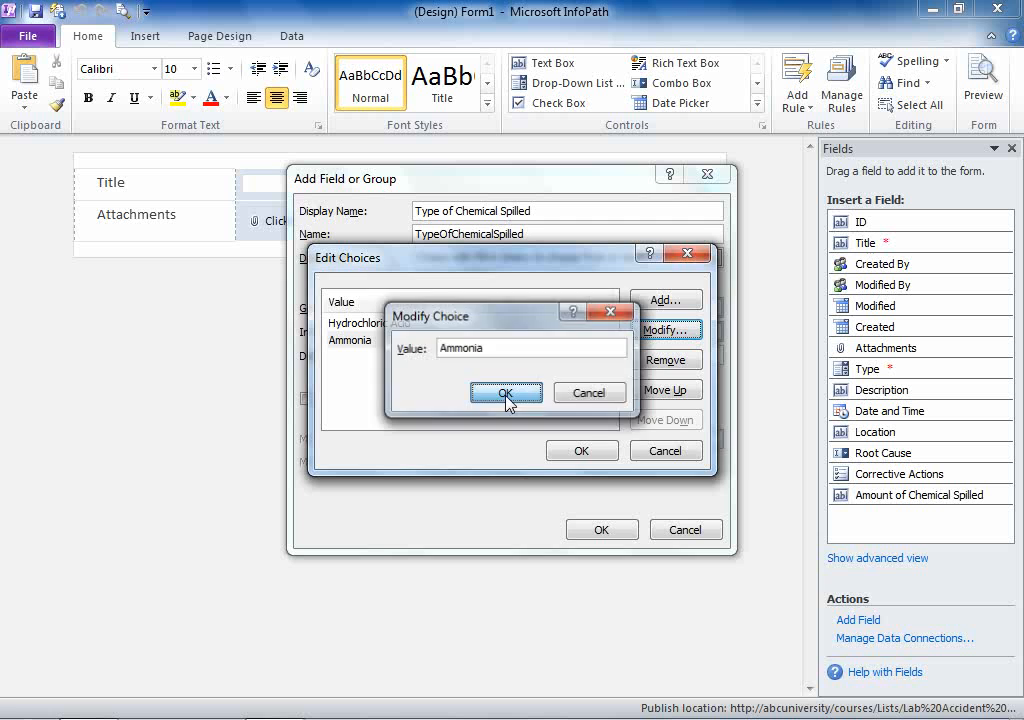
click(506, 392)
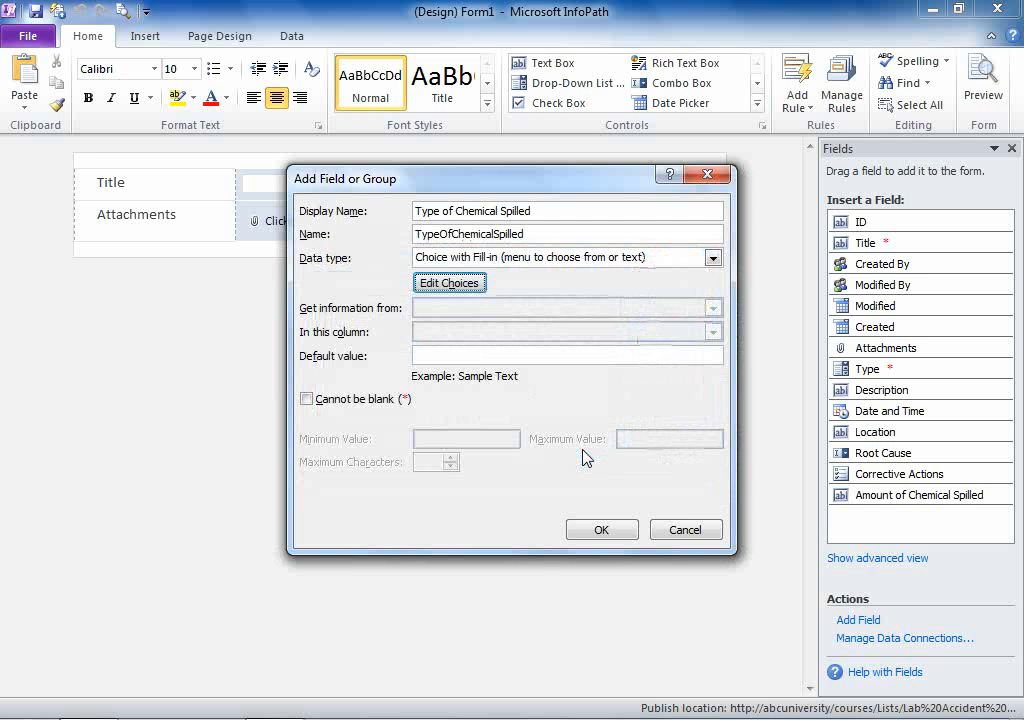
mouse_move(593, 478)
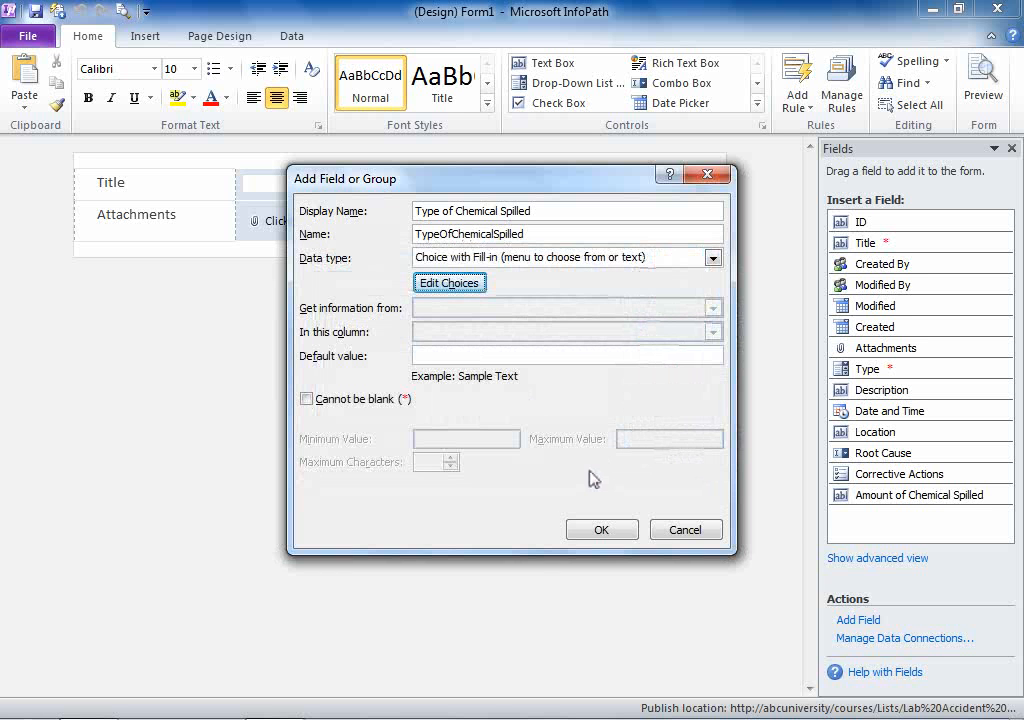
click(601, 529)
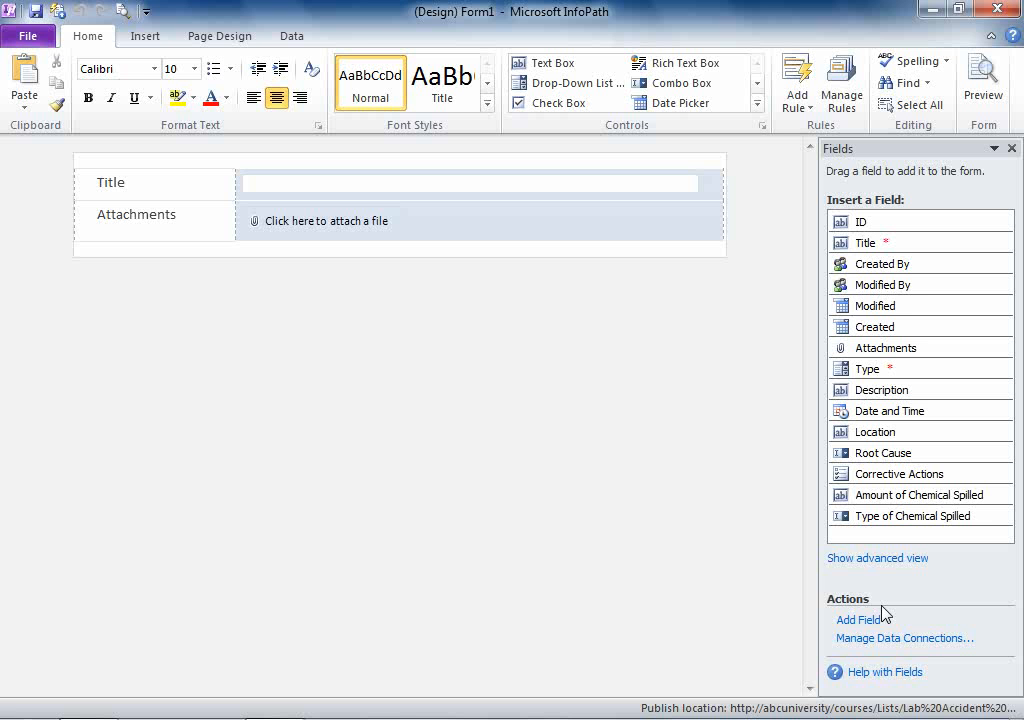
Add an Injured Person field of type Person or Group from a directory.
click(858, 620)
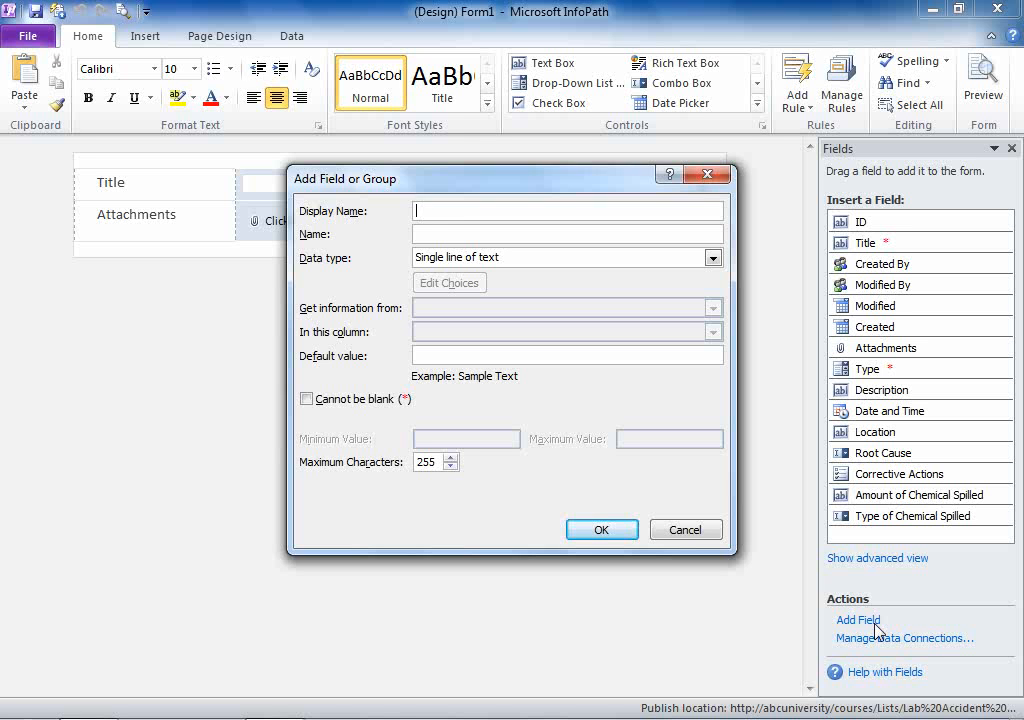
text(Injured Person)
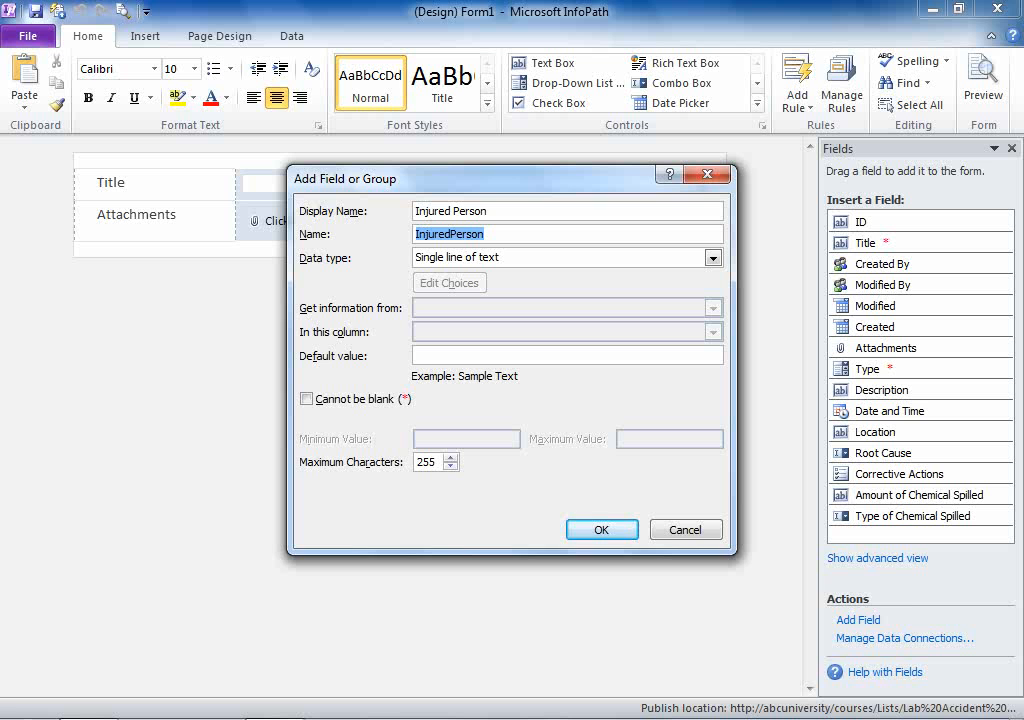
click(712, 257)
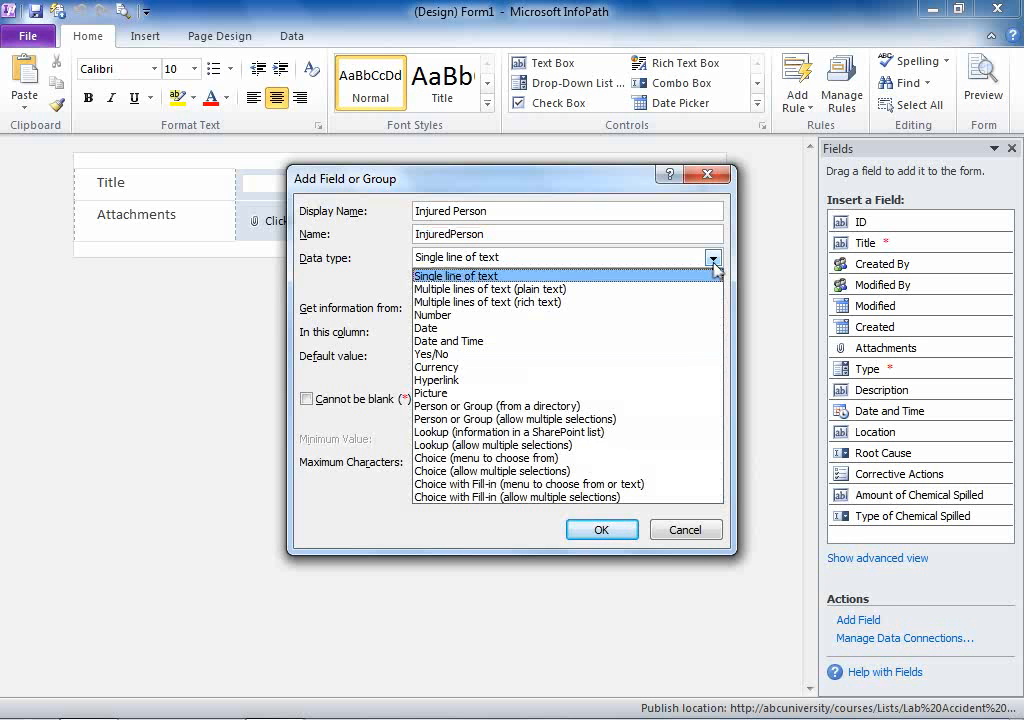
mouse_move(497, 406)
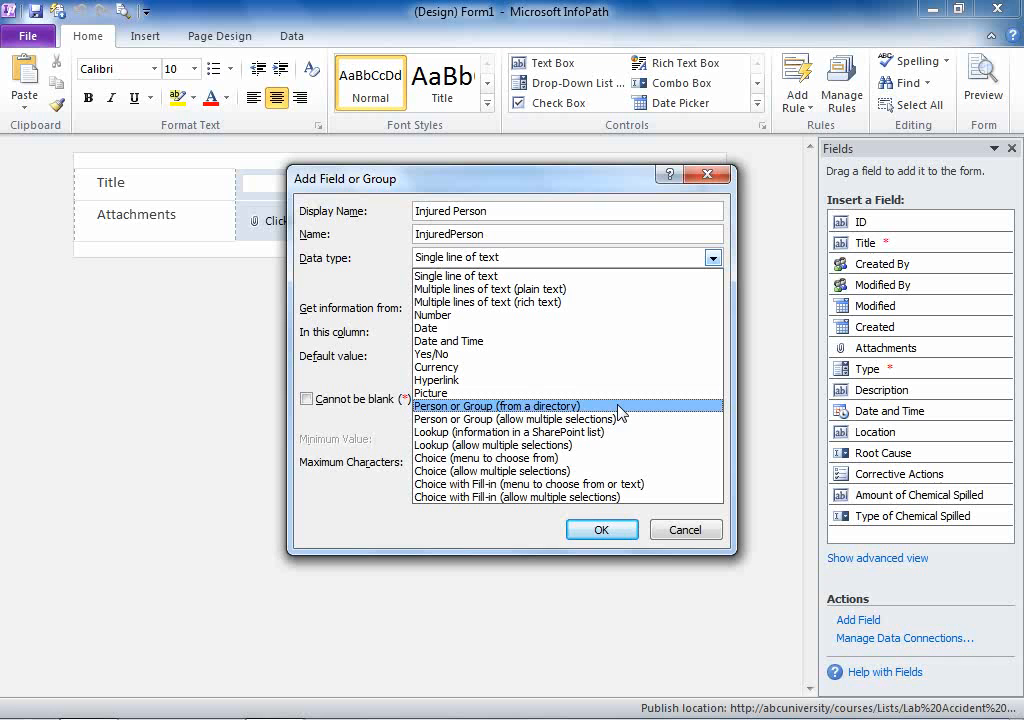
click(497, 405)
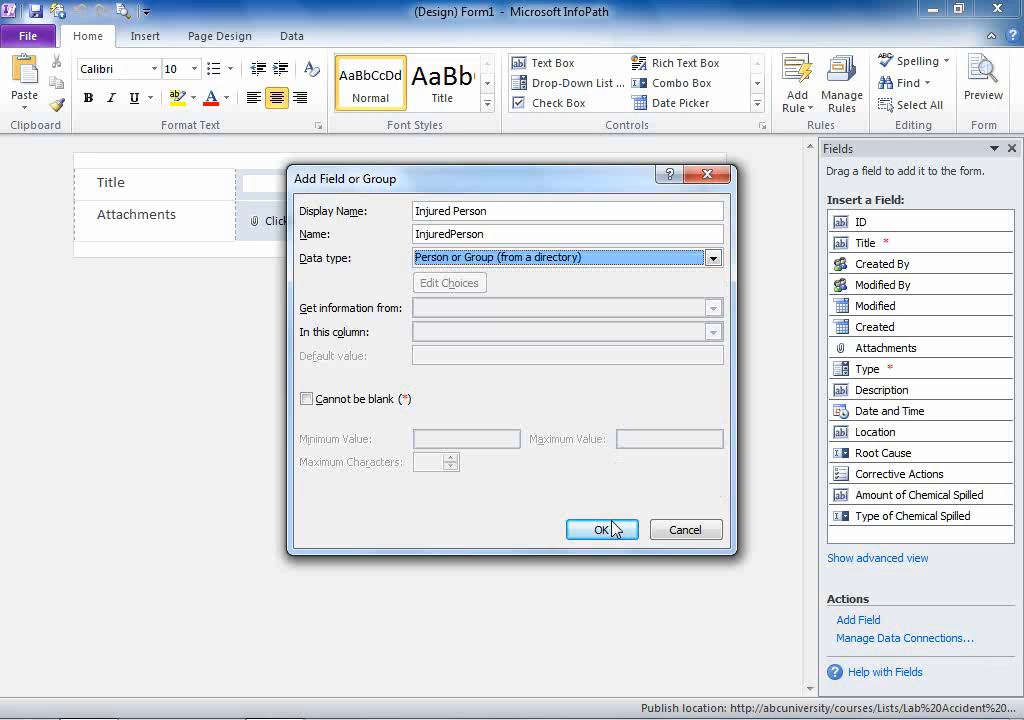
click(601, 529)
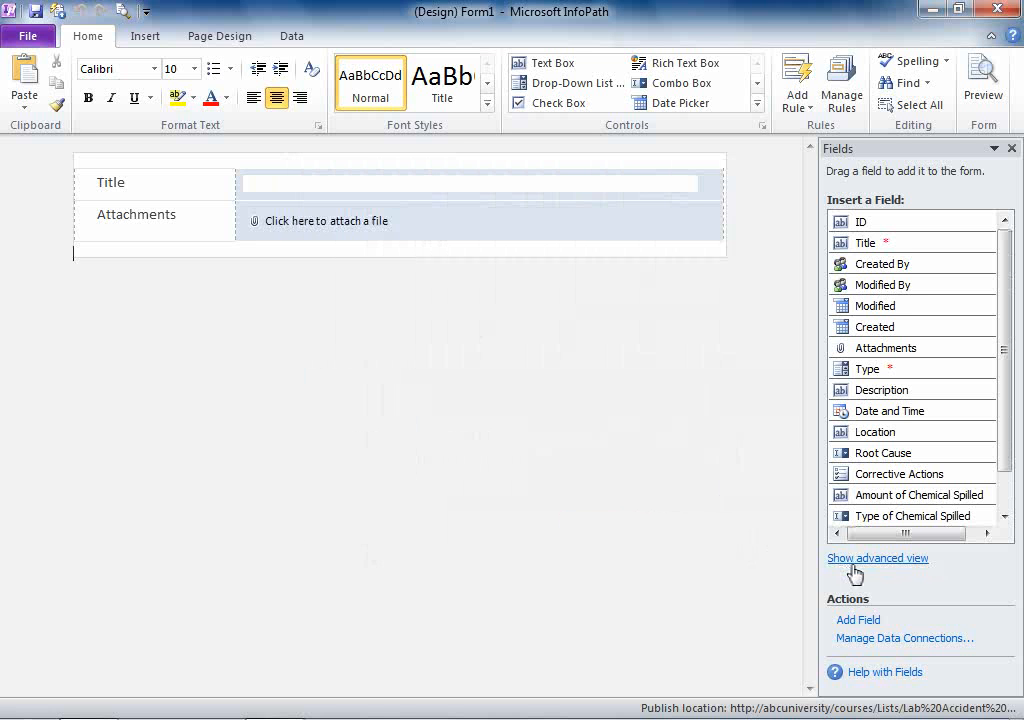
scroll(down, 3)
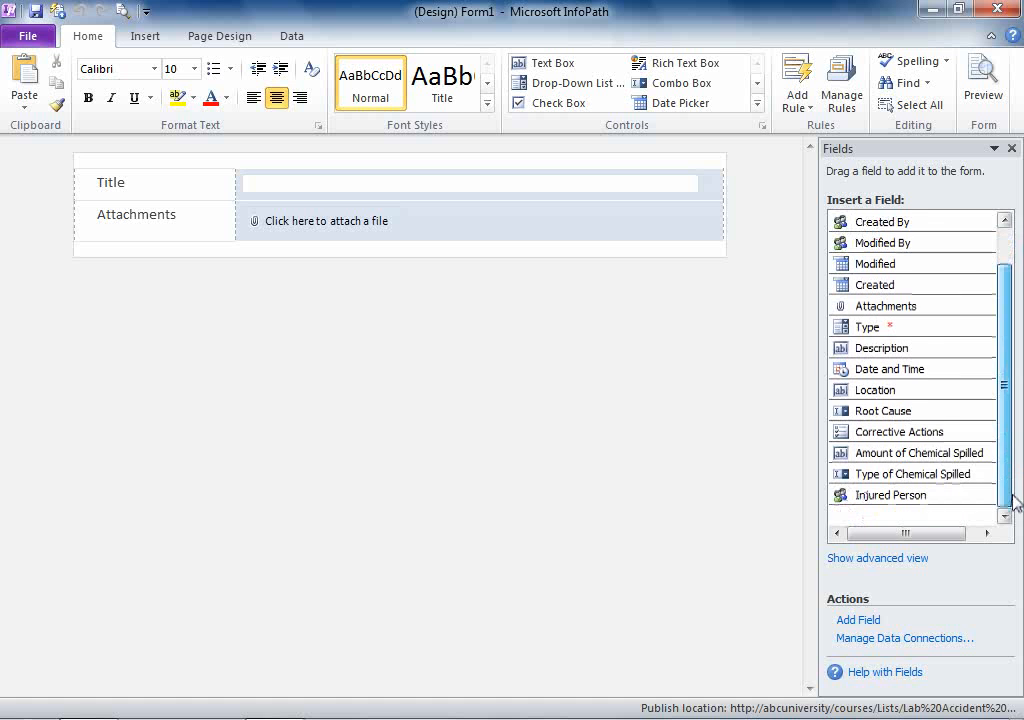
Define an Injury Response menu-only choice field and clear its placeholder choices.
click(855, 620)
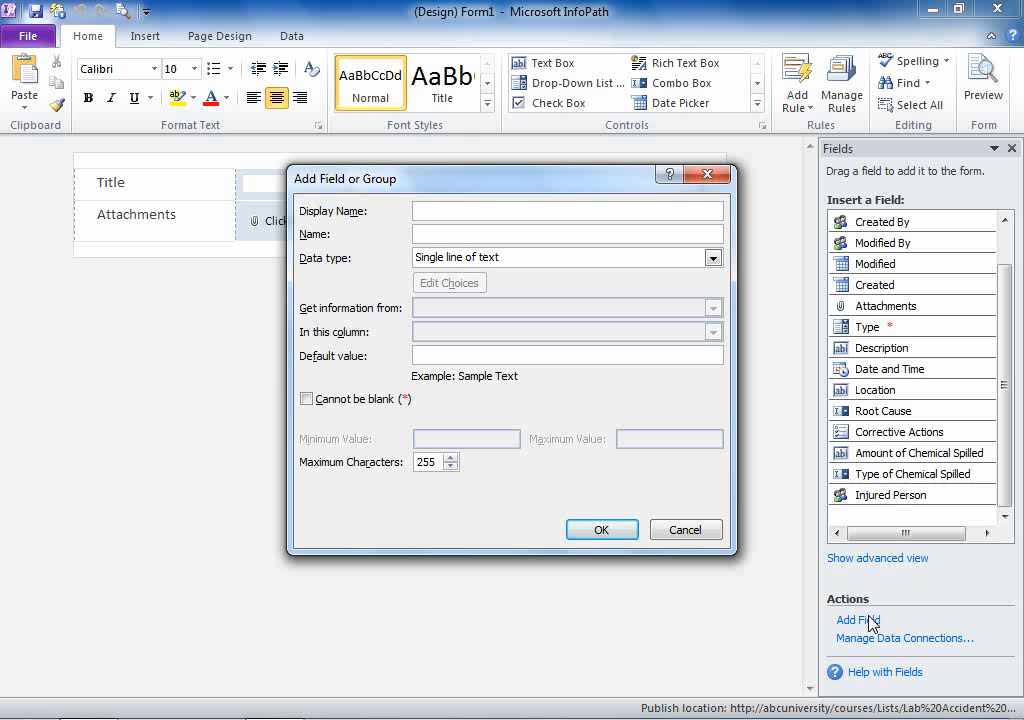
text(Injury Response)
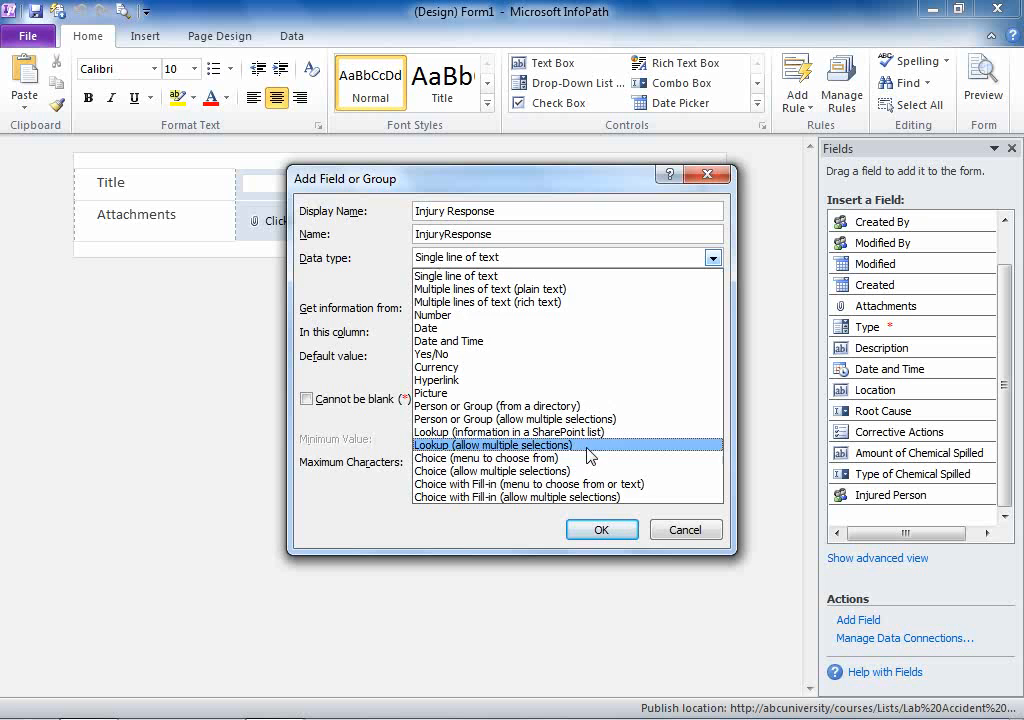
click(487, 458)
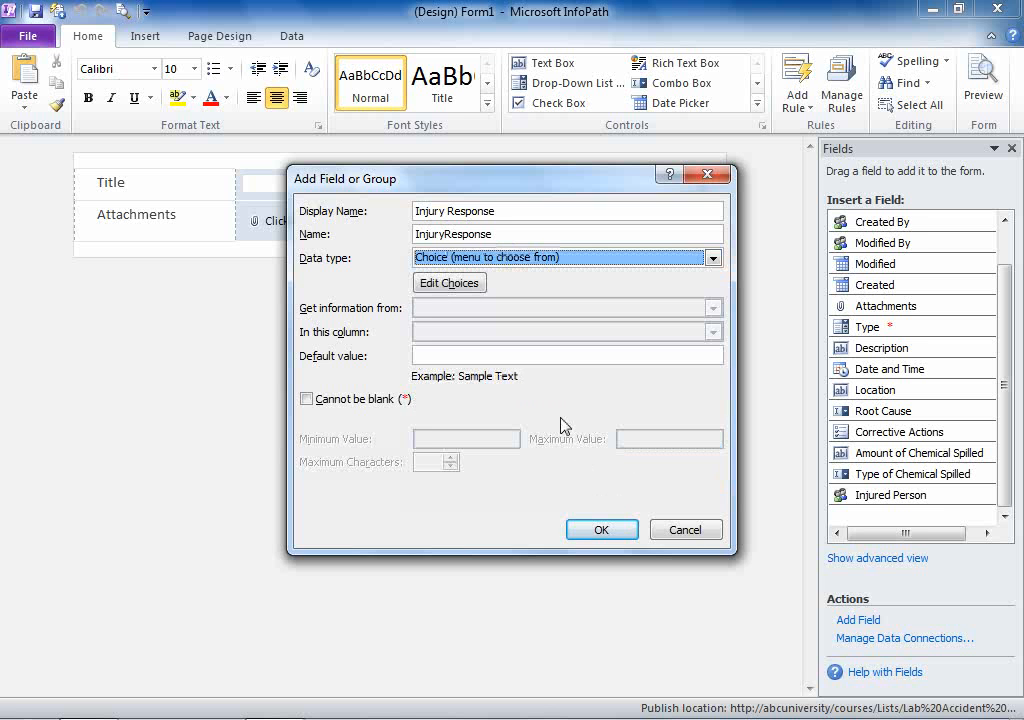
click(449, 282)
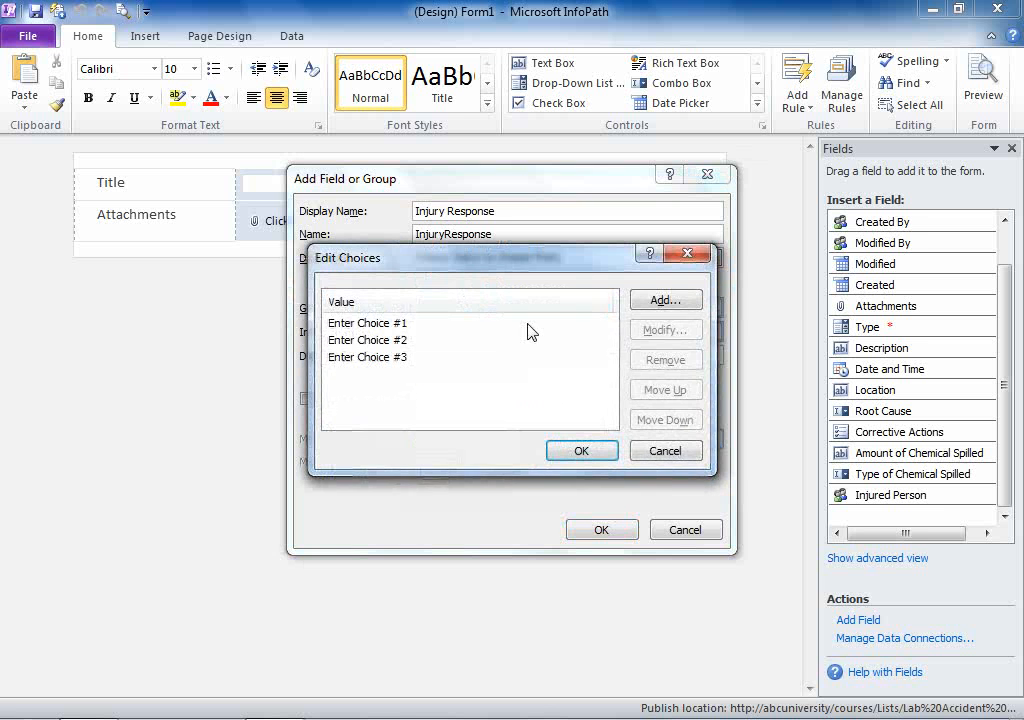
click(666, 359)
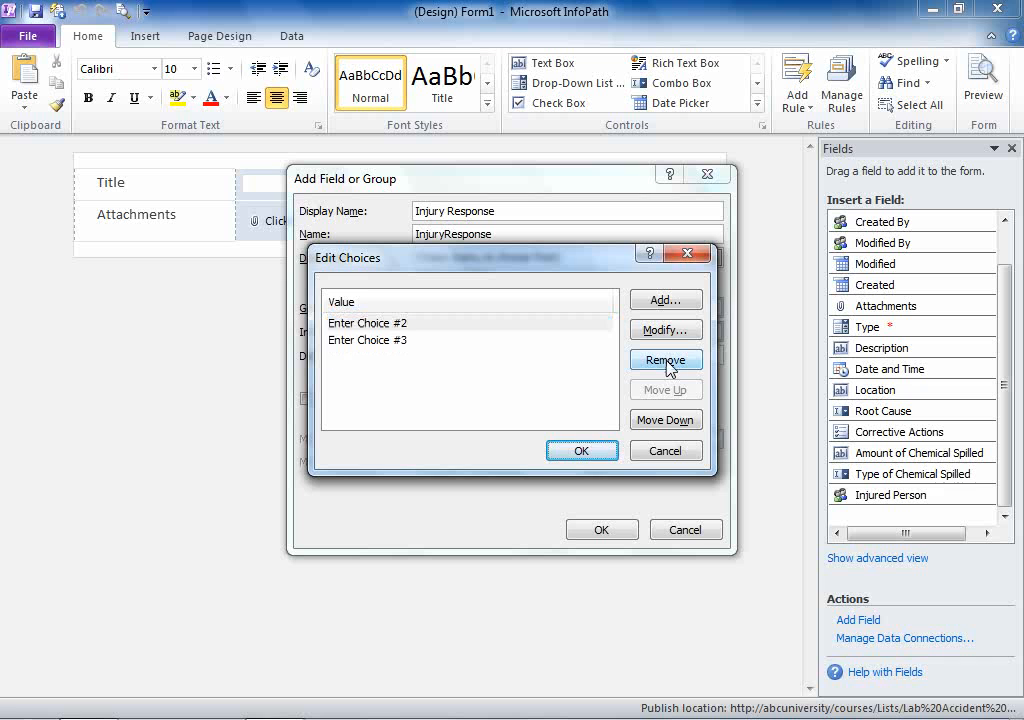
click(665, 360)
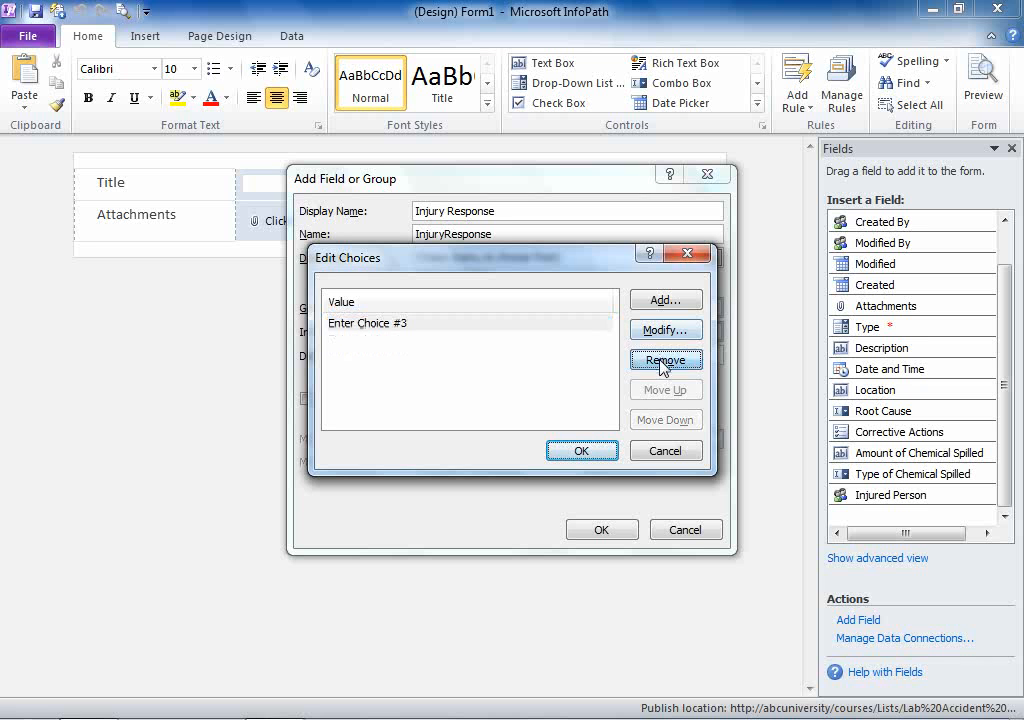
Add choices First aid given, No first aid and Taken to the hospital, then create the field.
click(664, 299)
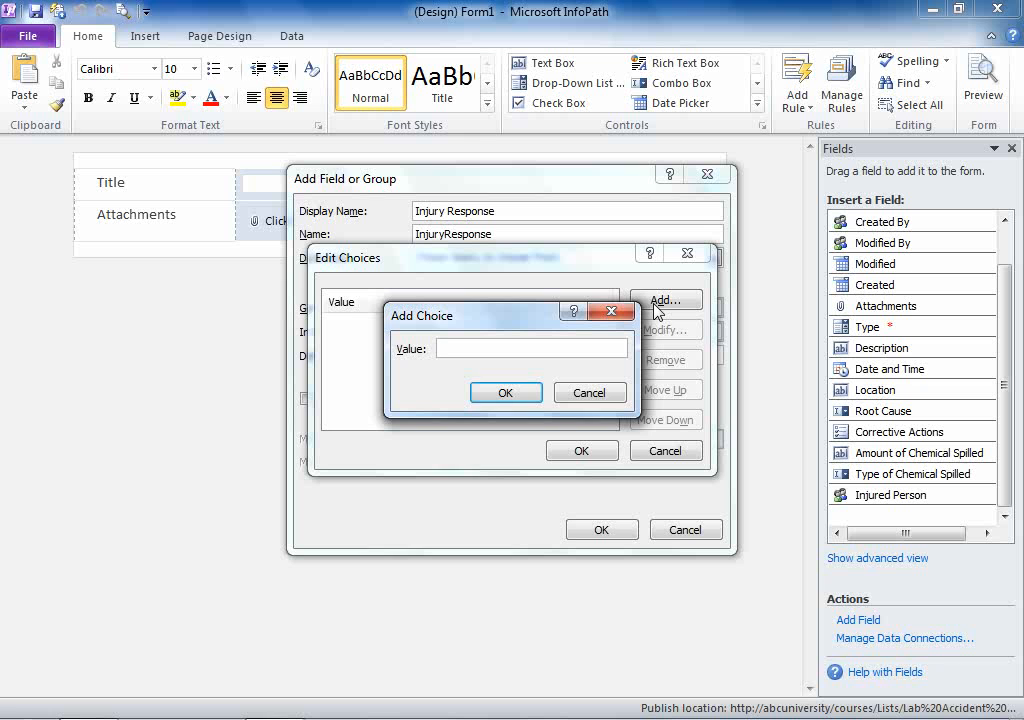
text(First aid)
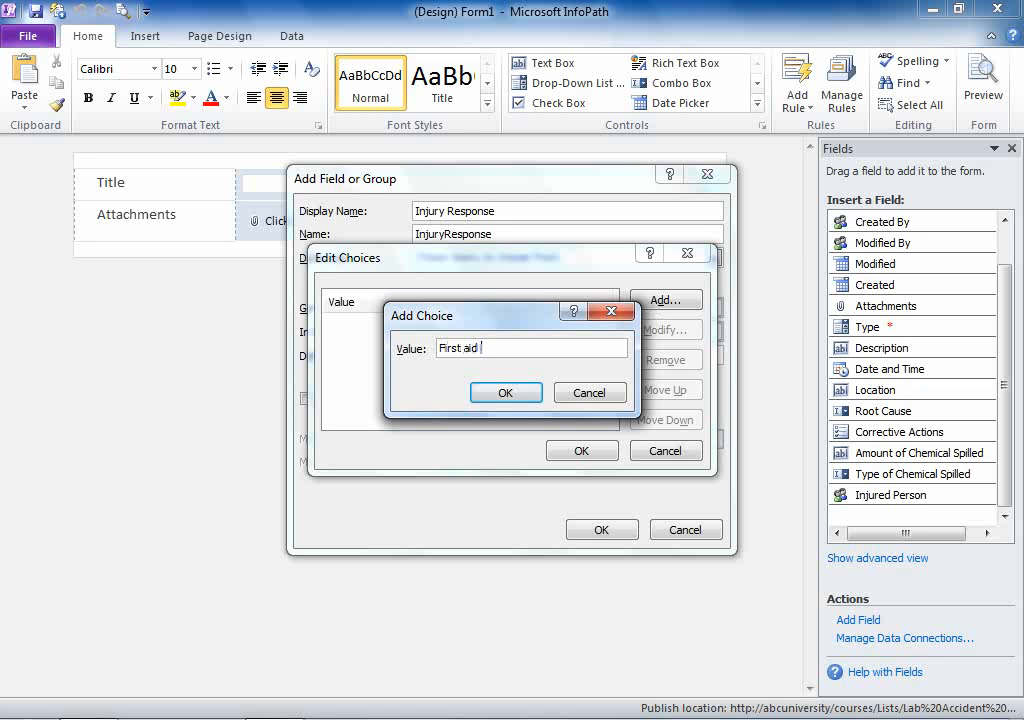
text(given)
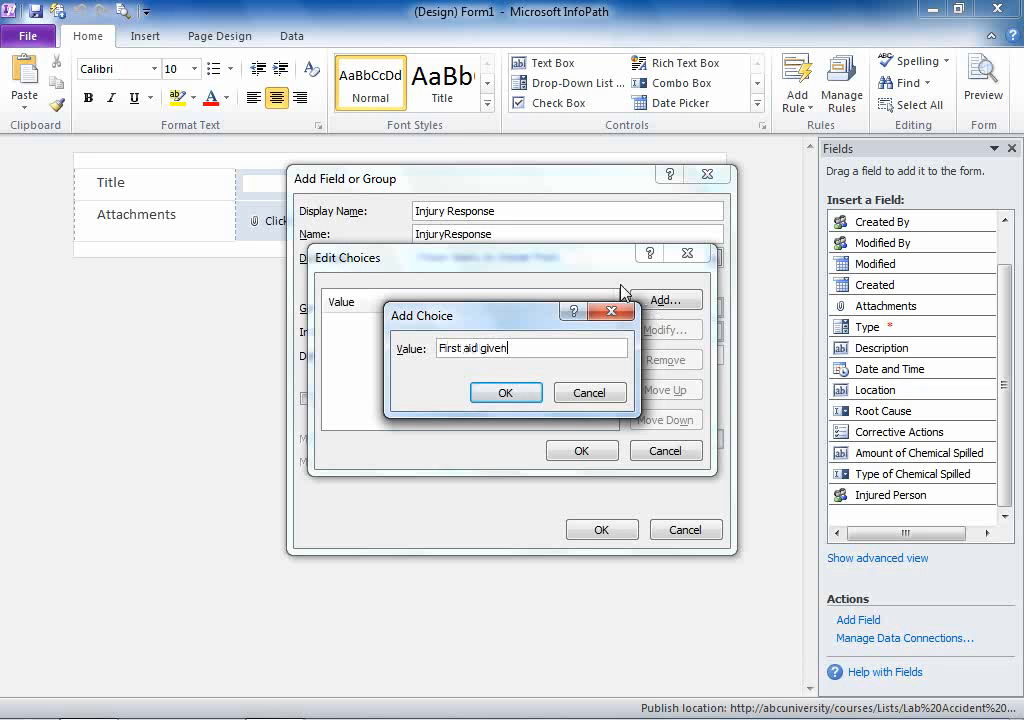
click(505, 392)
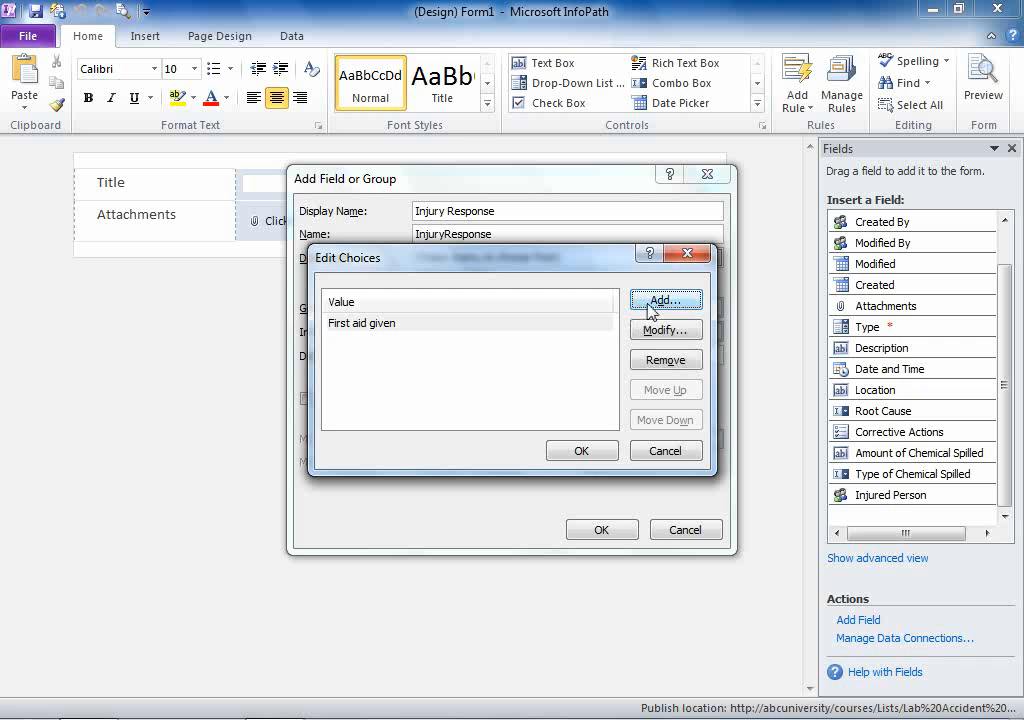
click(665, 299)
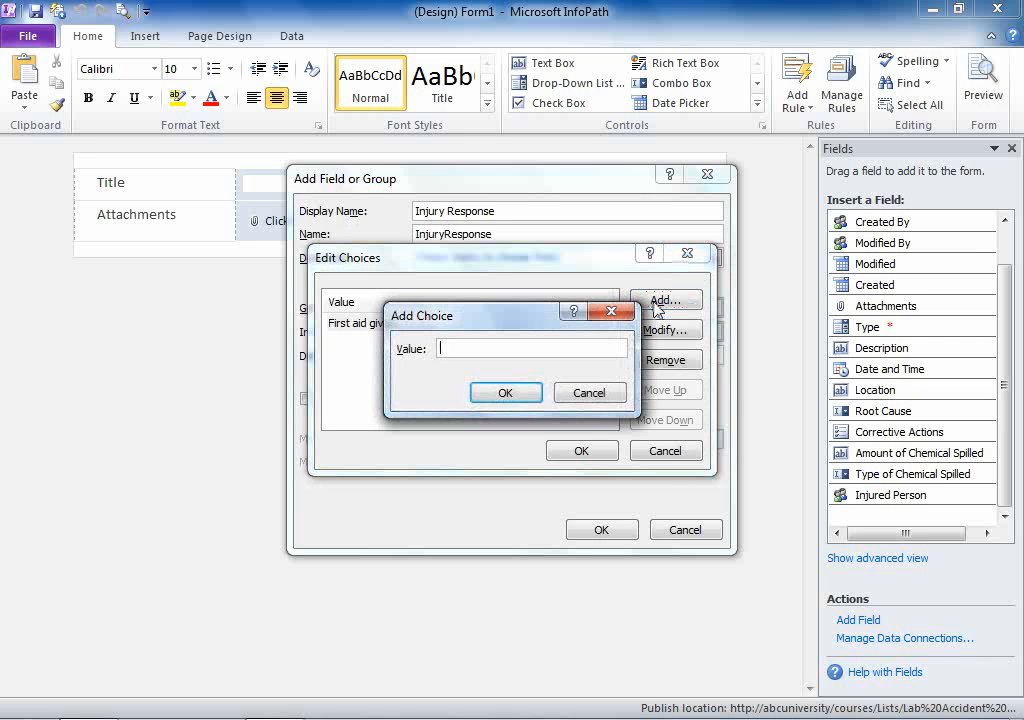
text(No first a)
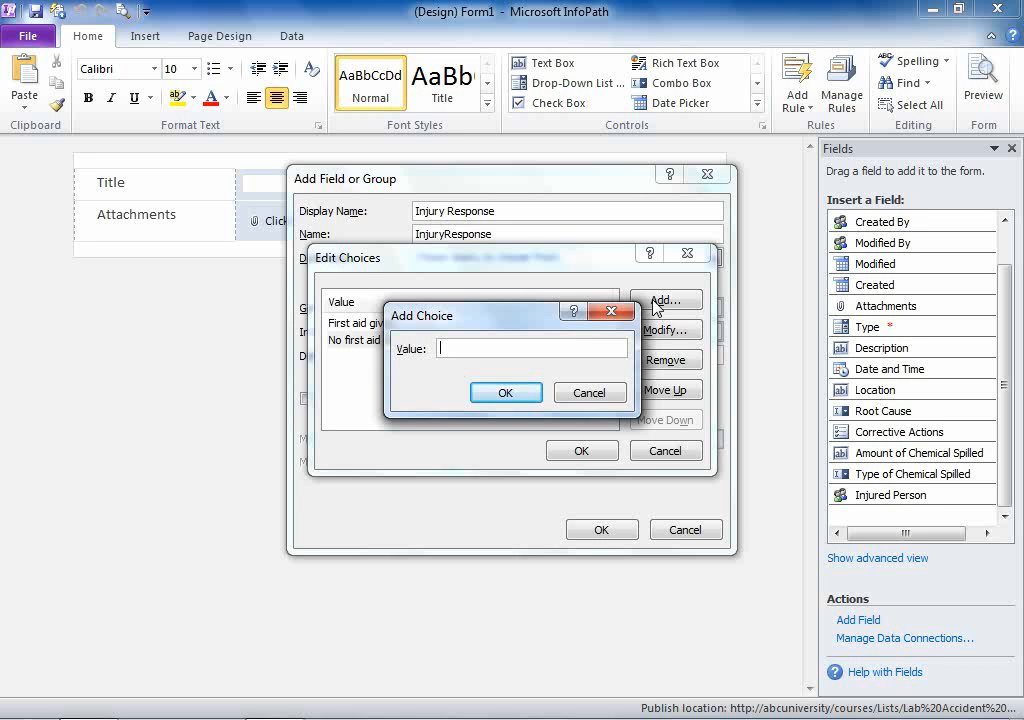
text(Taken to the h)
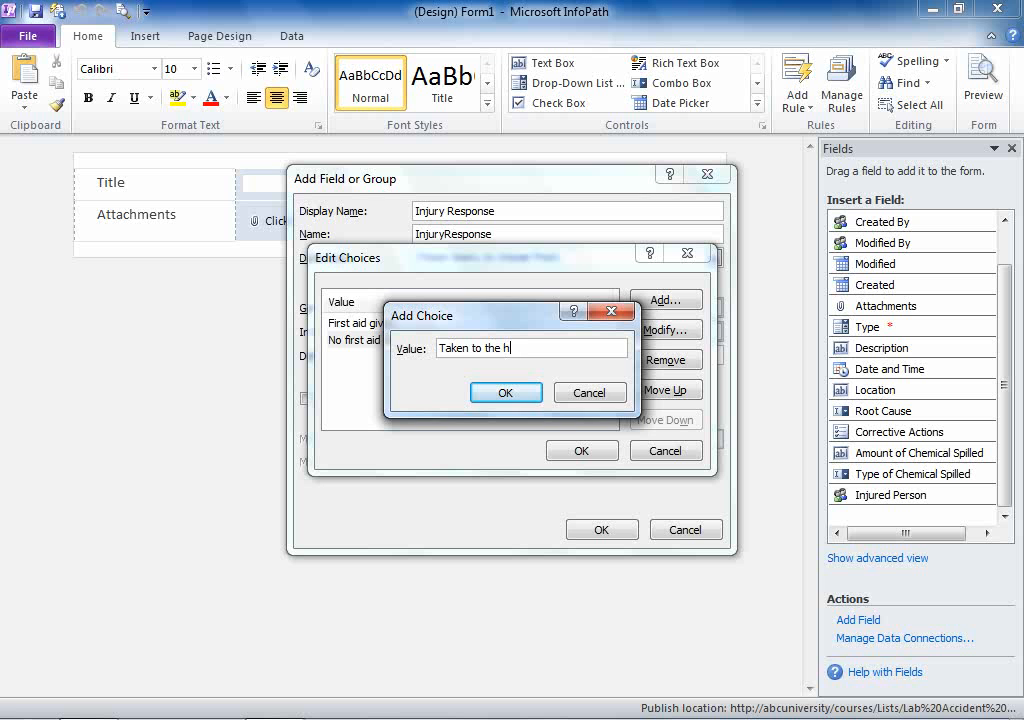
text(ospital)
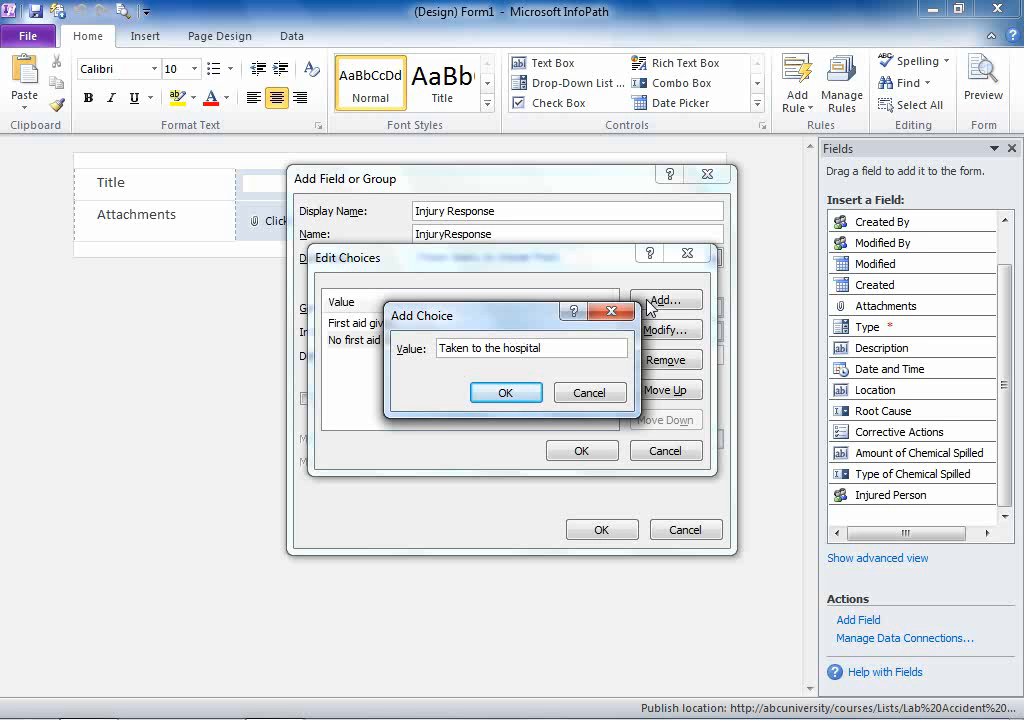
click(505, 392)
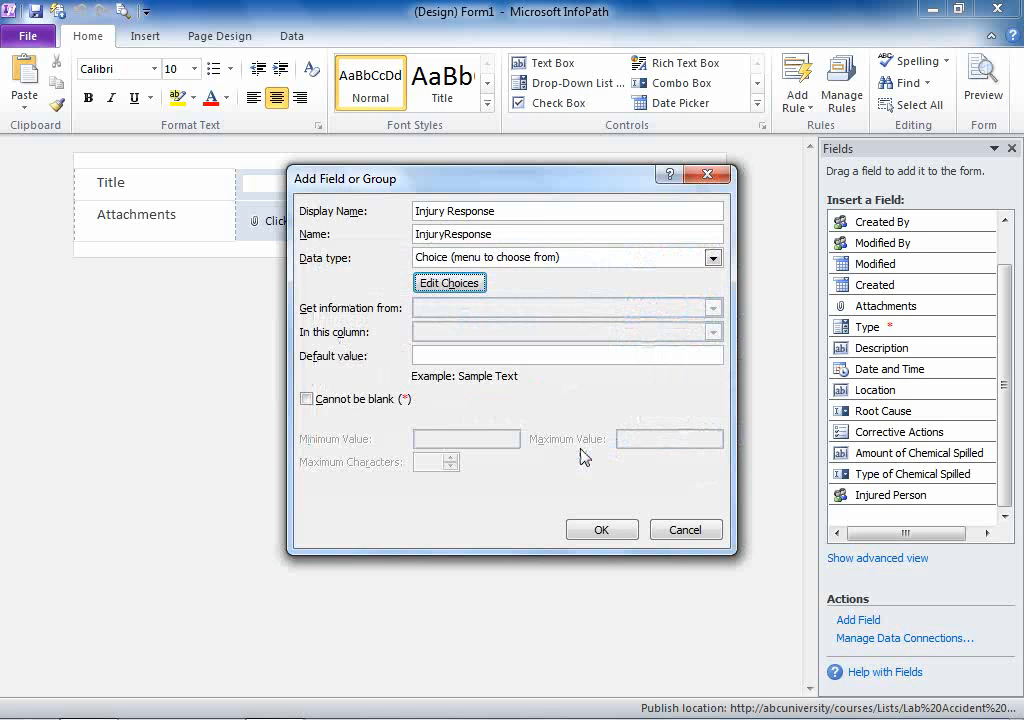
click(601, 529)
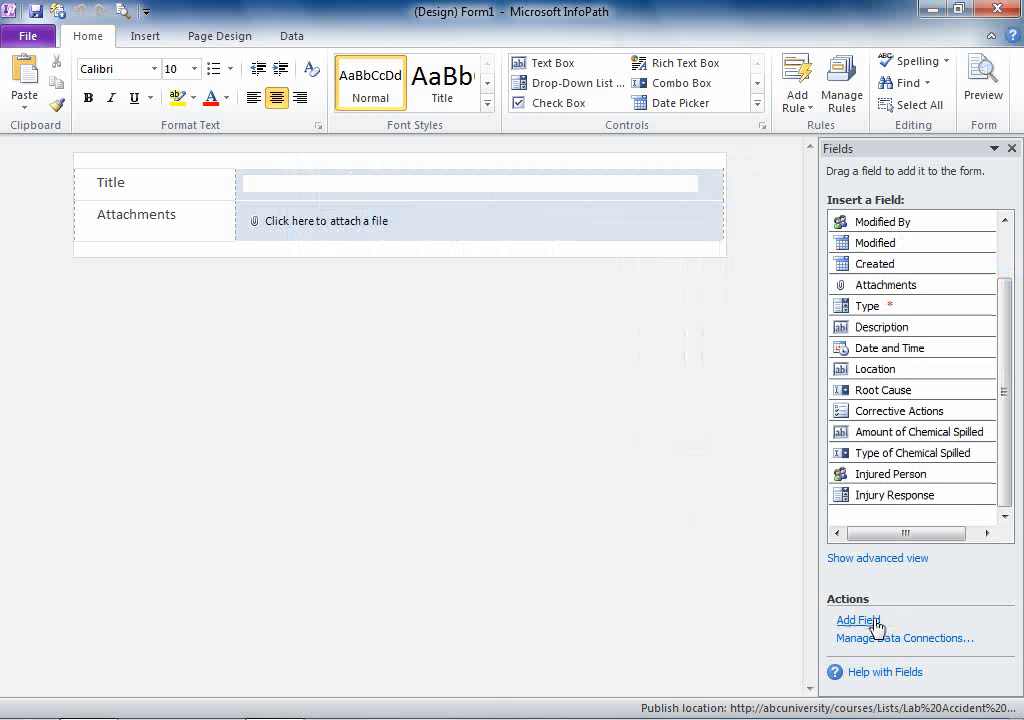
Add a Type of Fire choice field with choices Chemical and Natural Gas.
click(859, 620)
text(Type of Fire)
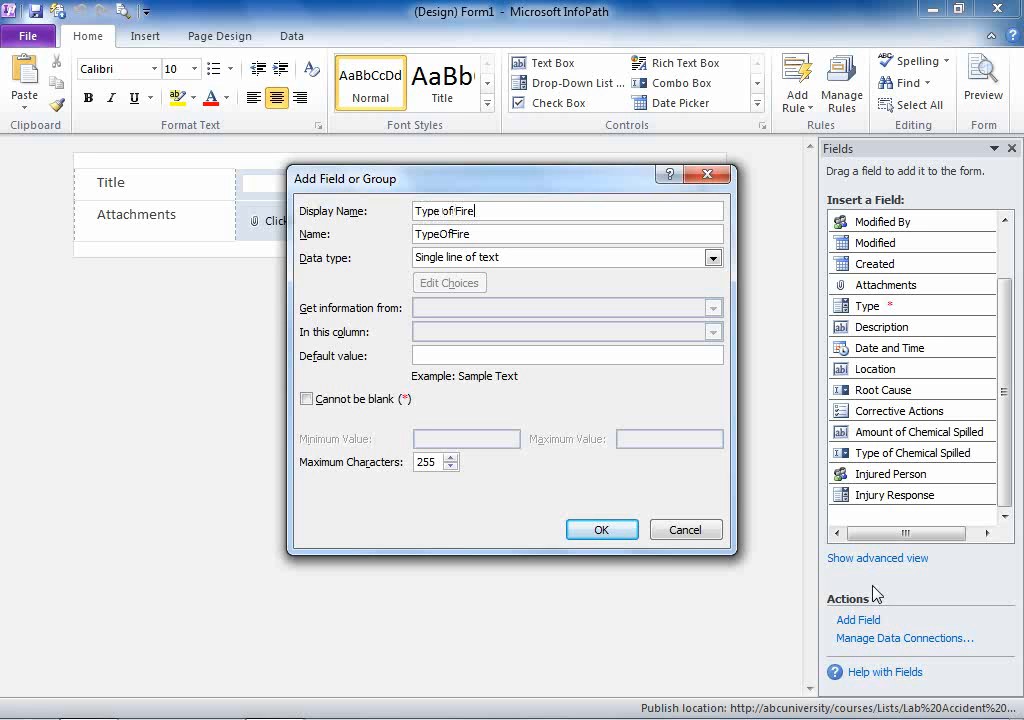
click(712, 257)
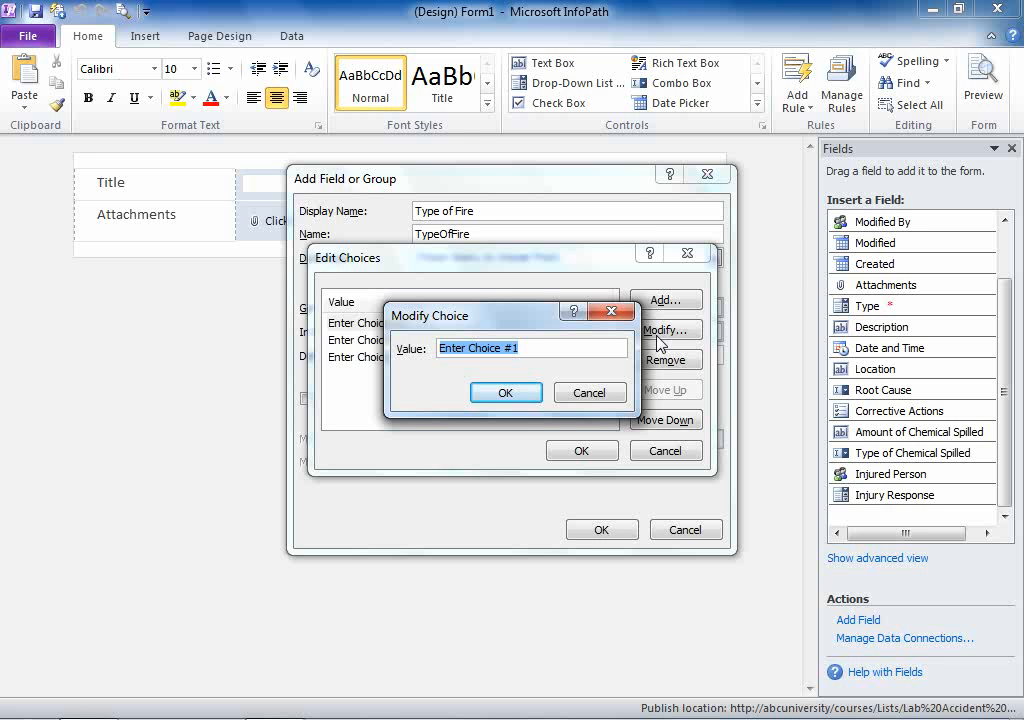
text(Chemical)
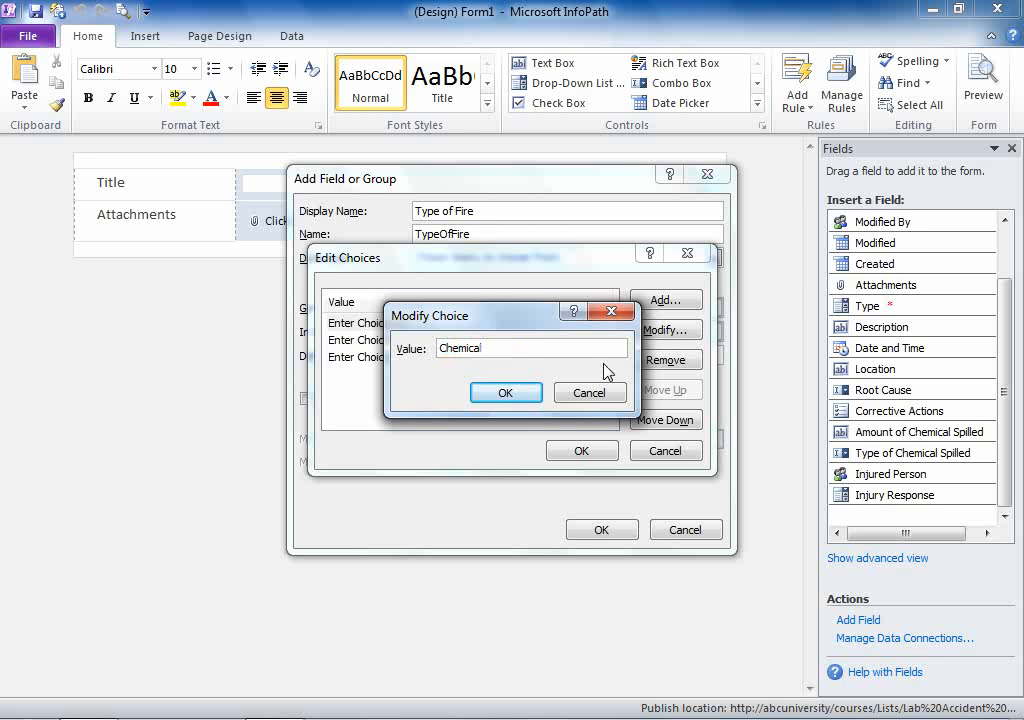
click(505, 392)
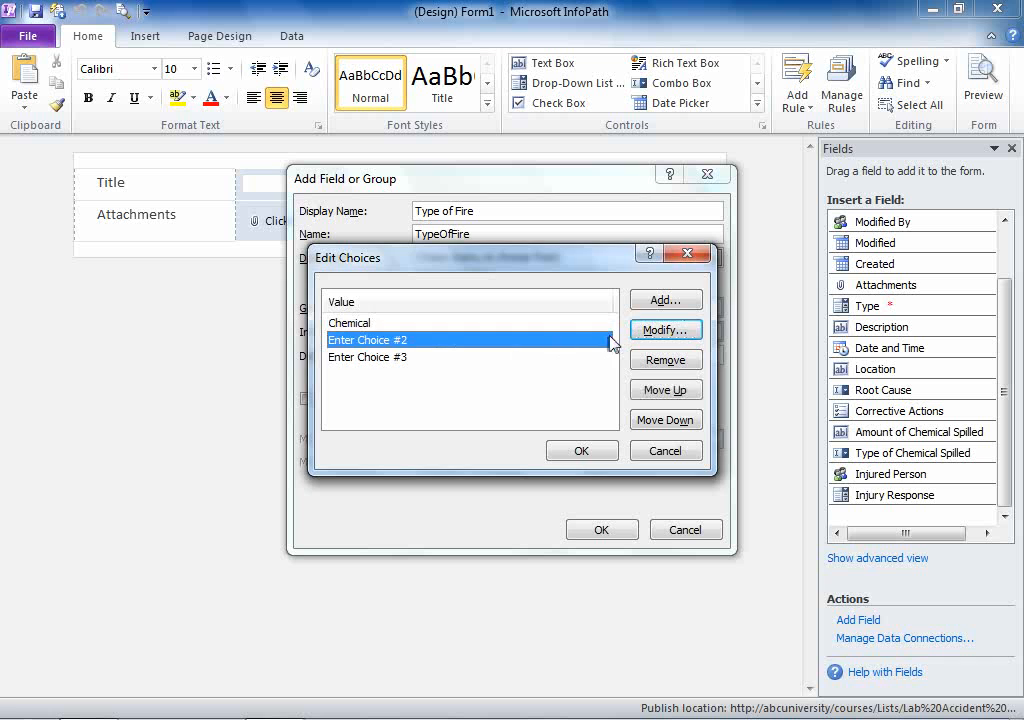
click(665, 329)
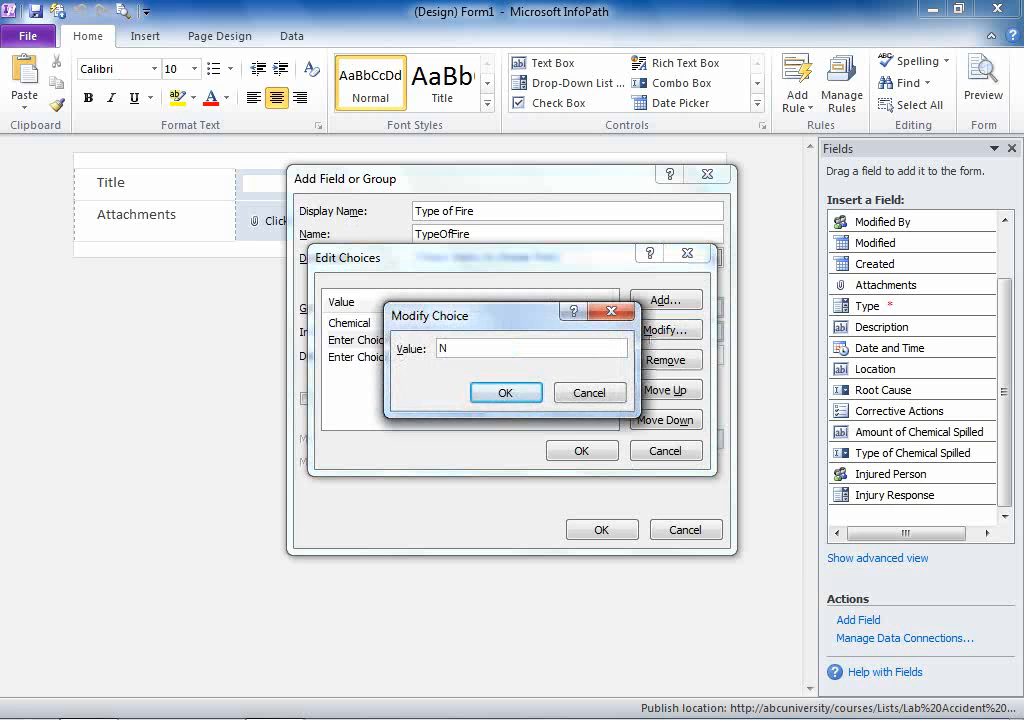
text(atural Gas)
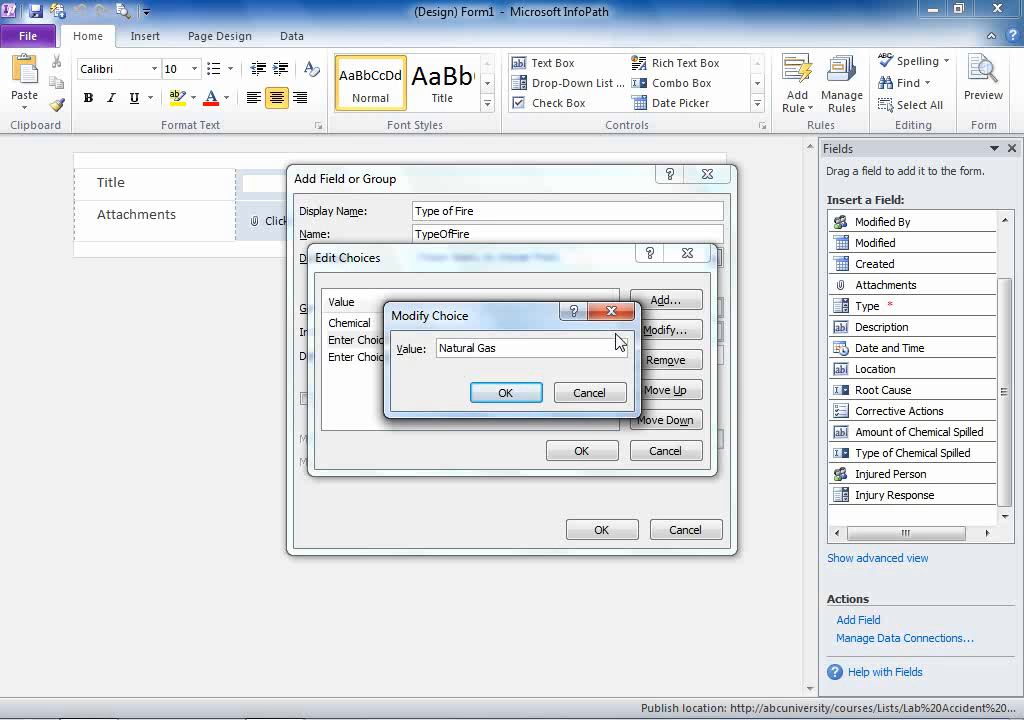
click(505, 392)
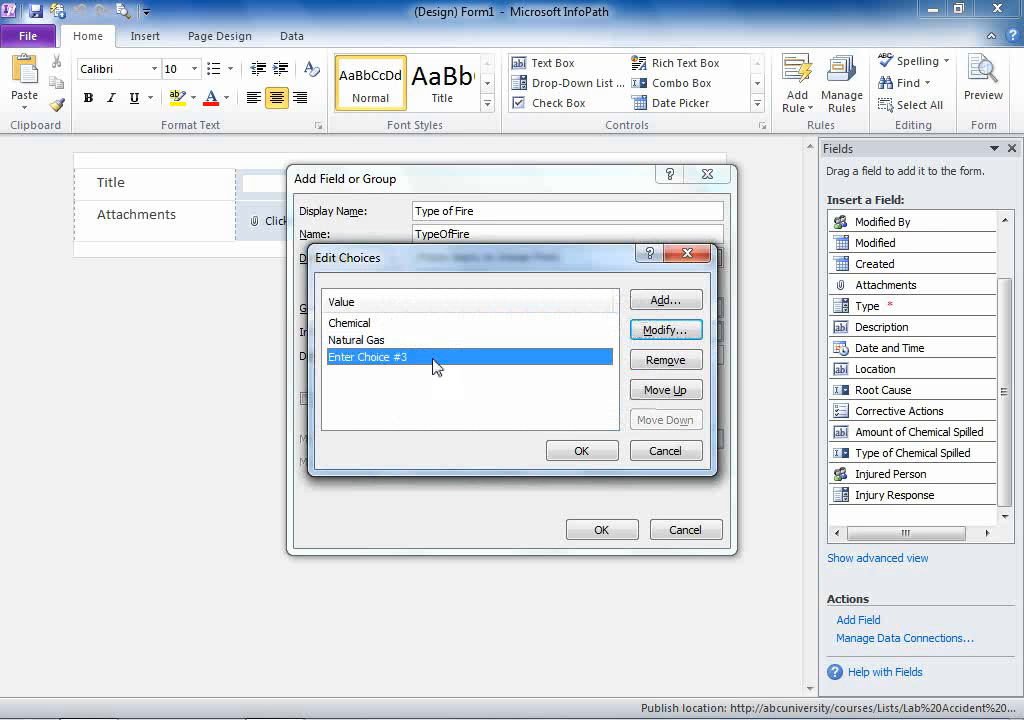
mouse_move(613, 335)
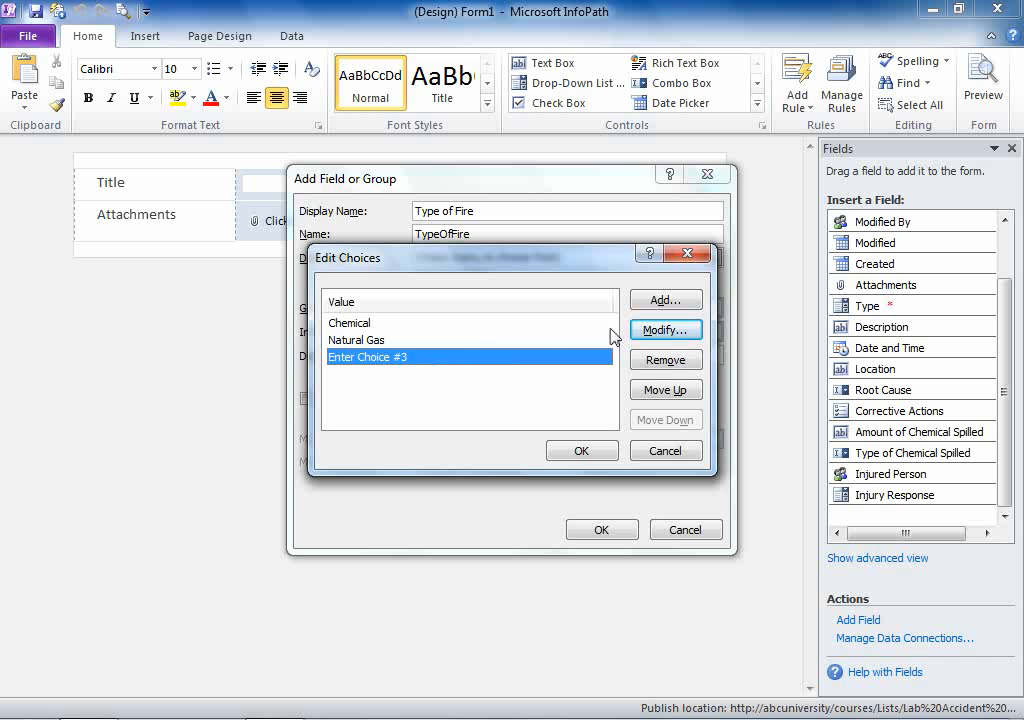
click(665, 330)
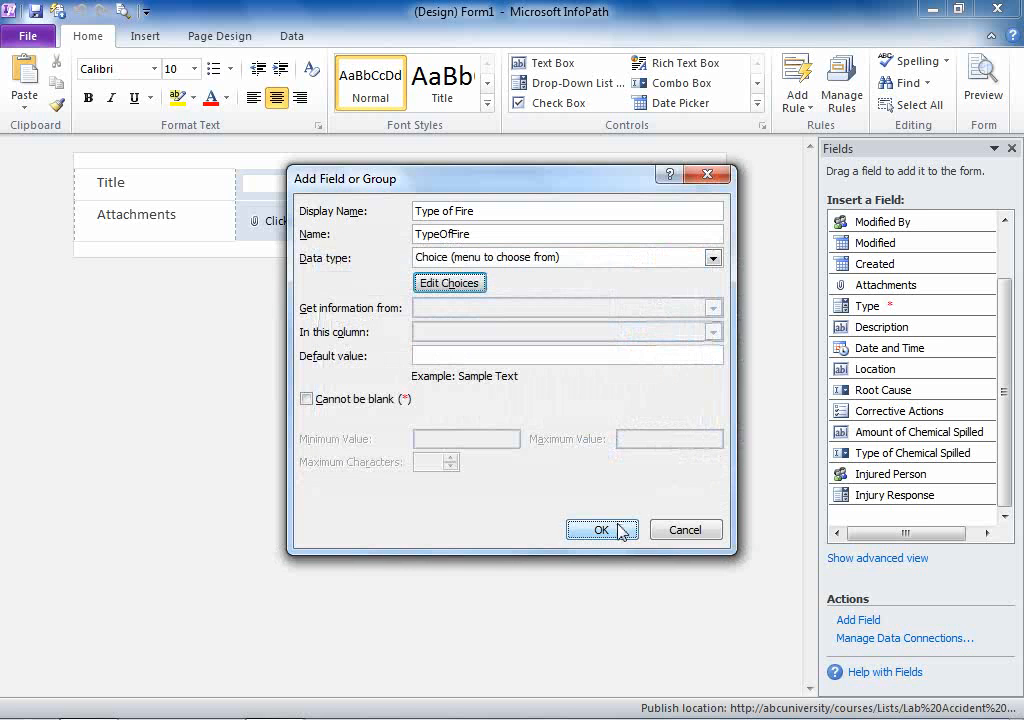
click(595, 529)
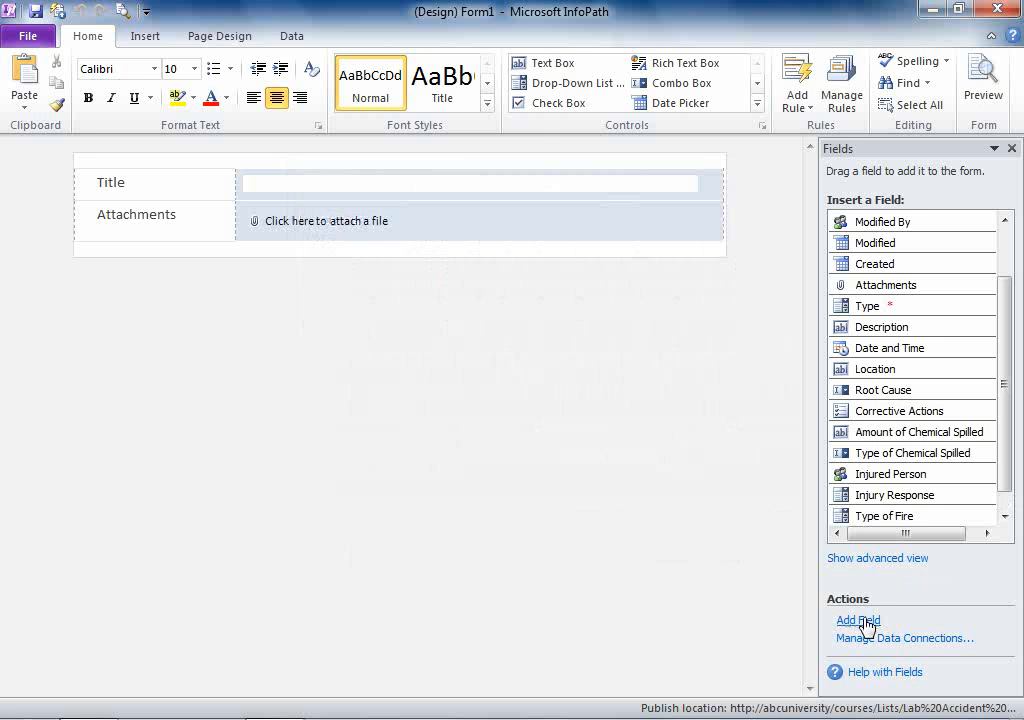
Add a Fire Length field kept as Single line of text.
click(858, 620)
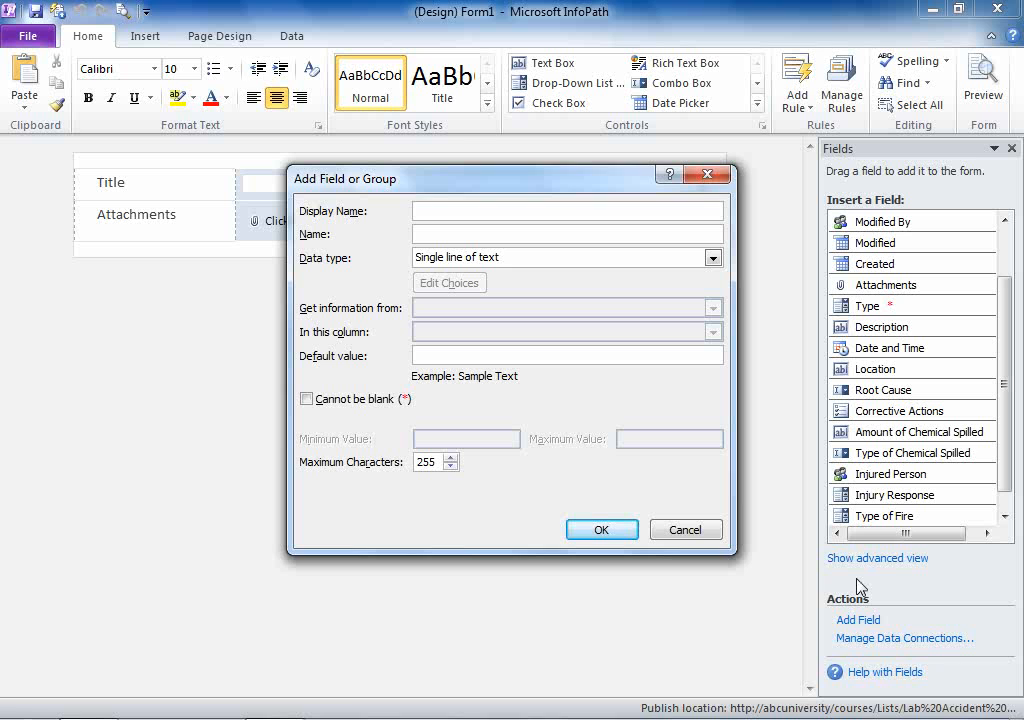
text(Fire Length)
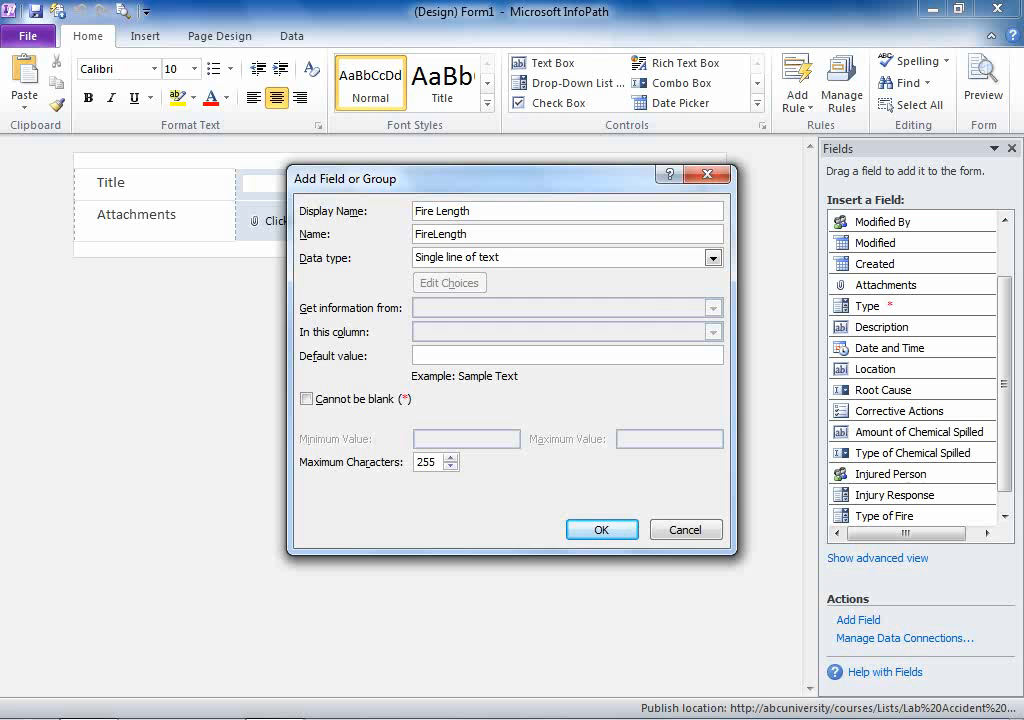
click(712, 257)
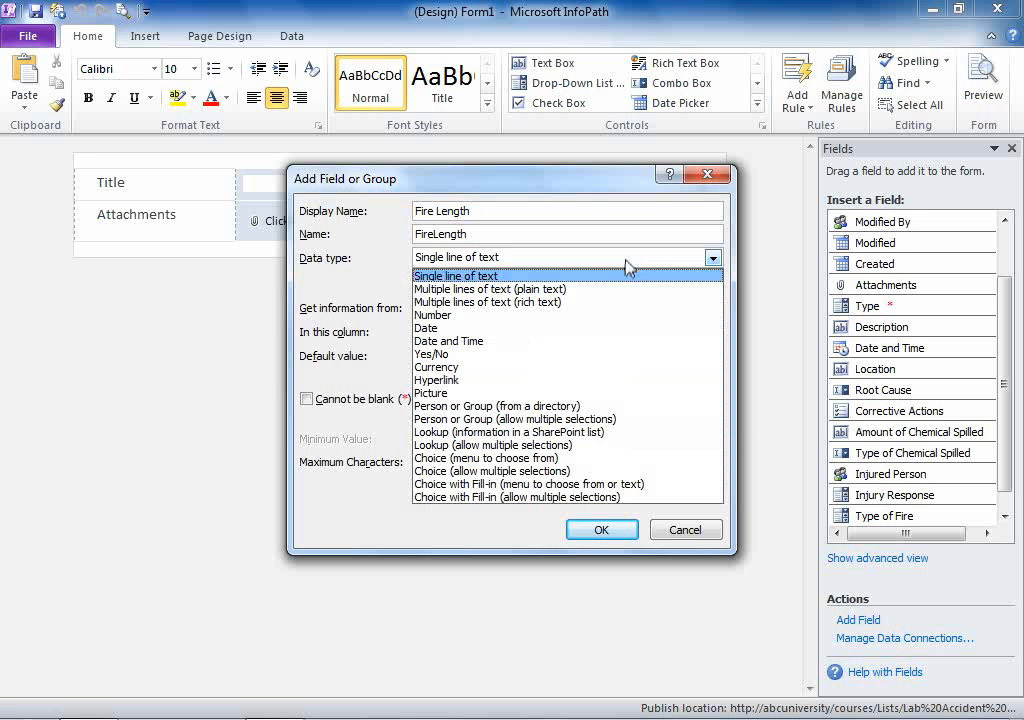
click(433, 315)
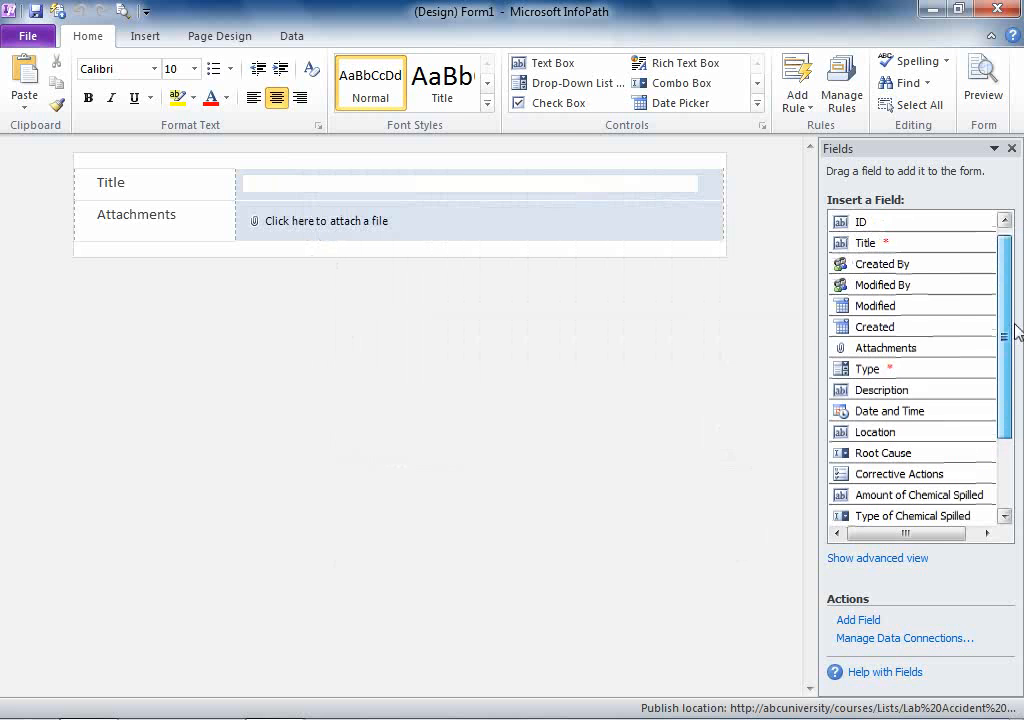
scroll(down, 3)
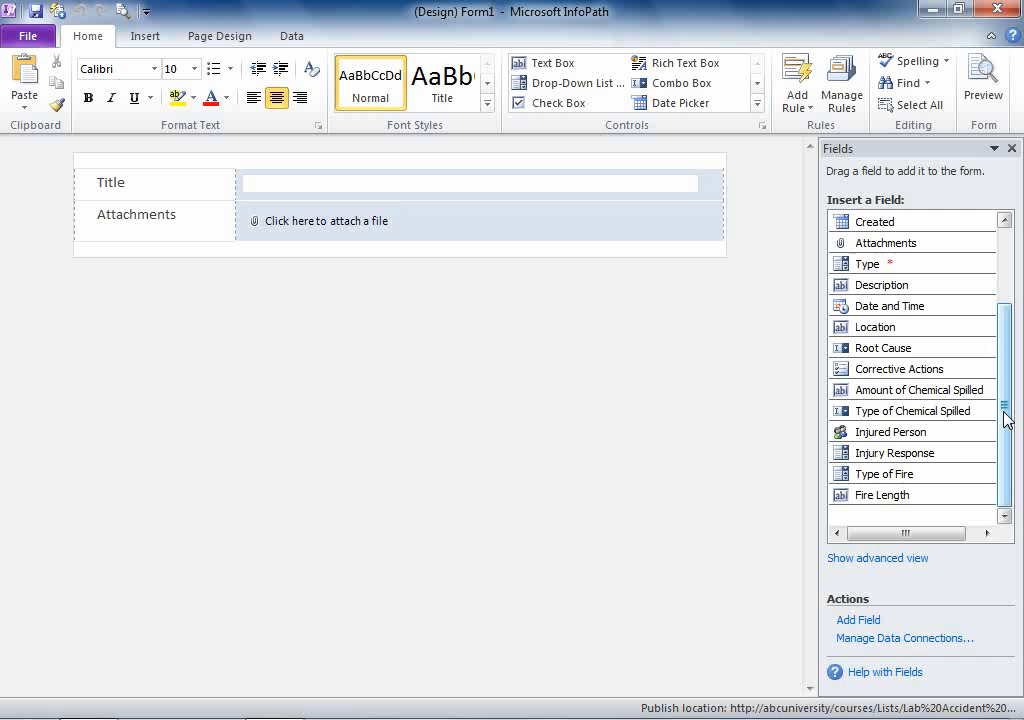